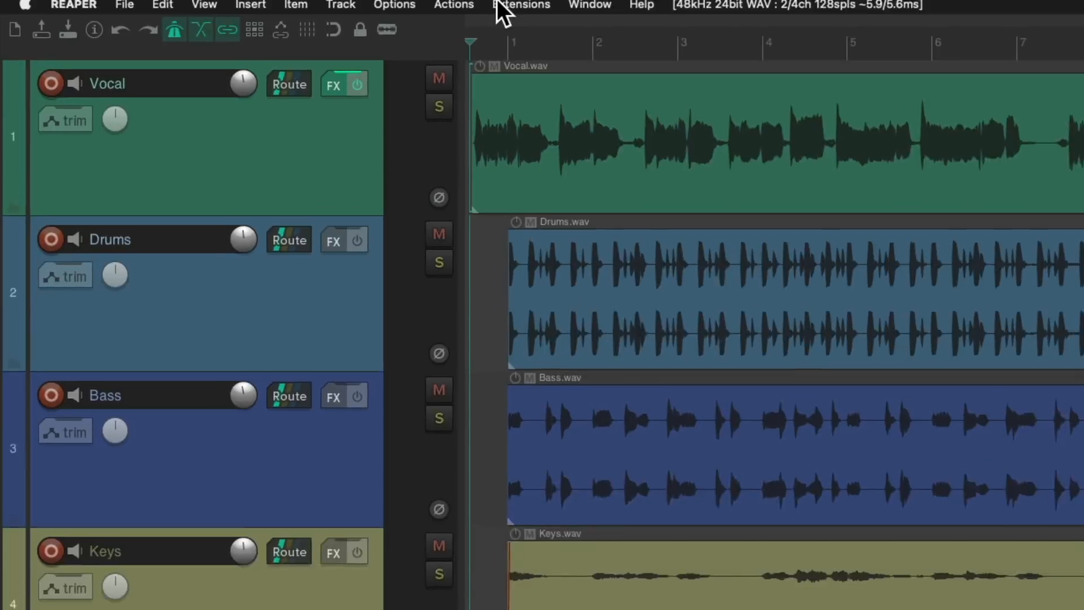
Show the master track above the Vocal, Drums, Bass and Keys tracks from the View menu.
{"action": "left_click", "coordinate": [204, 6]}
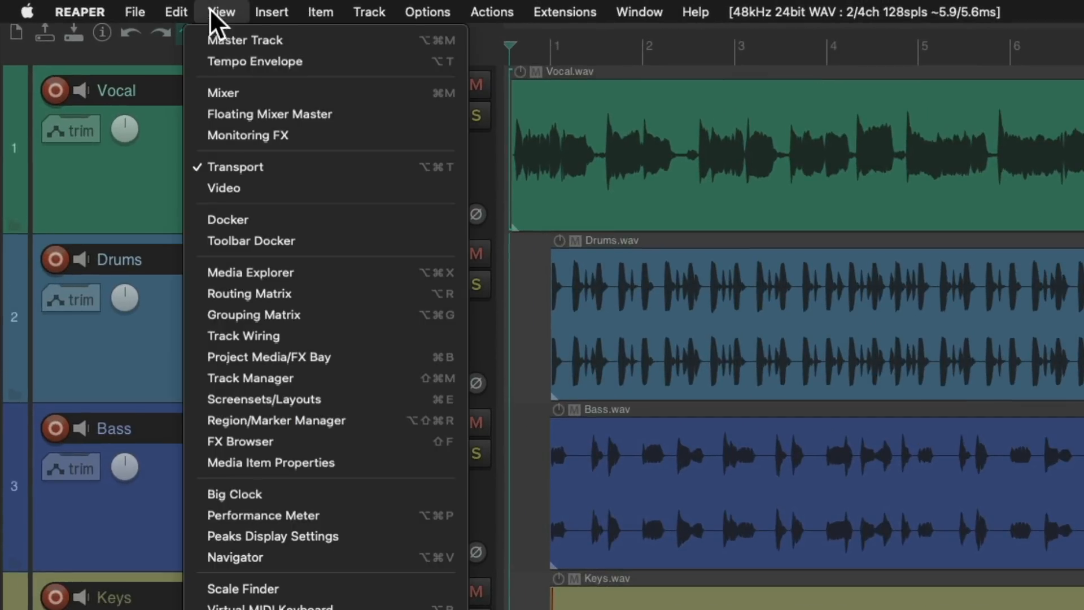
{"action": "mouse_move", "coordinate": [245, 40]}
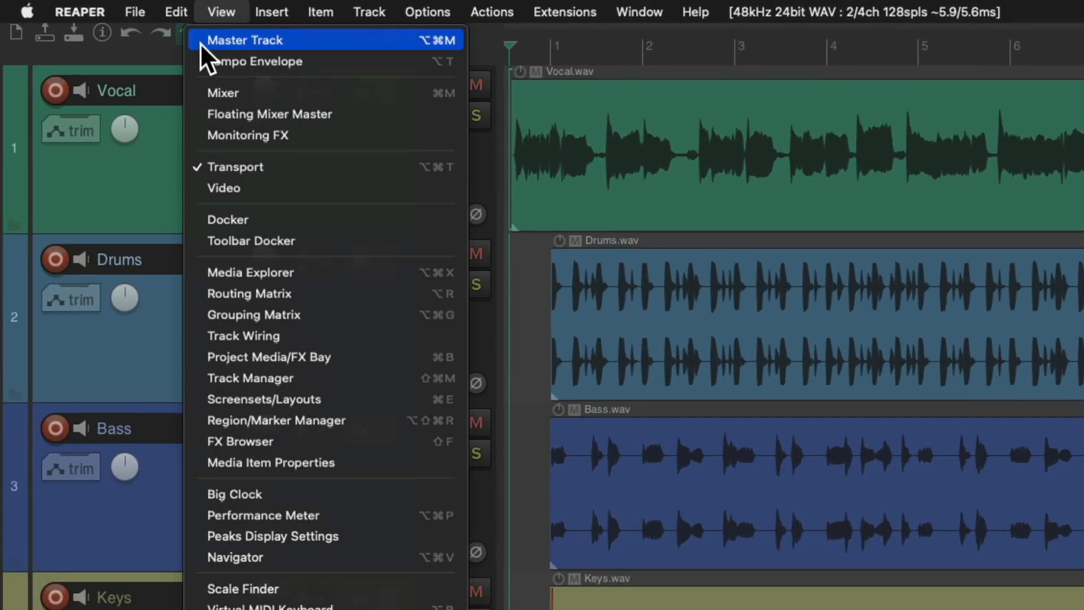
{"action": "left_click", "coordinate": [244, 39]}
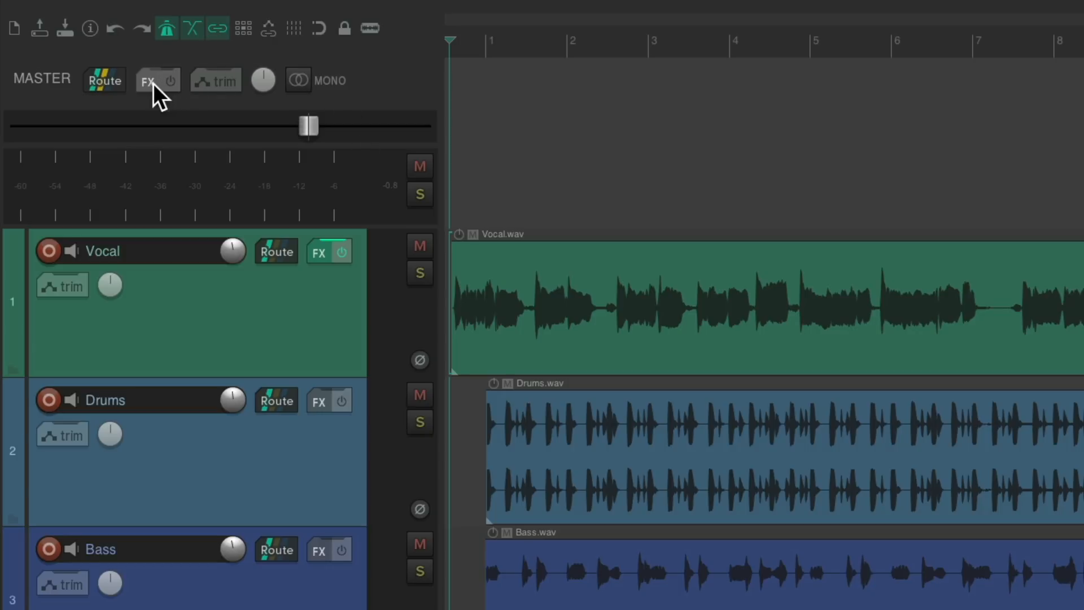
Add ReaEQ (Cockos) to the master track's FX chain and enlarge its window.
{"action": "left_click", "coordinate": [147, 81]}
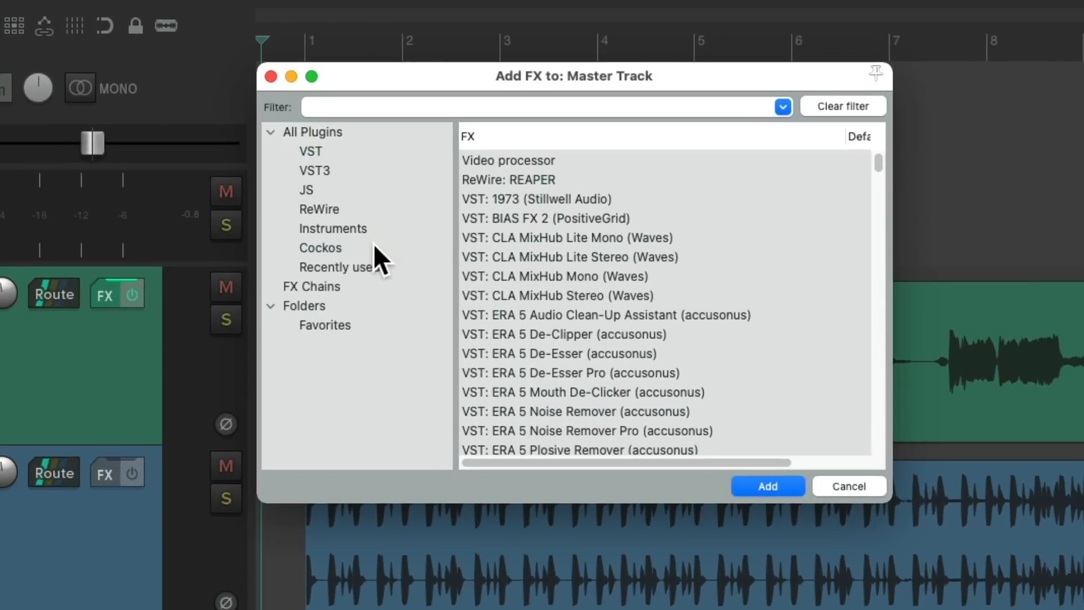
{"action": "left_click", "coordinate": [320, 248]}
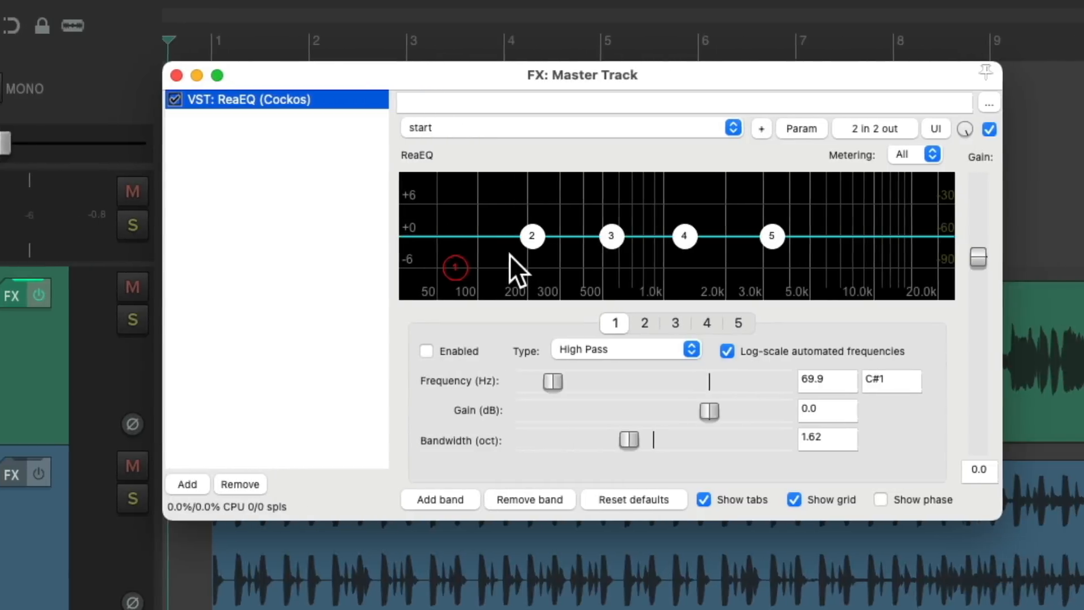
{"action": "left_click_drag", "start_coordinate": [1002, 530], "coordinate": [915, 554]}
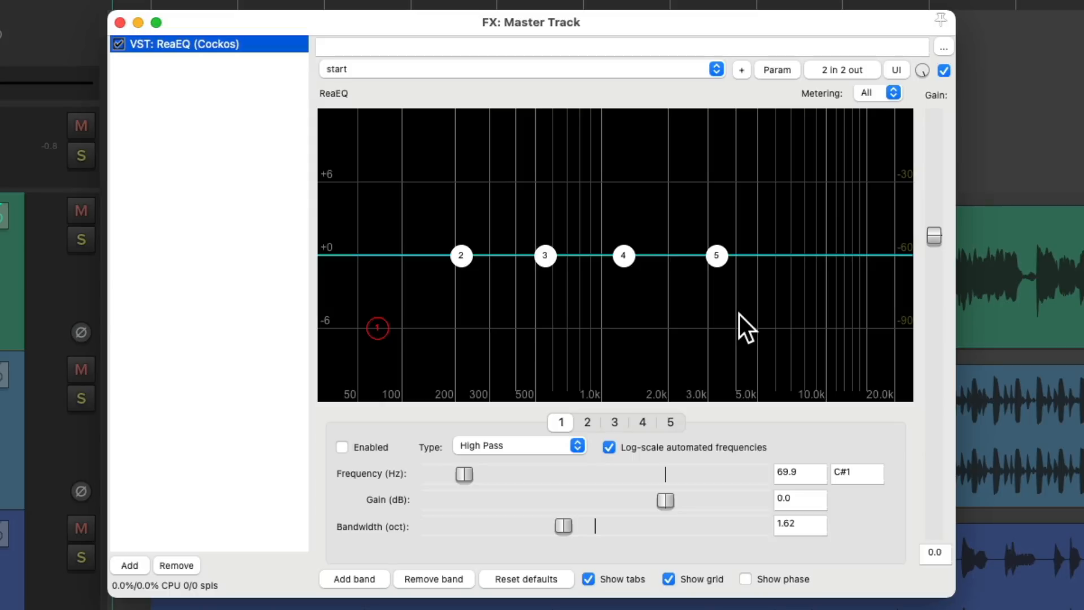
{"action": "mouse_move", "coordinate": [746, 295]}
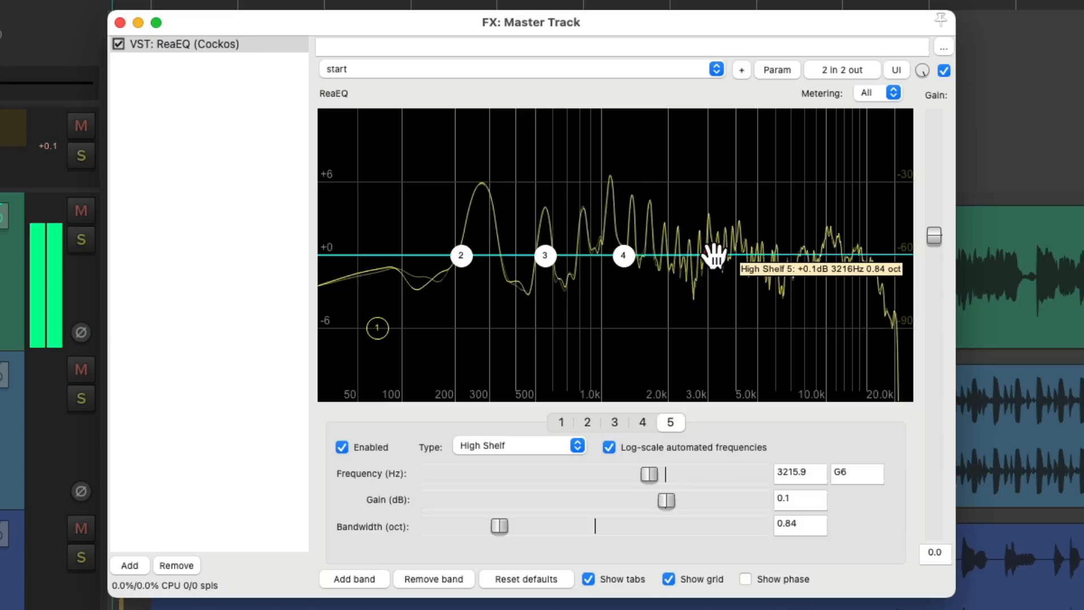
Audition boosts and cuts on the high shelf, low shelf and mid band, returning each to flat.
{"action": "left_click_drag", "start_coordinate": [719, 256], "coordinate": [709, 222]}
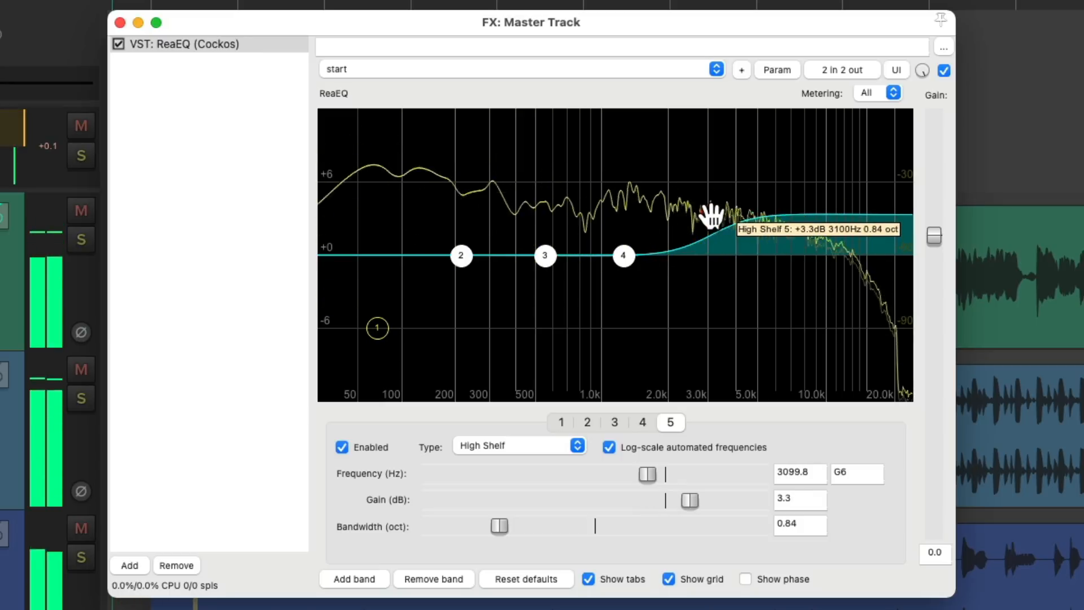
{"action": "left_click_drag", "start_coordinate": [707, 214], "coordinate": [718, 258]}
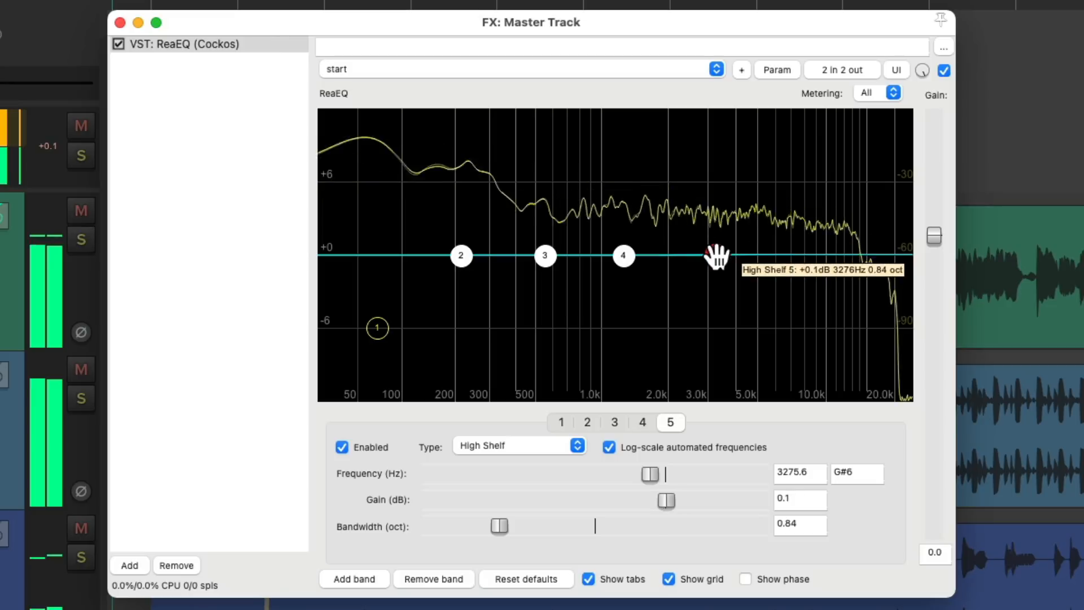
{"action": "left_click_drag", "start_coordinate": [716, 255], "coordinate": [715, 257]}
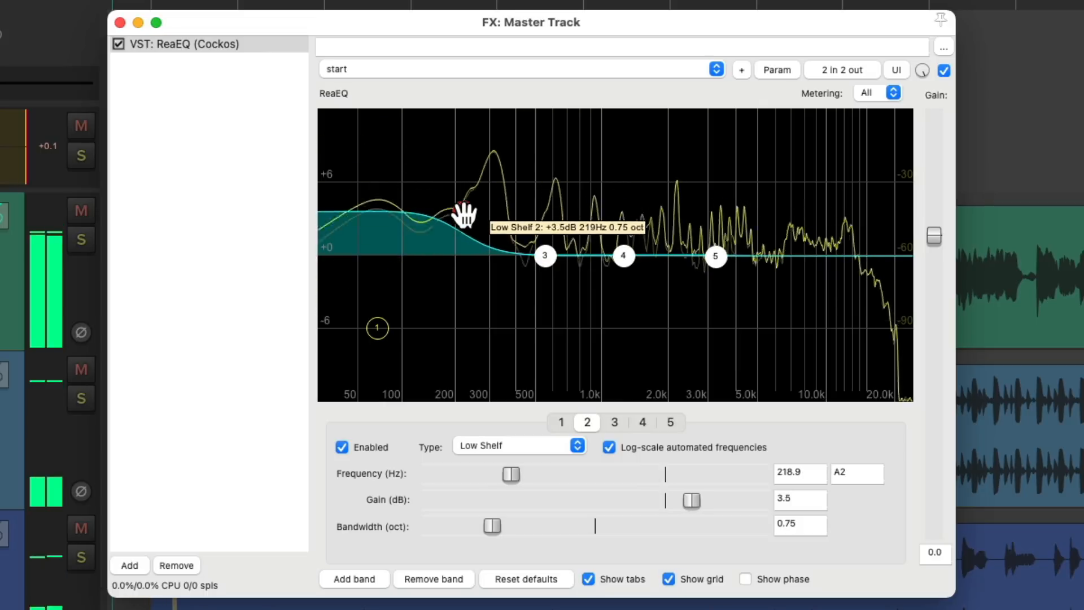
{"action": "left_click_drag", "start_coordinate": [460, 210], "coordinate": [467, 283]}
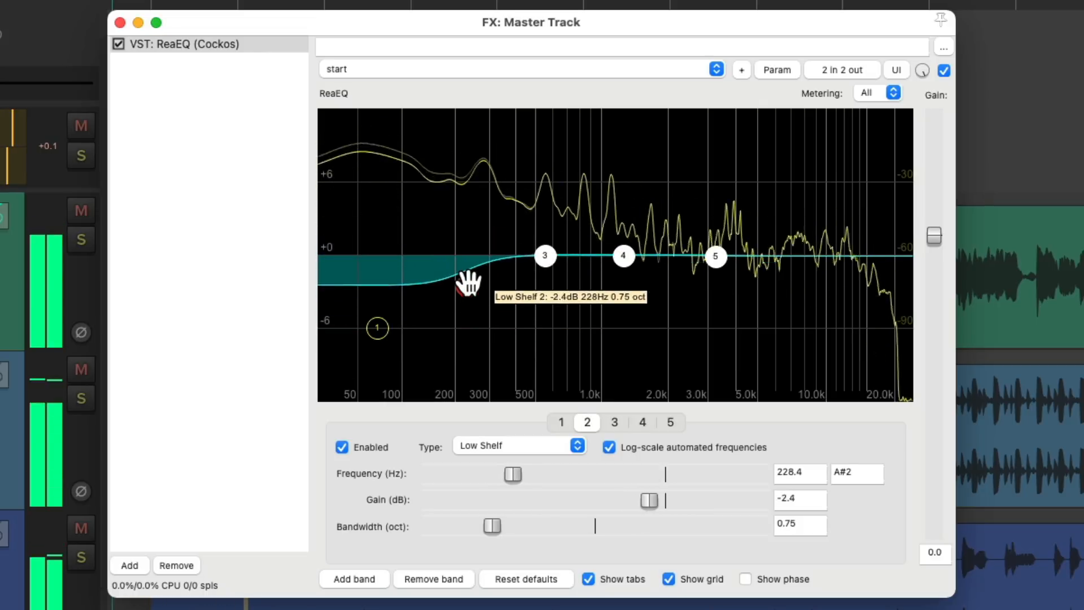
{"action": "left_click_drag", "start_coordinate": [468, 283], "coordinate": [468, 256]}
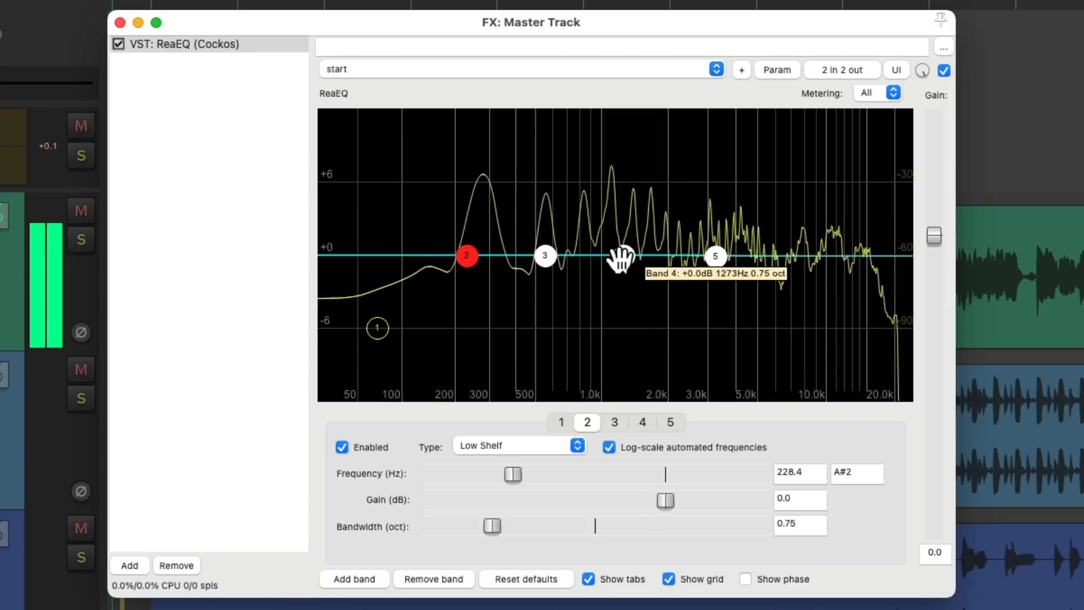
{"action": "left_click_drag", "start_coordinate": [623, 259], "coordinate": [654, 197]}
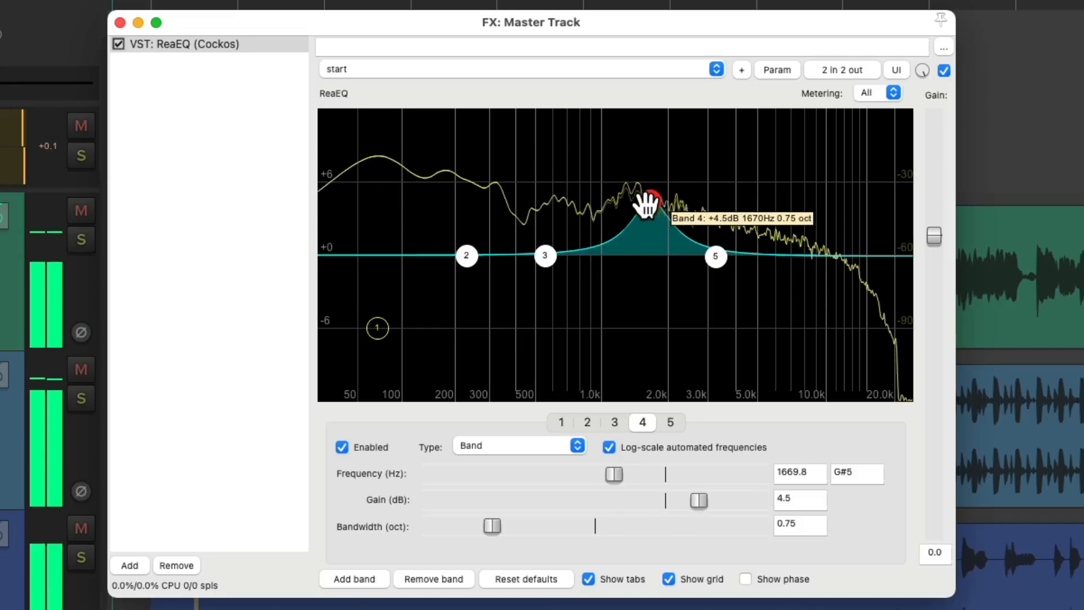
{"action": "left_click_drag", "start_coordinate": [650, 204], "coordinate": [650, 245]}
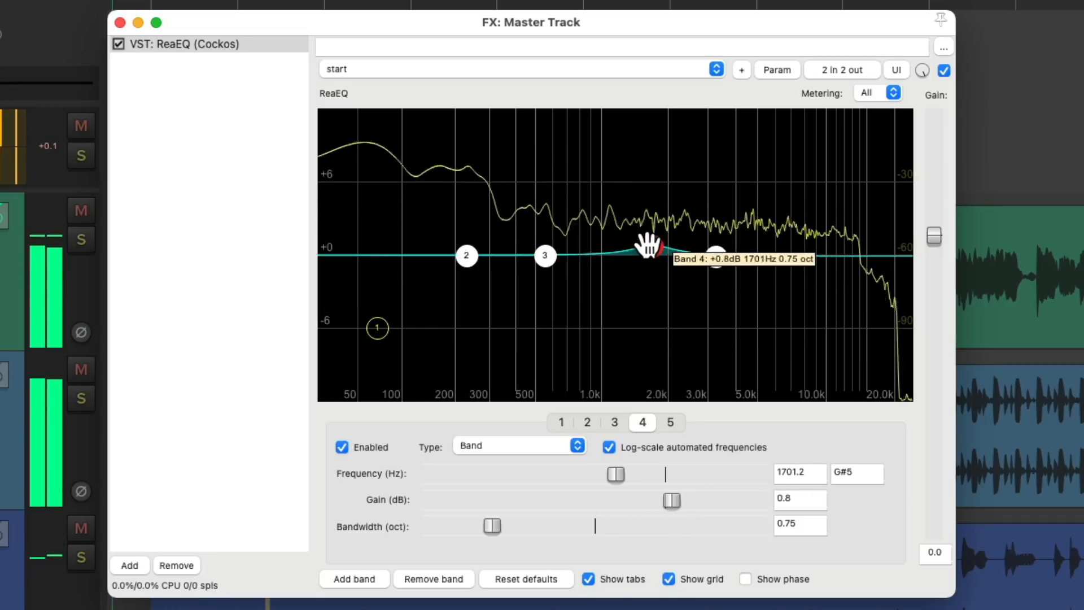
{"action": "left_click_drag", "start_coordinate": [653, 246], "coordinate": [644, 256]}
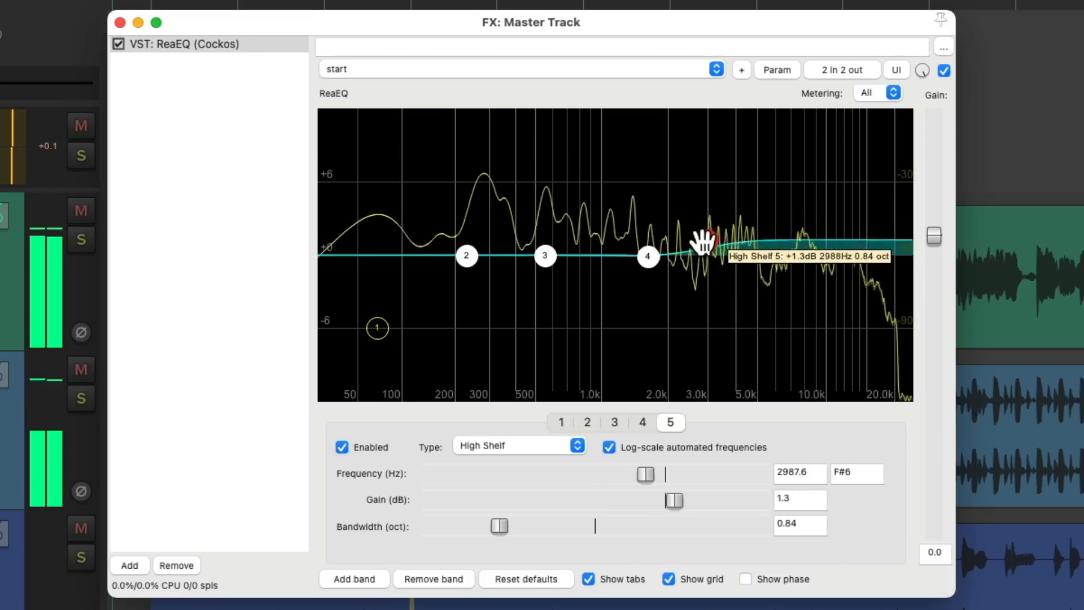
Set ReaEQ's band 5 high shelf to a gentle +1.0 dB boost near 2183 Hz.
{"action": "left_click_drag", "start_coordinate": [705, 242], "coordinate": [694, 230]}
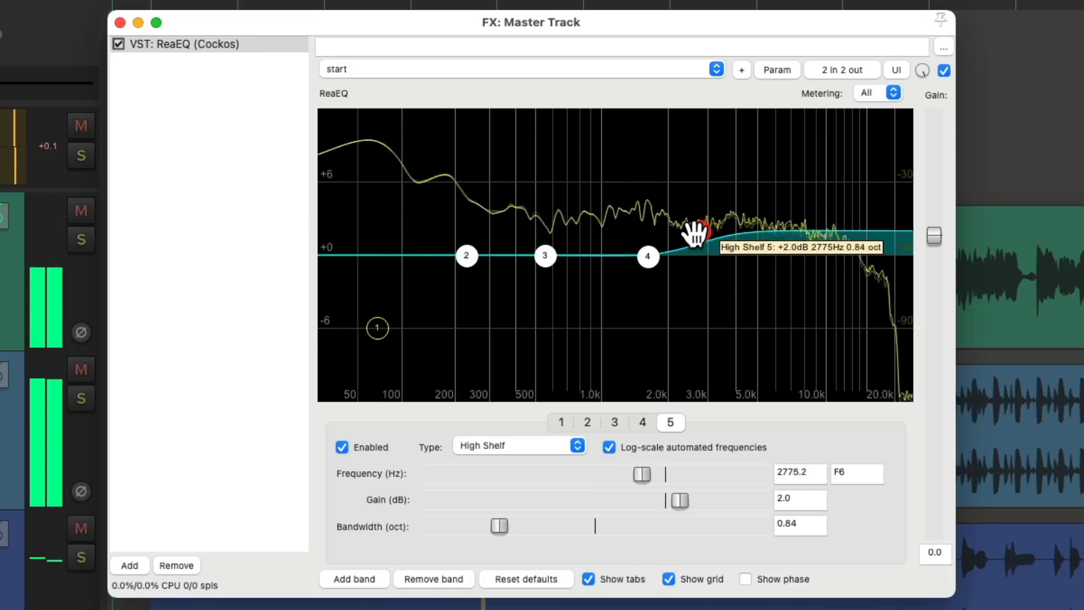
{"action": "left_click_drag", "start_coordinate": [695, 230], "coordinate": [683, 225]}
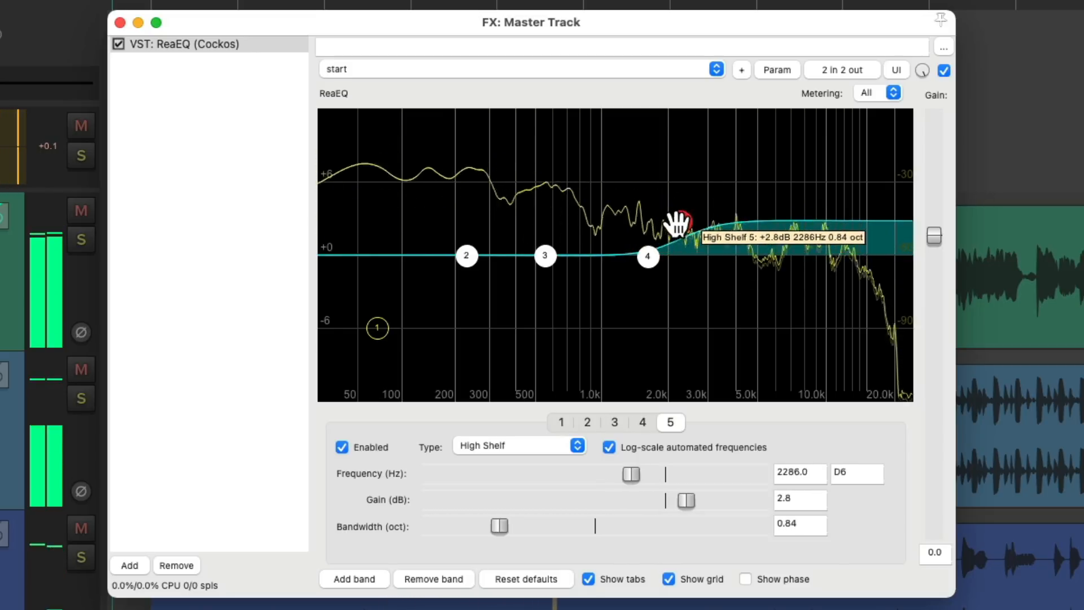
{"action": "left_click_drag", "start_coordinate": [681, 221], "coordinate": [674, 254]}
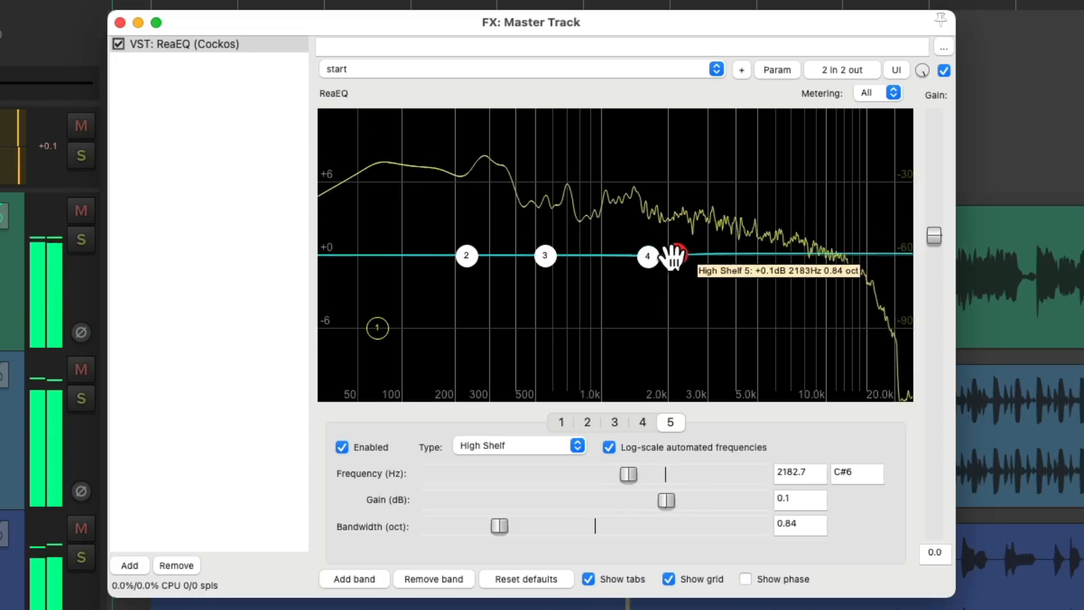
{"action": "left_click_drag", "start_coordinate": [666, 500], "coordinate": [671, 500]}
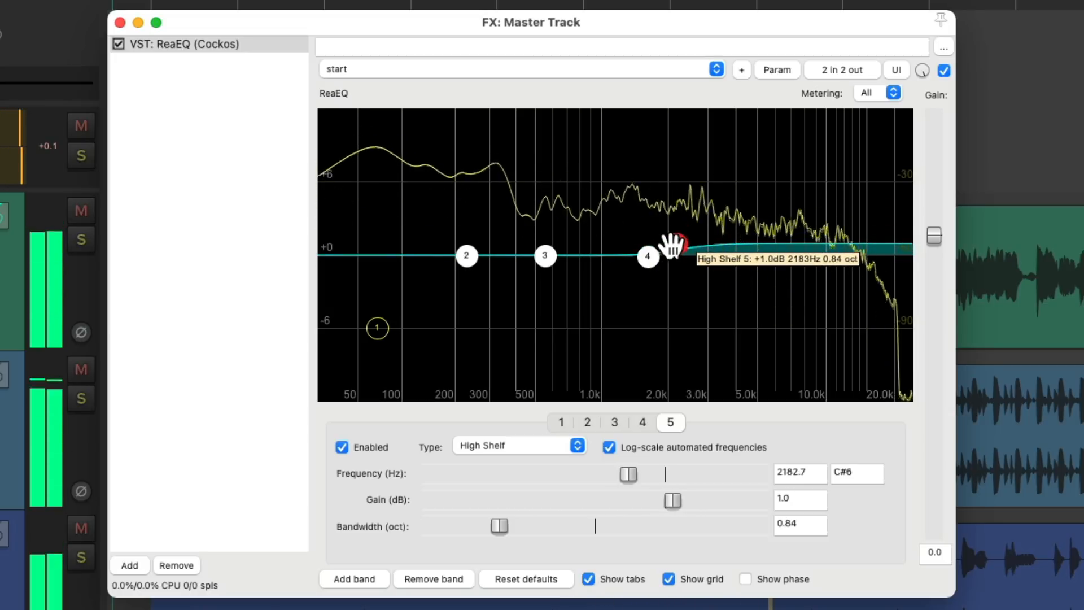
{"action": "left_click", "coordinate": [676, 244]}
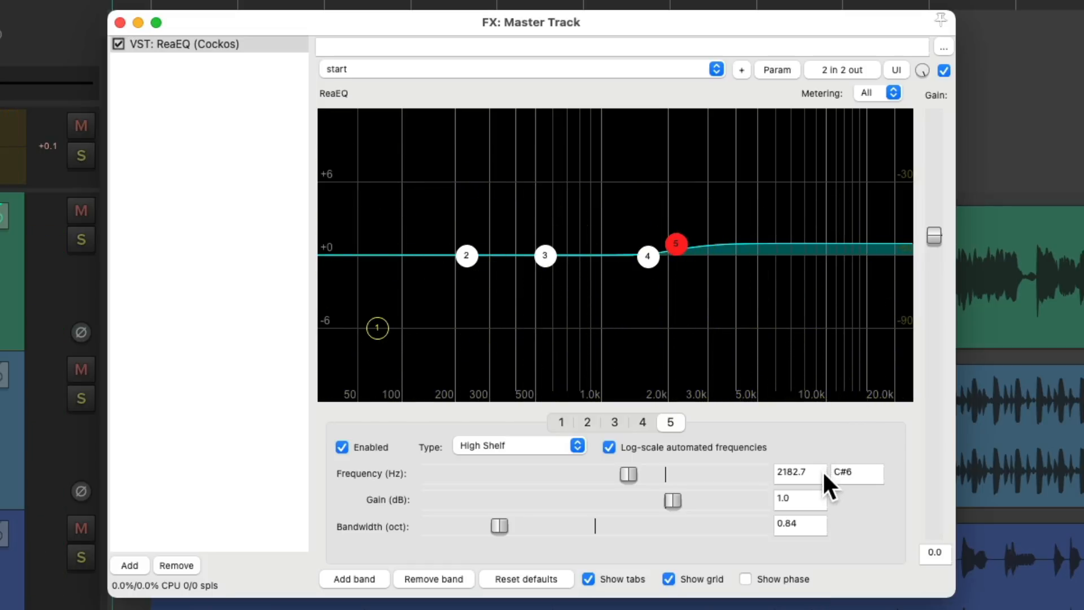
{"action": "mouse_move", "coordinate": [823, 518]}
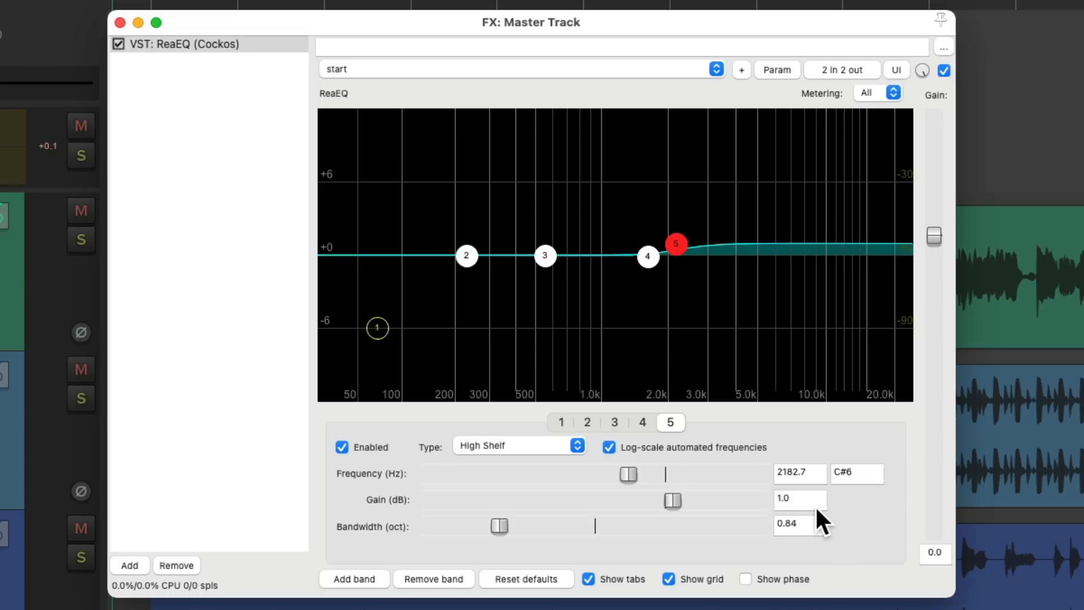
{"action": "mouse_move", "coordinate": [760, 301]}
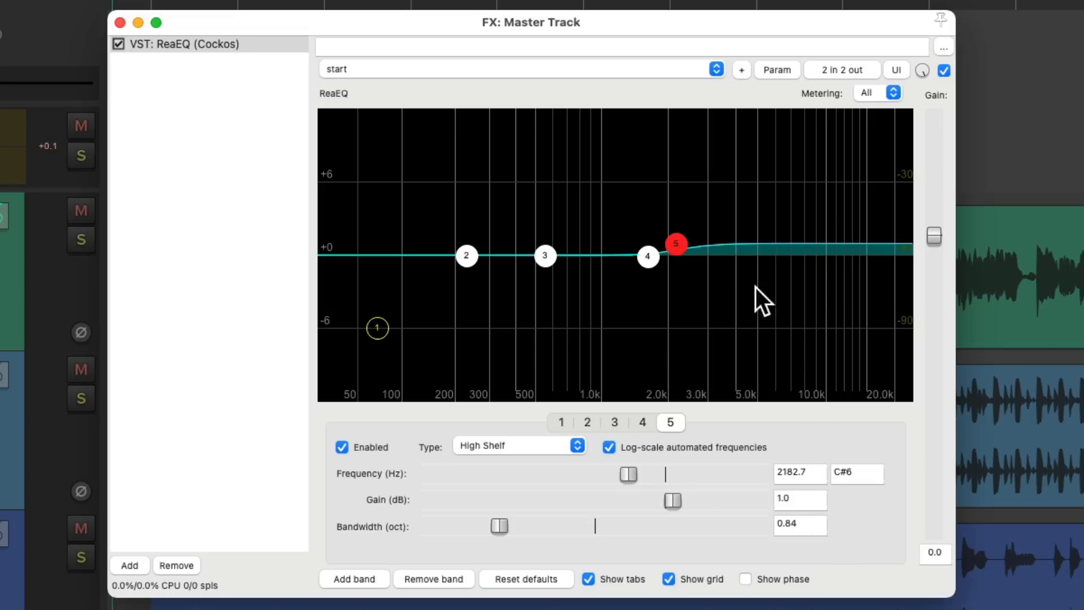
{"action": "mouse_move", "coordinate": [847, 287]}
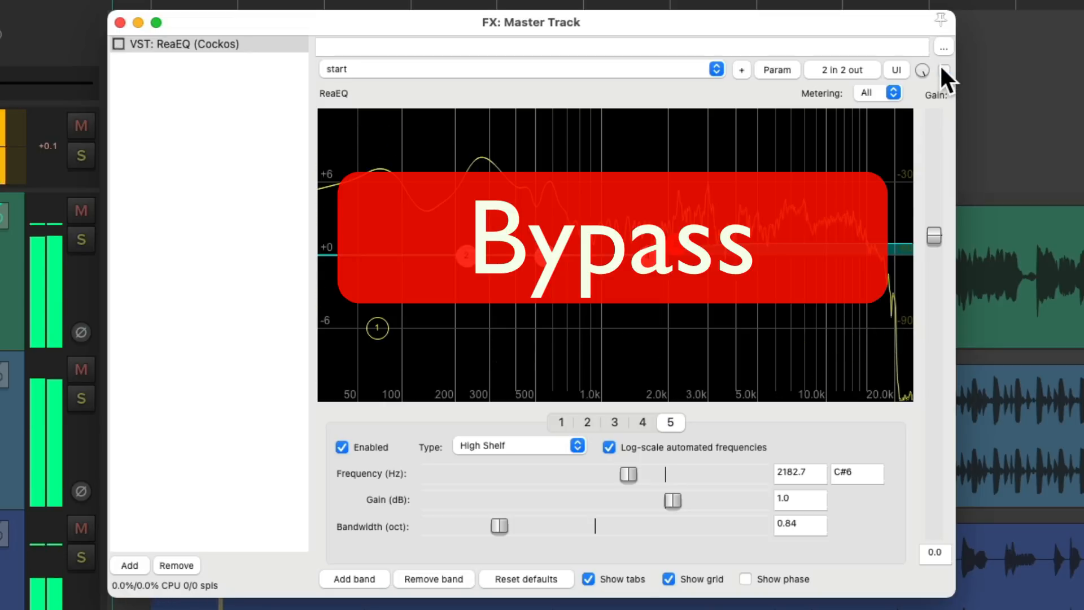
{"action": "left_click", "coordinate": [943, 70]}
{"action": "type", "text": "1175"}
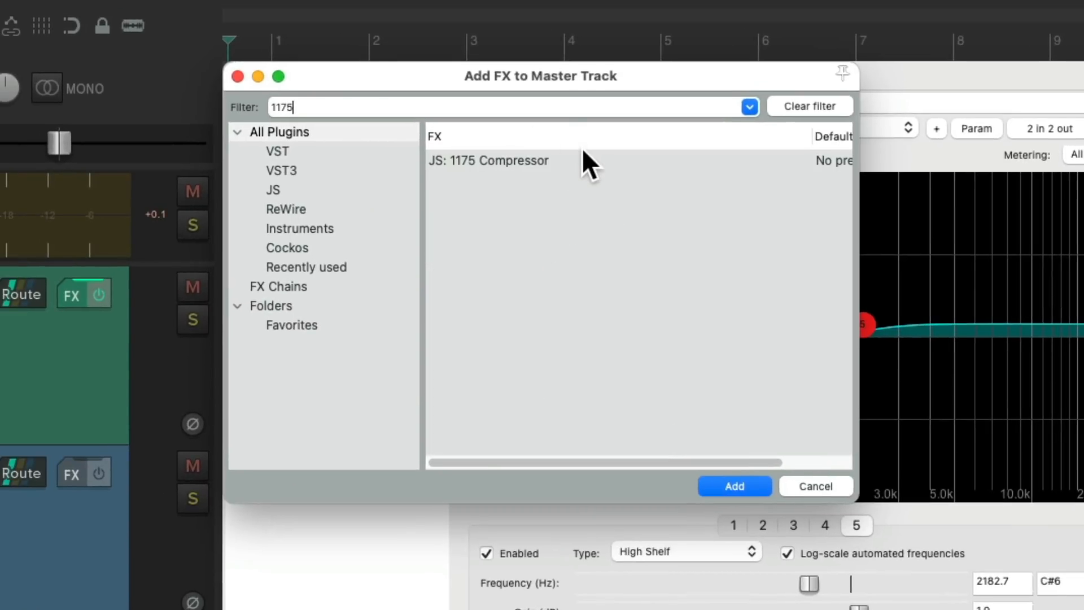
Add the 1175 Compressor after ReaEQ and try different attack, threshold and release settings.
{"action": "left_click", "coordinate": [734, 486]}
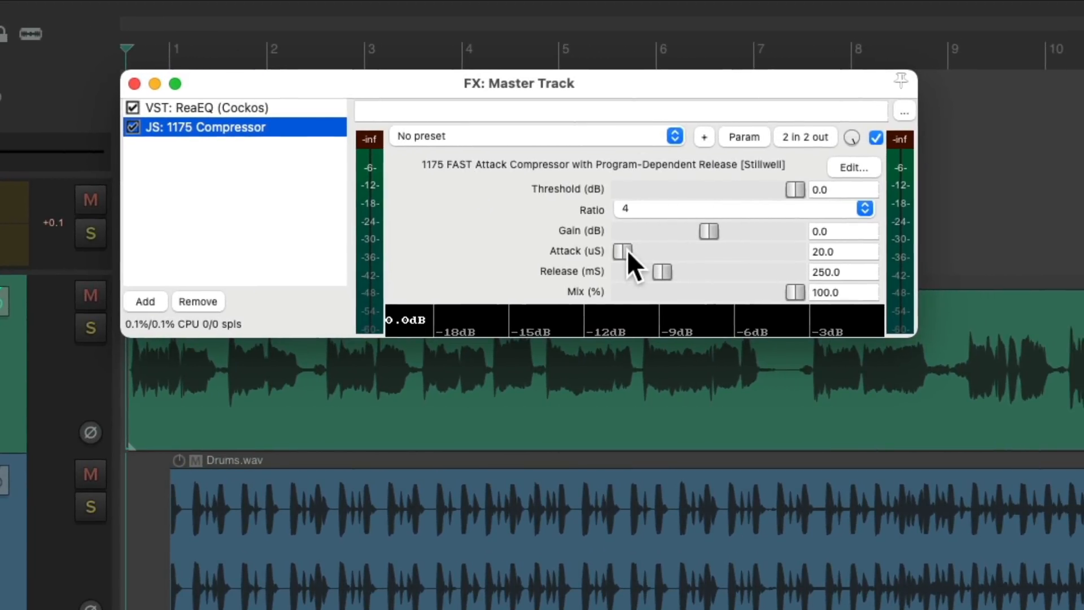
{"action": "left_click_drag", "start_coordinate": [623, 251], "coordinate": [634, 251]}
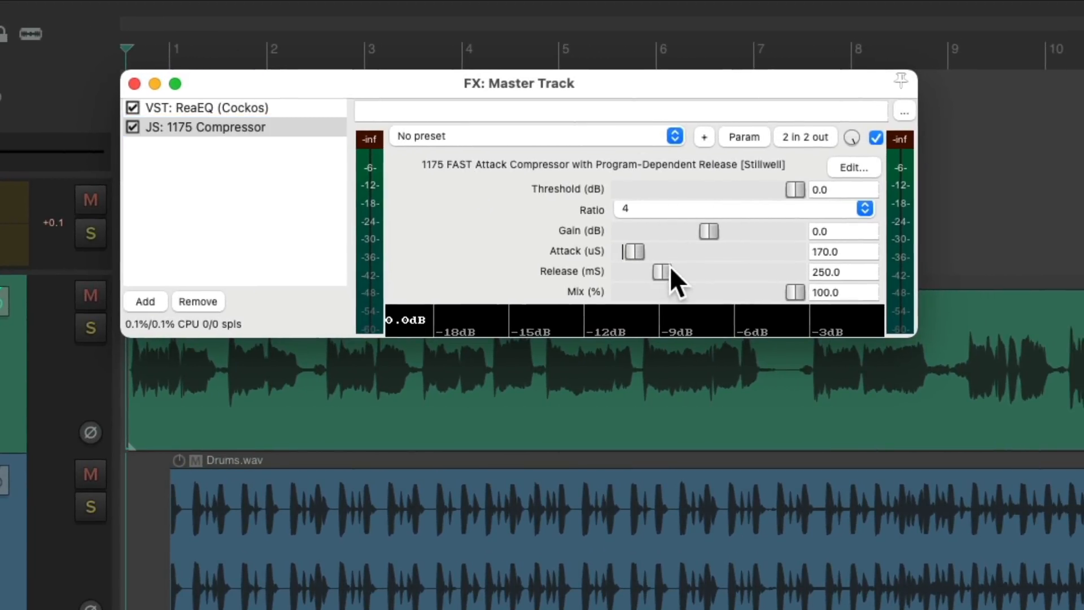
{"action": "left_click_drag", "start_coordinate": [662, 272], "coordinate": [656, 272]}
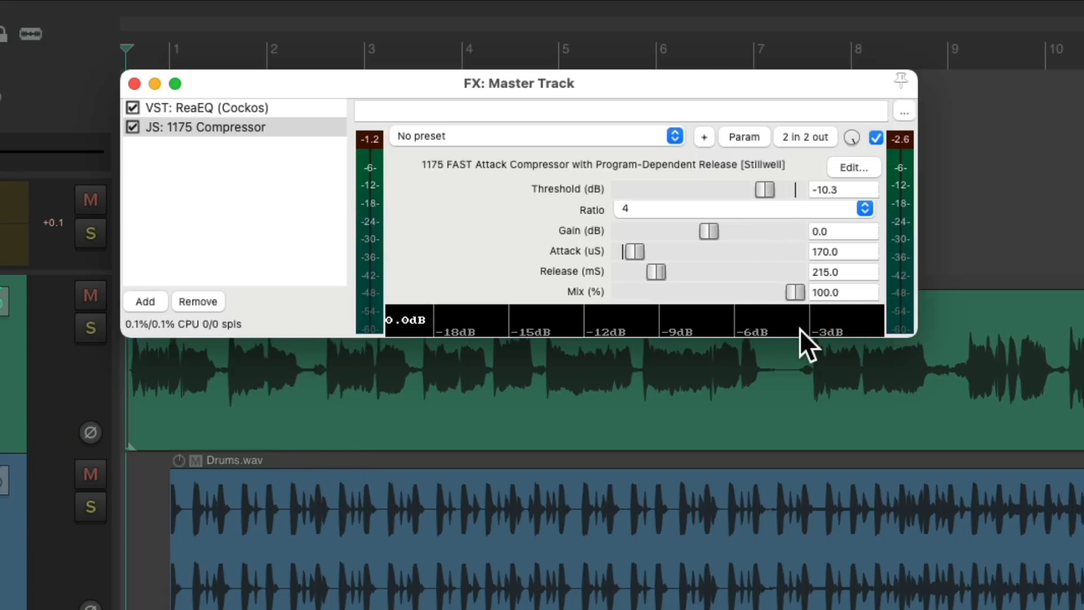
{"action": "mouse_move", "coordinate": [657, 282]}
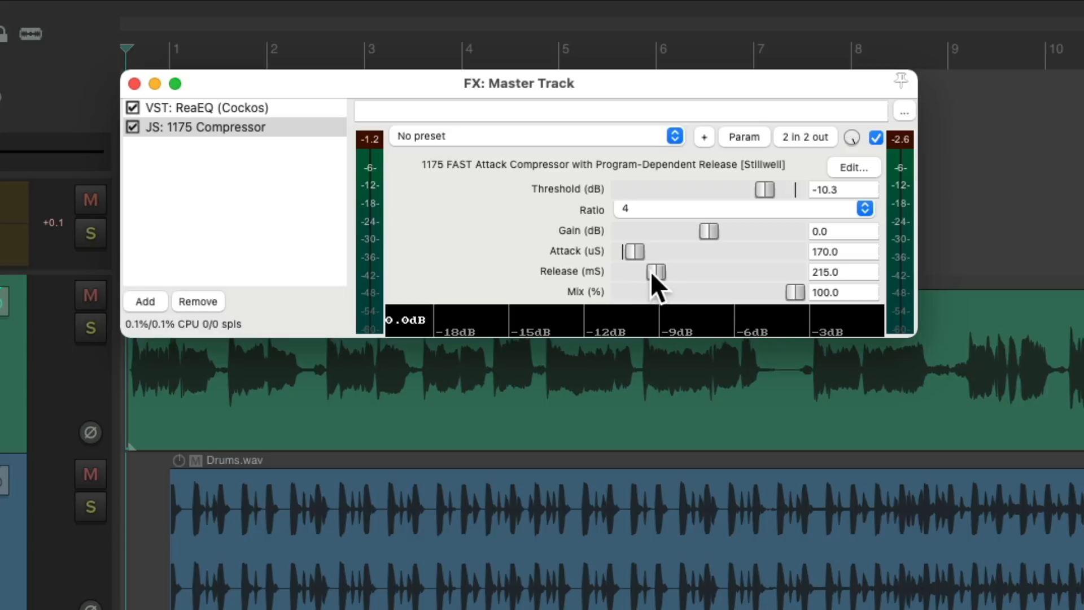
{"action": "left_click_drag", "start_coordinate": [657, 271], "coordinate": [643, 271]}
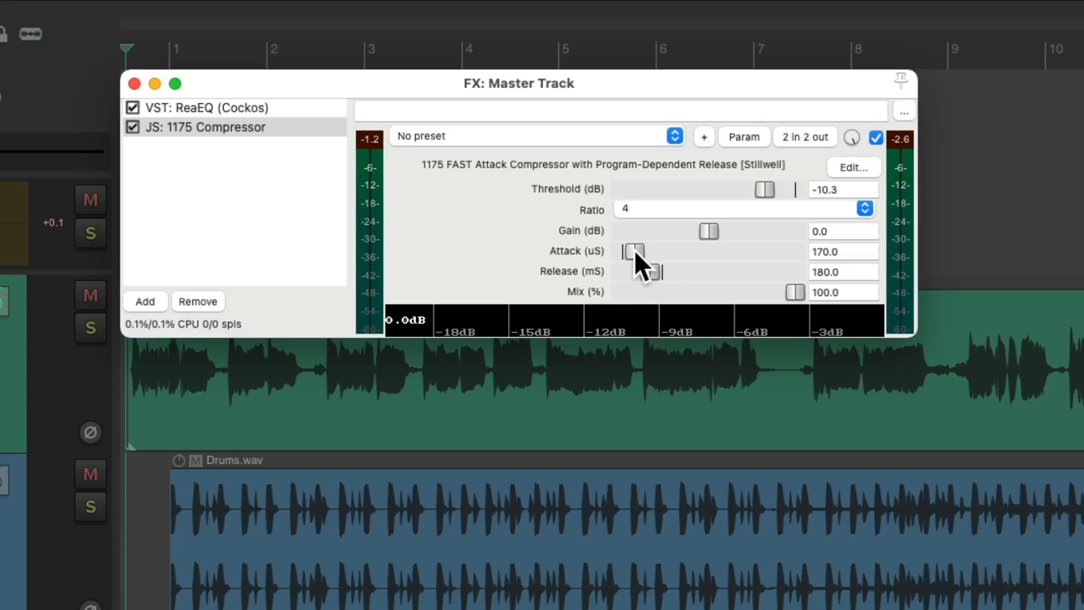
{"action": "left_click_drag", "start_coordinate": [635, 251], "coordinate": [633, 250]}
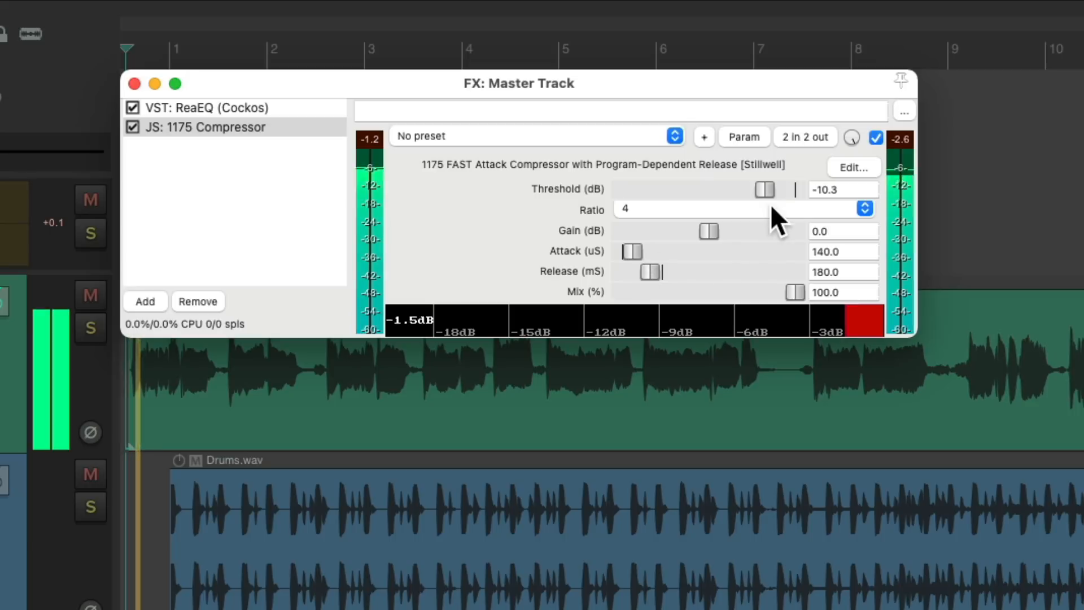
Set the 1175 Compressor threshold to -10 dB and makeup gain to 3.2 dB.
{"action": "left_click_drag", "start_coordinate": [764, 188], "coordinate": [795, 189]}
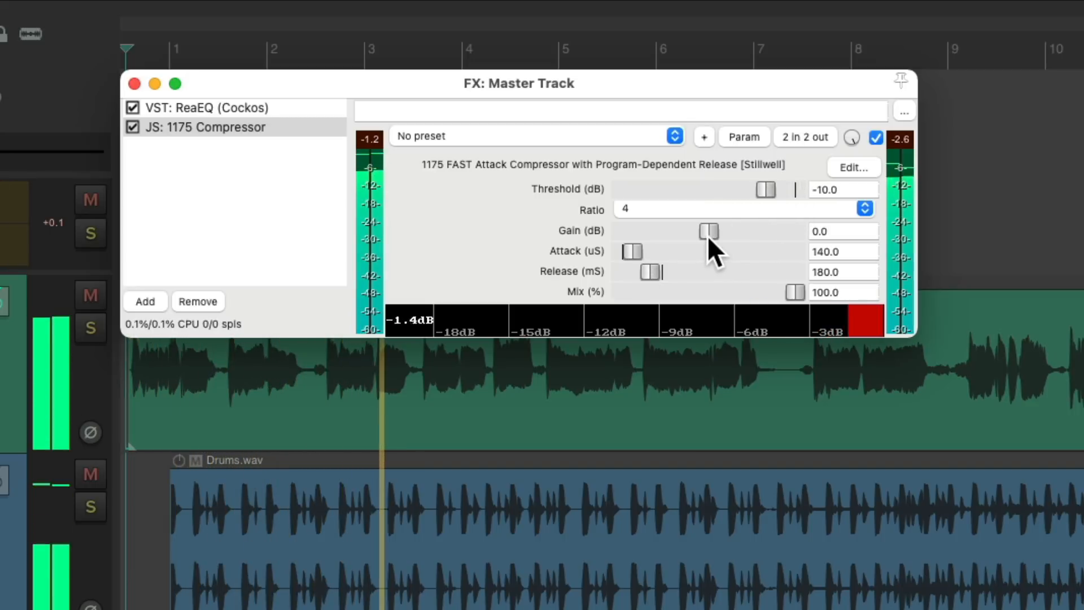
{"action": "left_click_drag", "start_coordinate": [709, 231], "coordinate": [711, 231]}
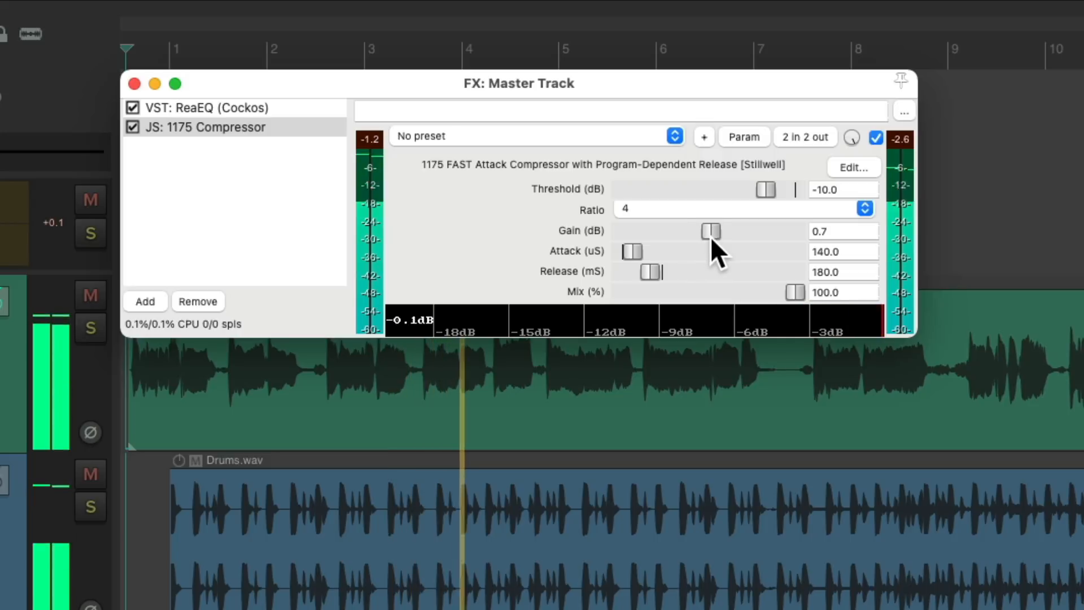
{"action": "left_click_drag", "start_coordinate": [711, 231], "coordinate": [719, 231]}
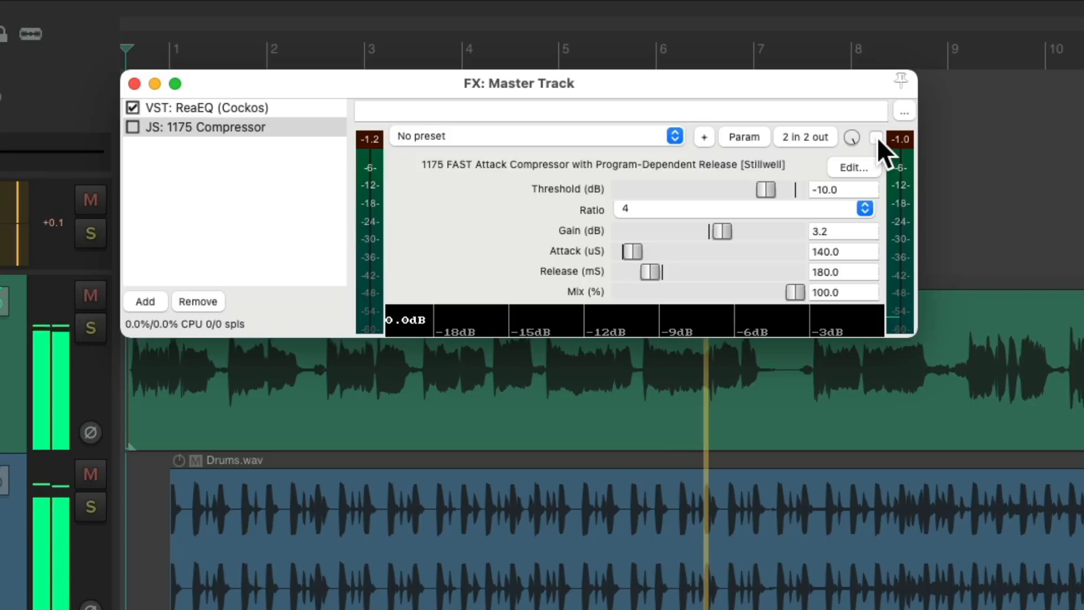
Bypass the 1175 Compressor to compare the sound, then re-enable it.
{"action": "left_click", "coordinate": [132, 127]}
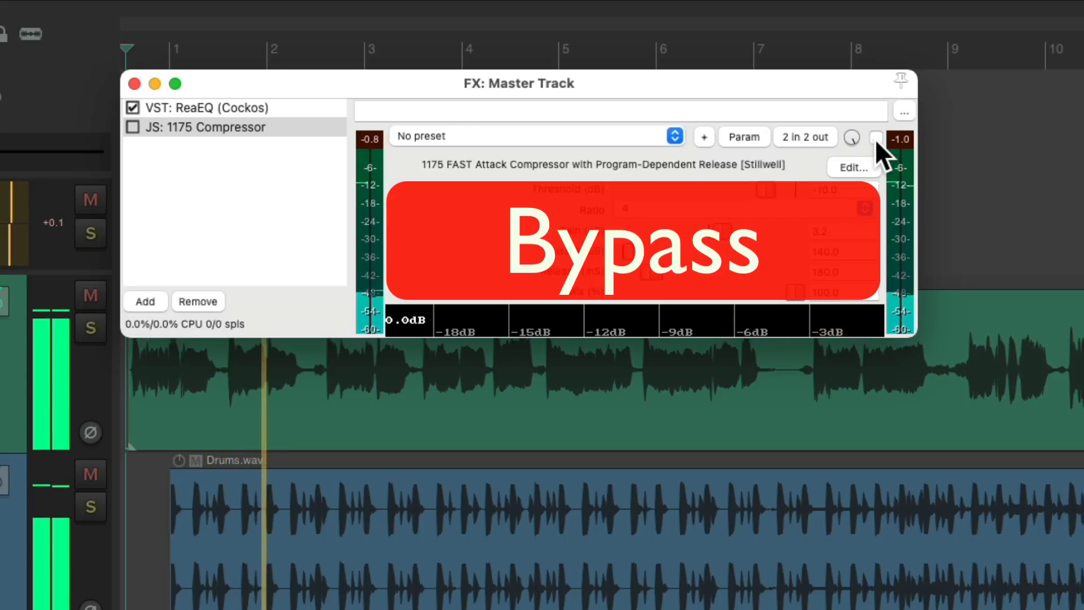
{"action": "left_click", "coordinate": [876, 138]}
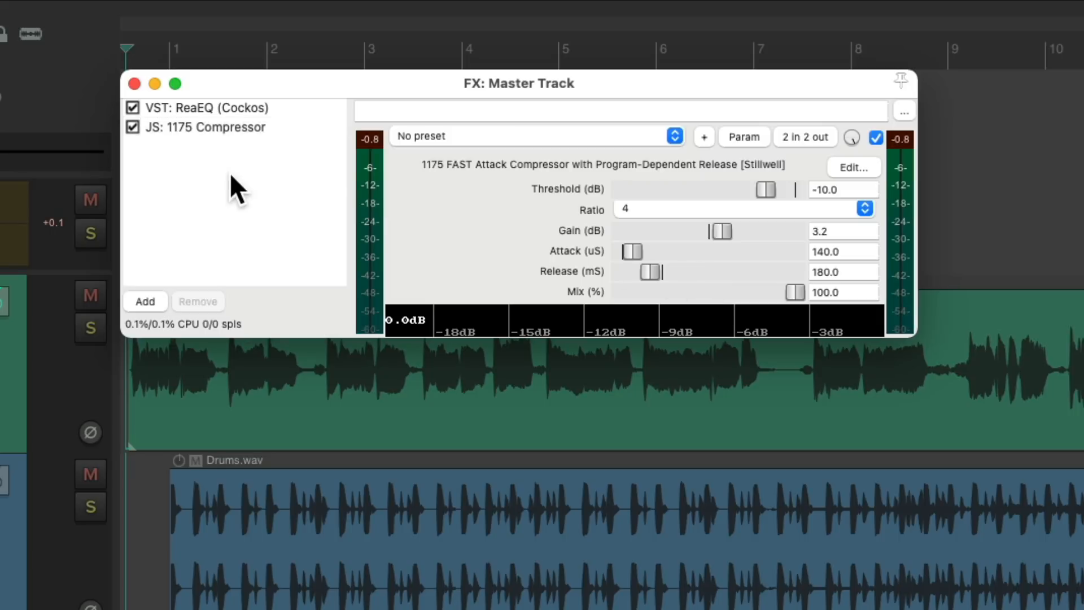
{"action": "left_click", "coordinate": [146, 301]}
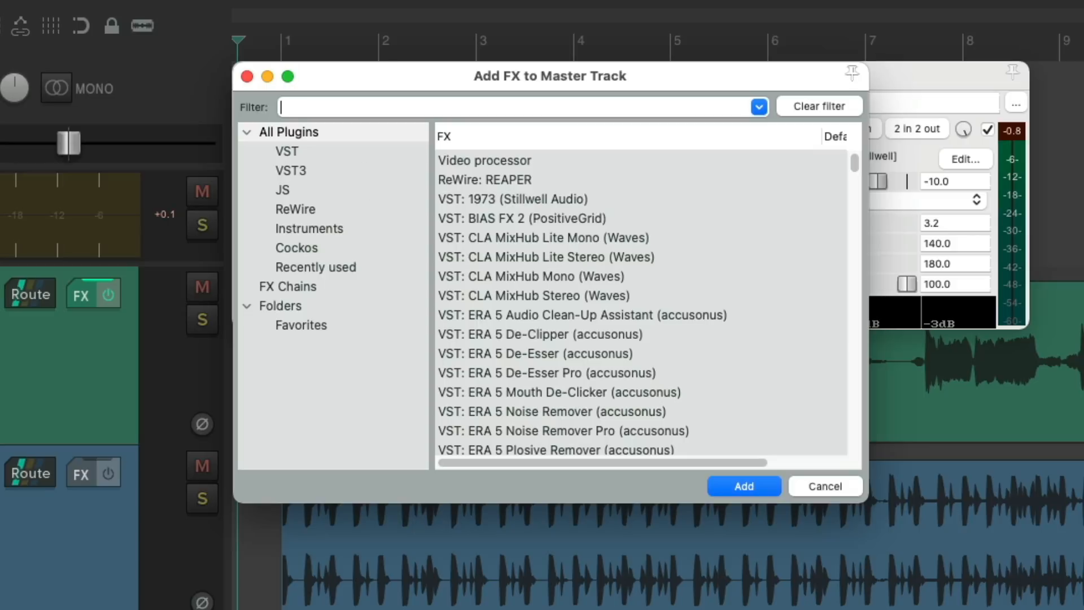
Add Cockos ReaXcomp, solo the current band, and move crossovers to 164.8 Hz and 761.7 Hz.
{"action": "left_click", "coordinate": [296, 247]}
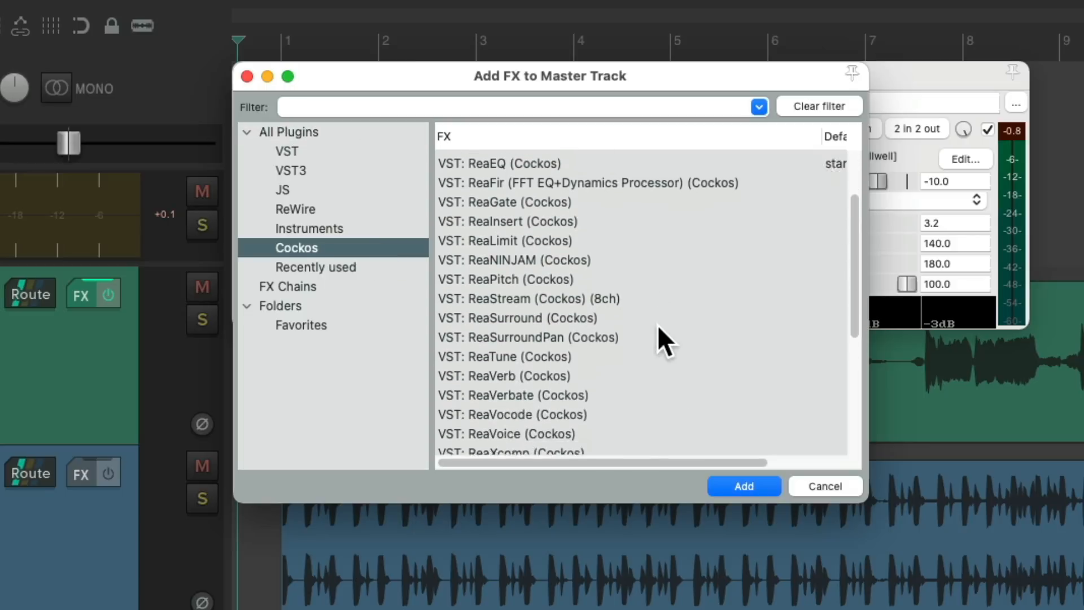
{"action": "scroll", "scroll_direction": "down", "scroll_amount": 3}
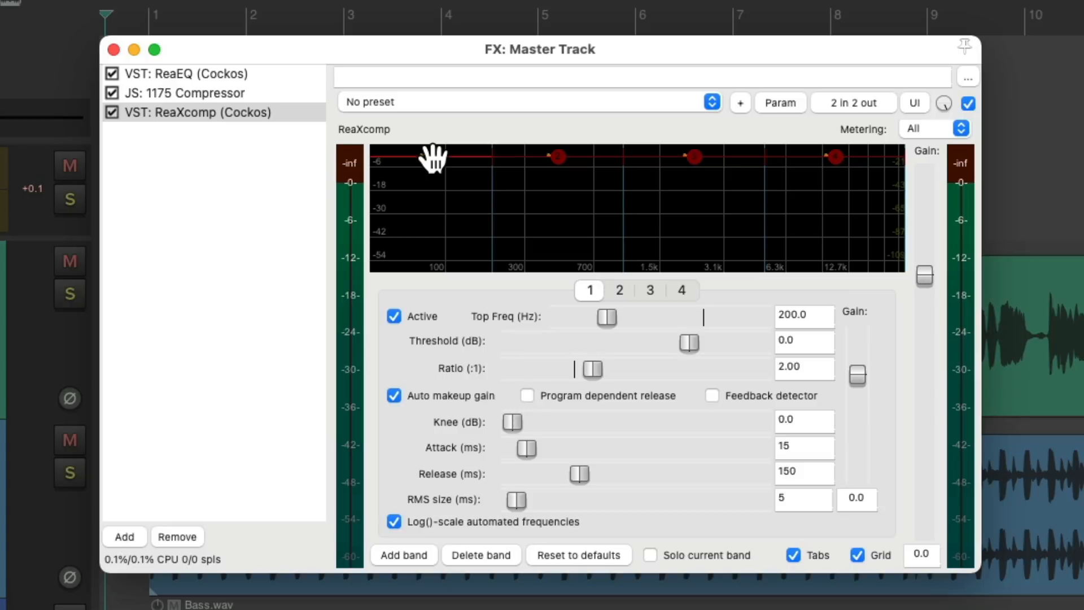
{"action": "left_click", "coordinate": [651, 555]}
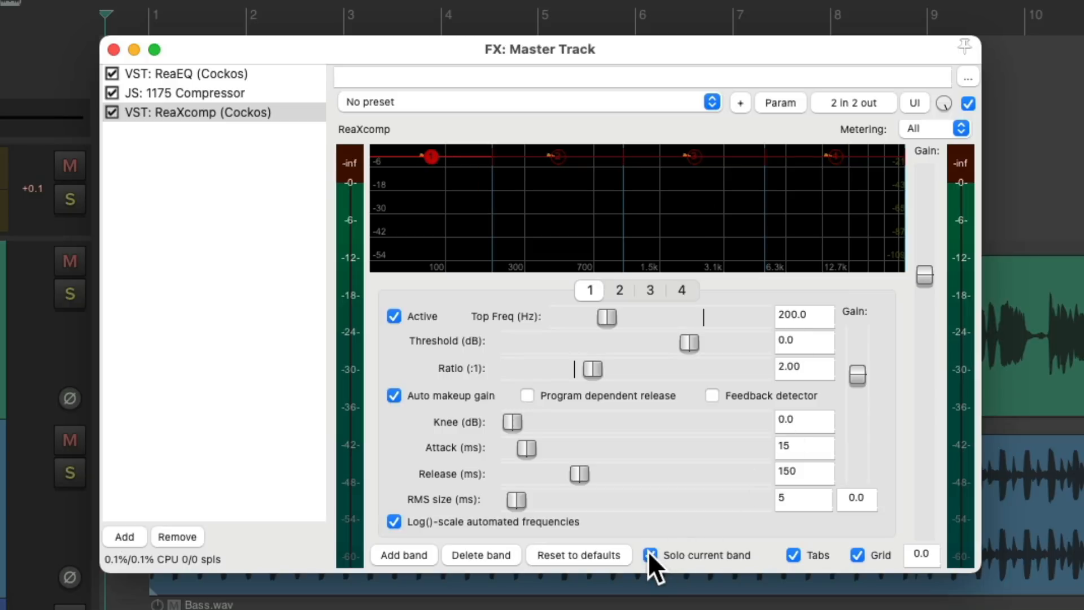
{"action": "left_click", "coordinate": [650, 554]}
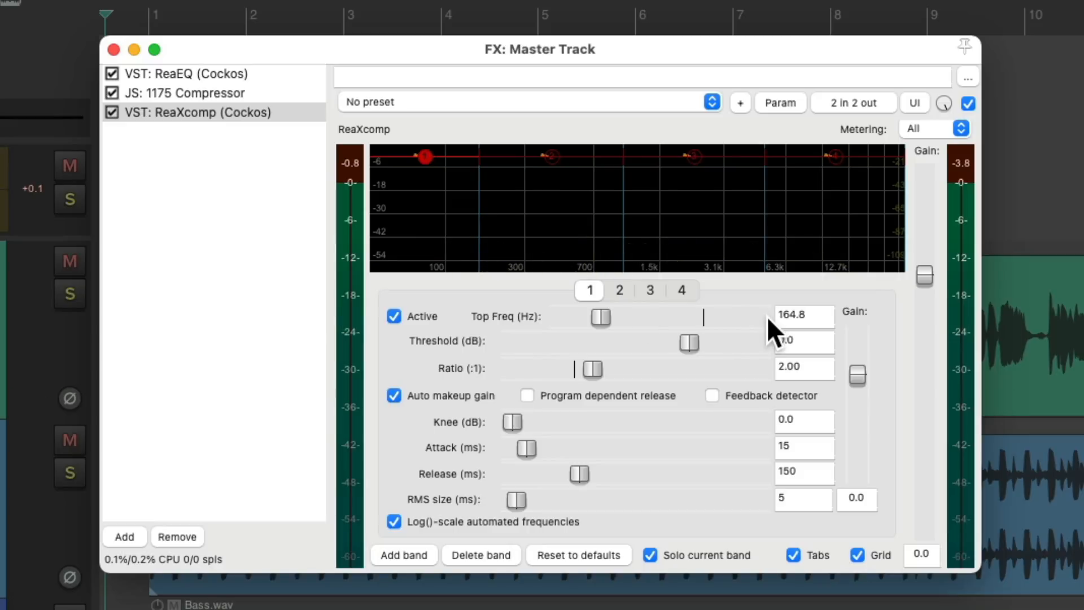
{"action": "mouse_move", "coordinate": [553, 214]}
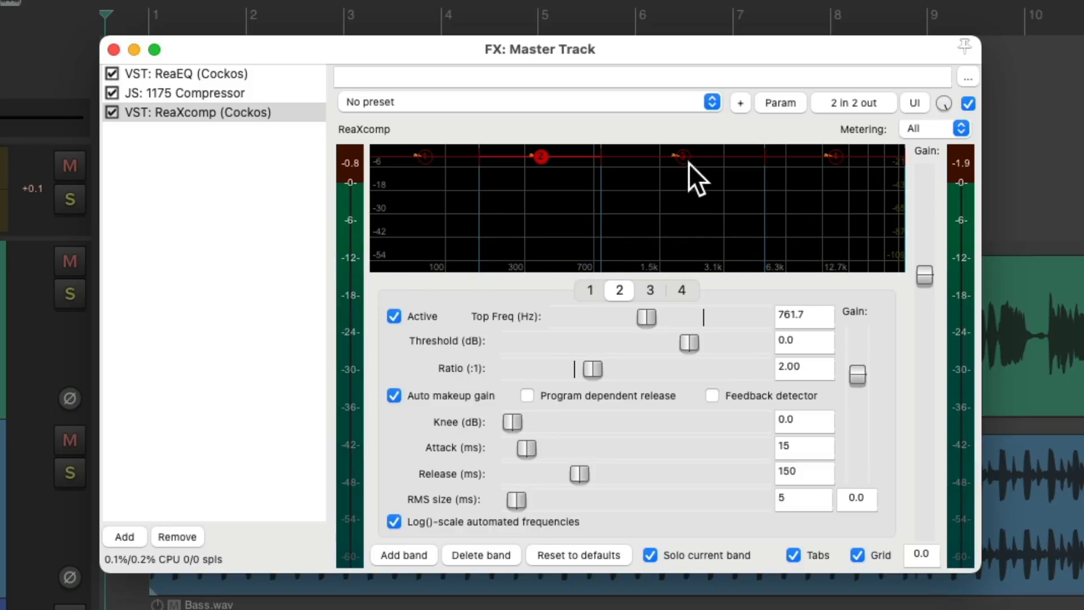
{"action": "left_click", "coordinate": [650, 290]}
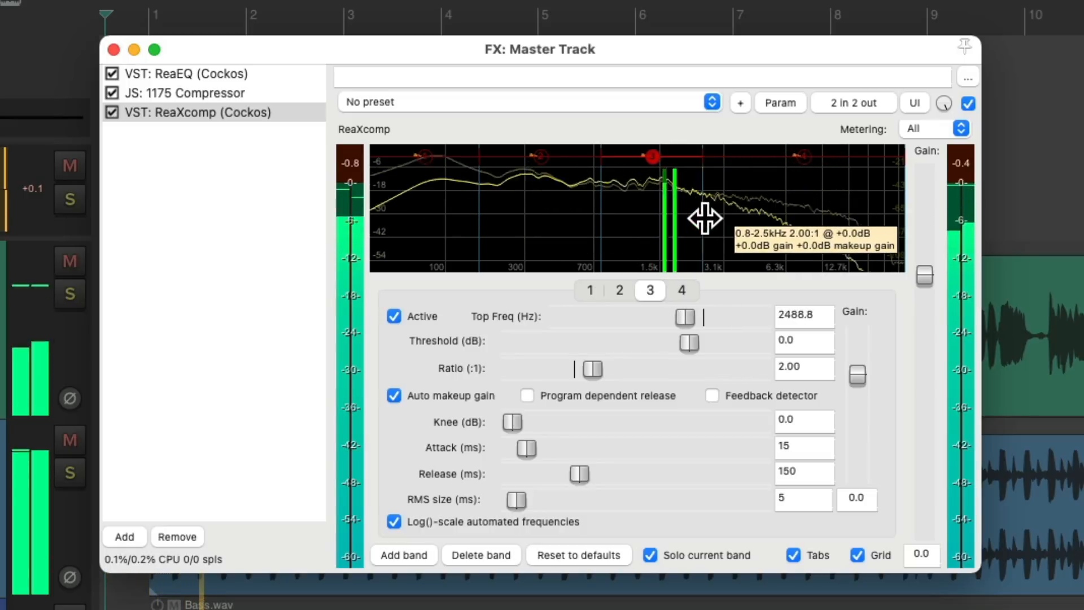
{"action": "left_click_drag", "start_coordinate": [706, 218], "coordinate": [751, 220]}
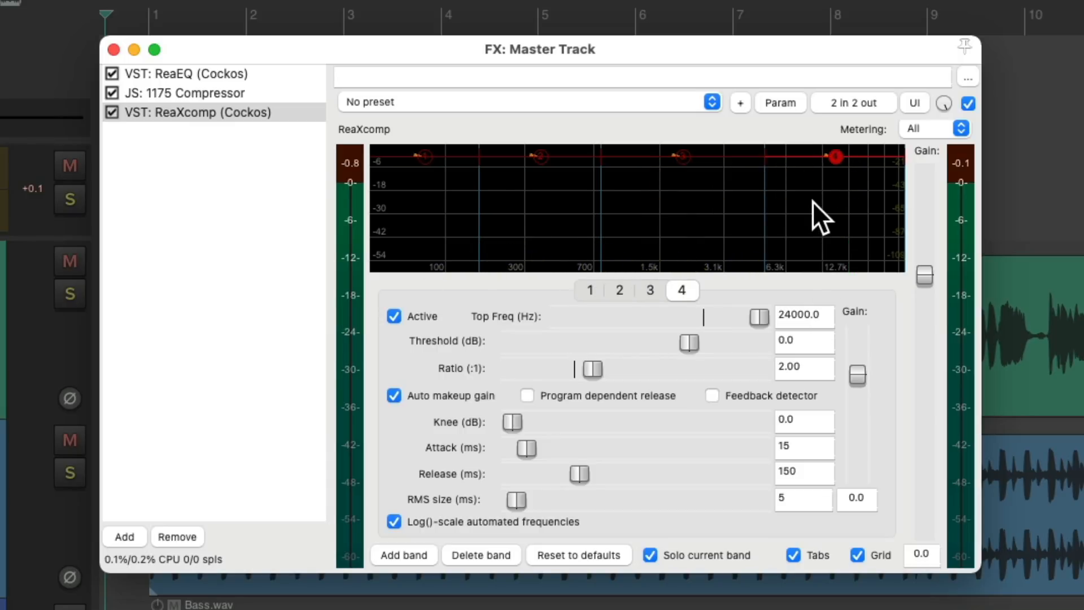
{"action": "mouse_move", "coordinate": [892, 225]}
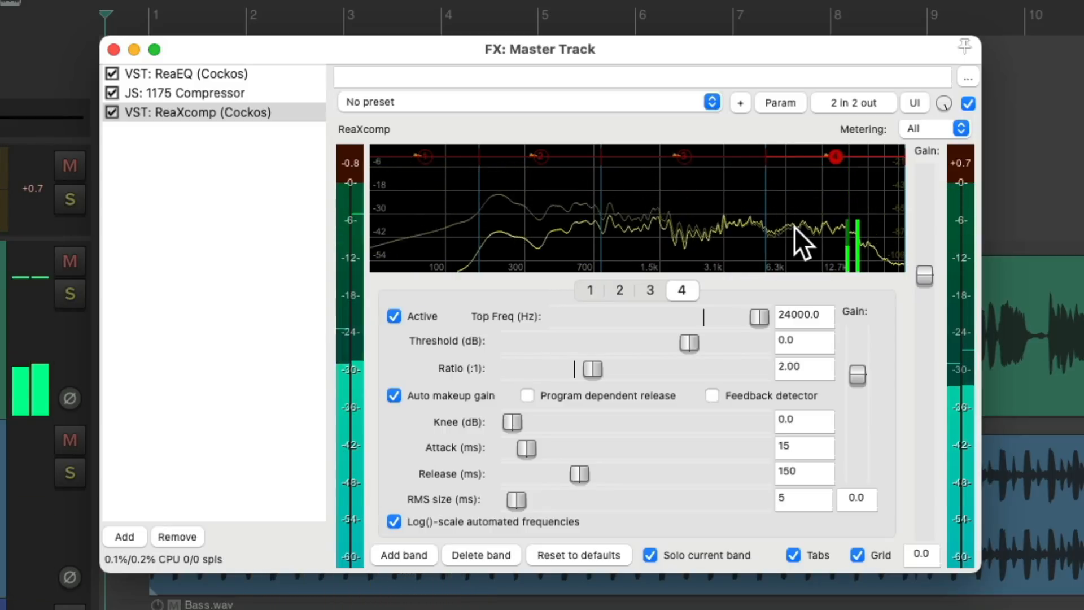
Set a 4:1 ratio across ReaXcomp bands 1–4 and enable program-dependent release on band 1.
{"action": "left_click", "coordinate": [588, 290]}
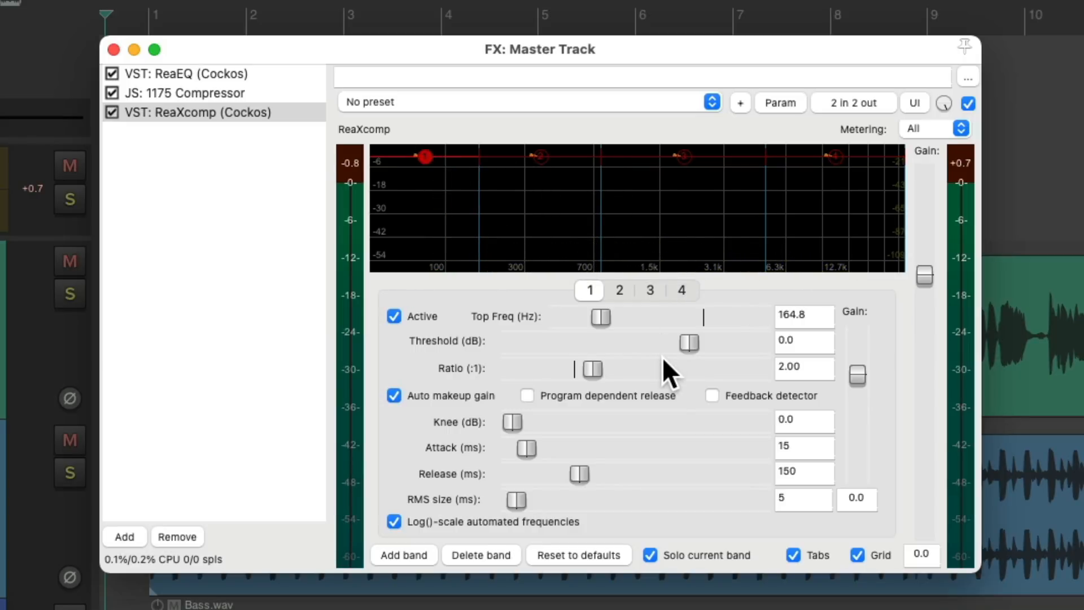
{"action": "left_click_drag", "start_coordinate": [592, 369], "coordinate": [605, 369]}
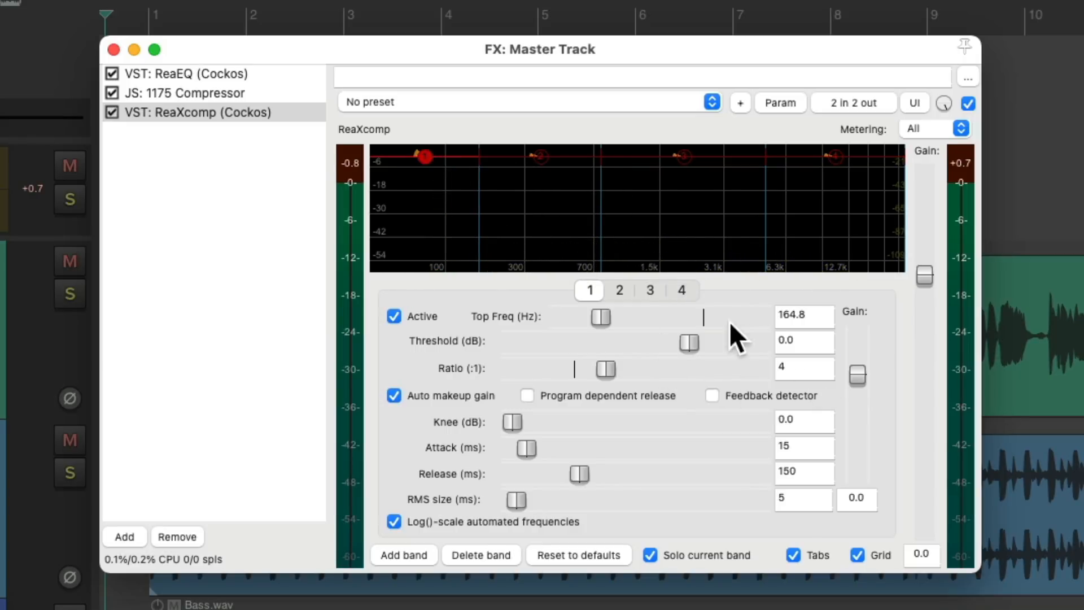
{"action": "left_click", "coordinate": [619, 289]}
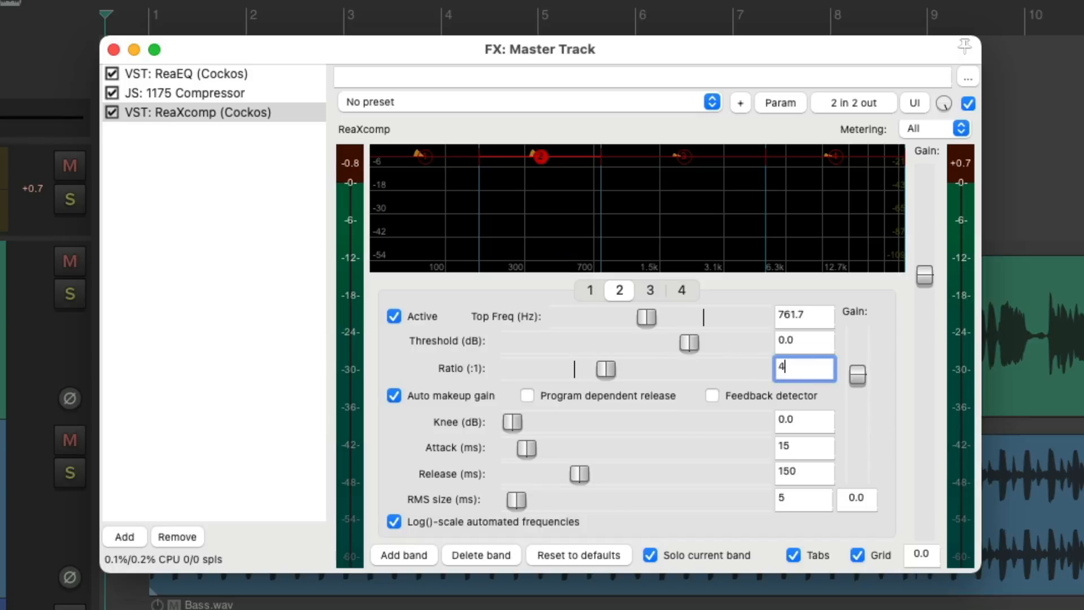
{"action": "left_click", "coordinate": [649, 290]}
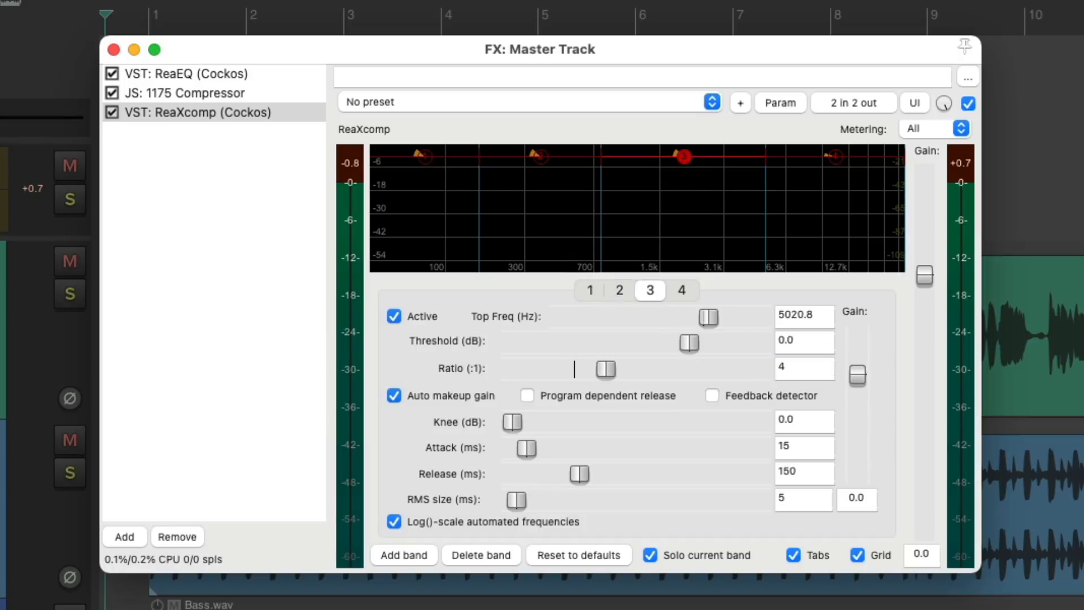
{"action": "left_click", "coordinate": [681, 290]}
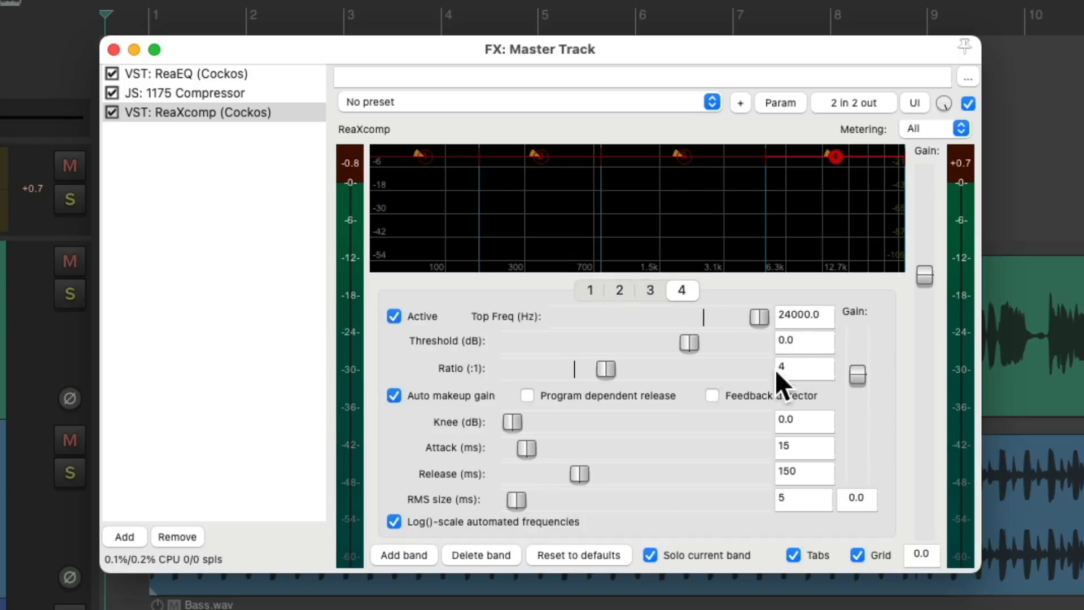
{"action": "left_click", "coordinate": [527, 395]}
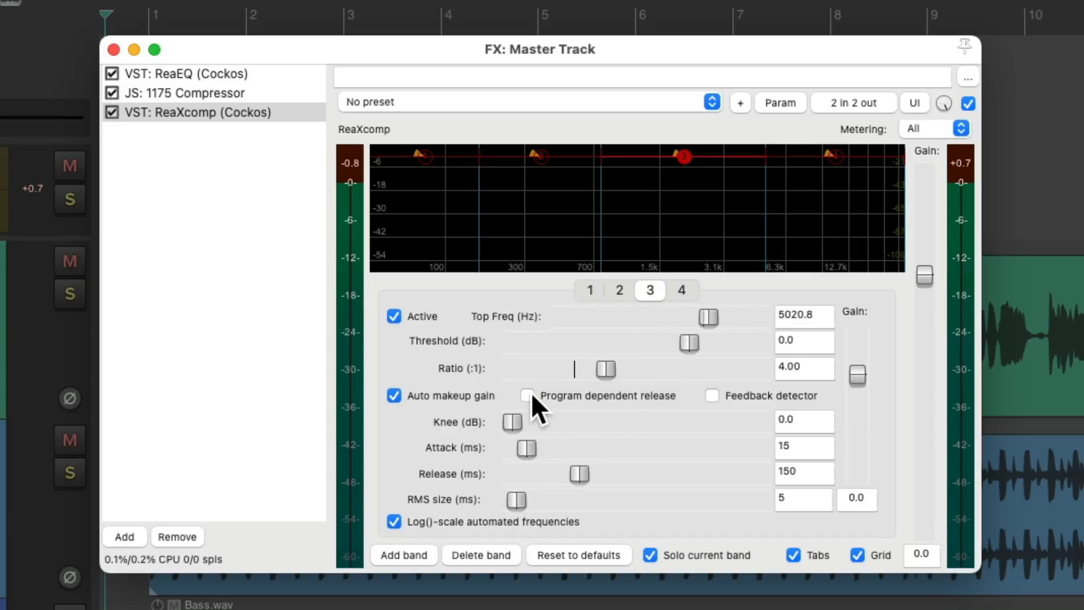
{"action": "left_click", "coordinate": [590, 290]}
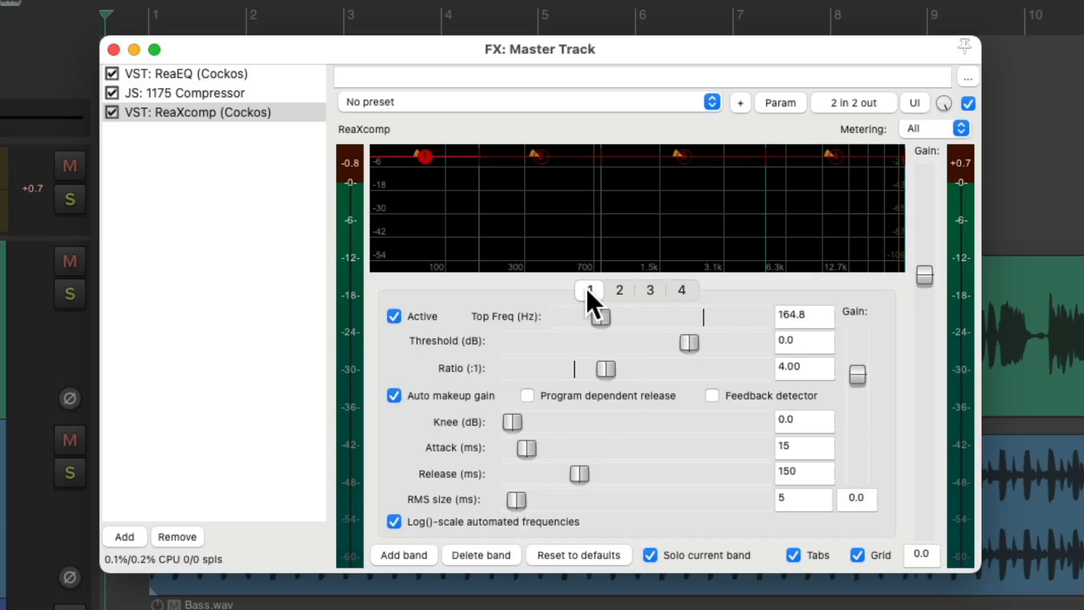
{"action": "left_click", "coordinate": [527, 395]}
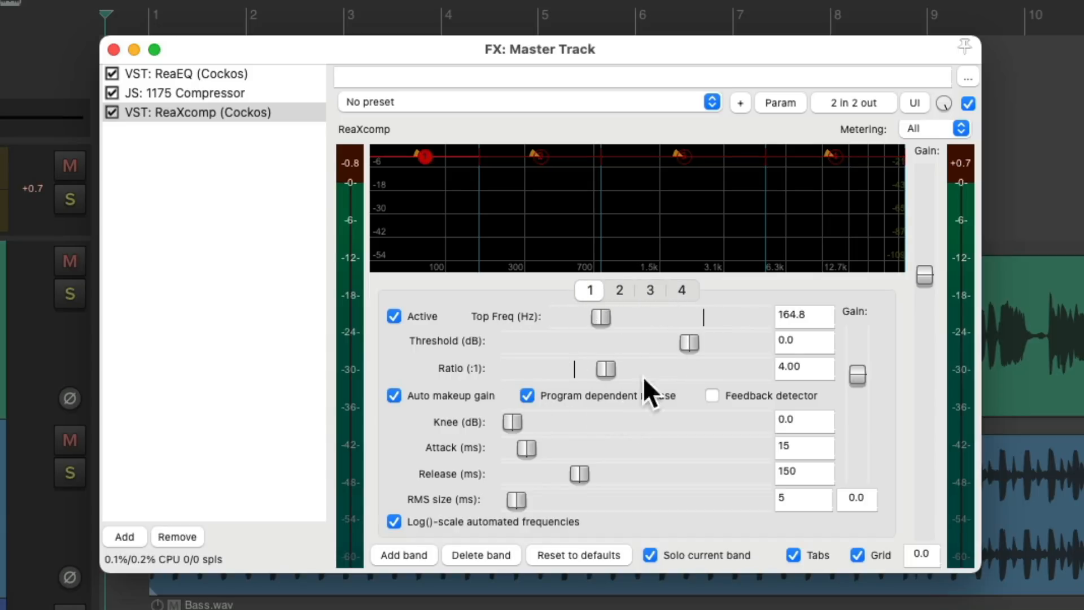
{"action": "mouse_move", "coordinate": [722, 204]}
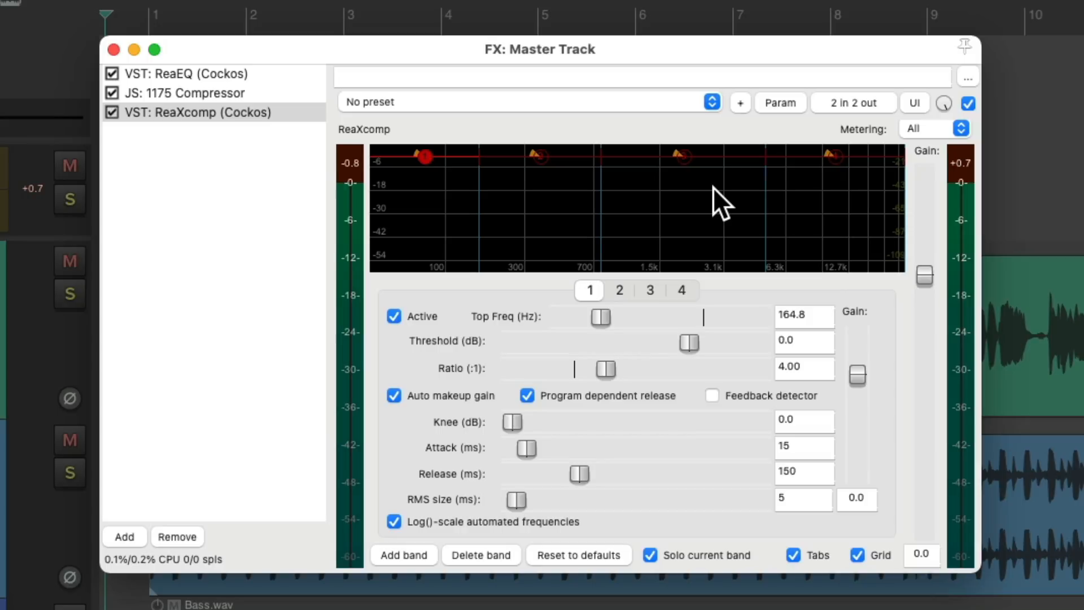
{"action": "left_click", "coordinate": [619, 290]}
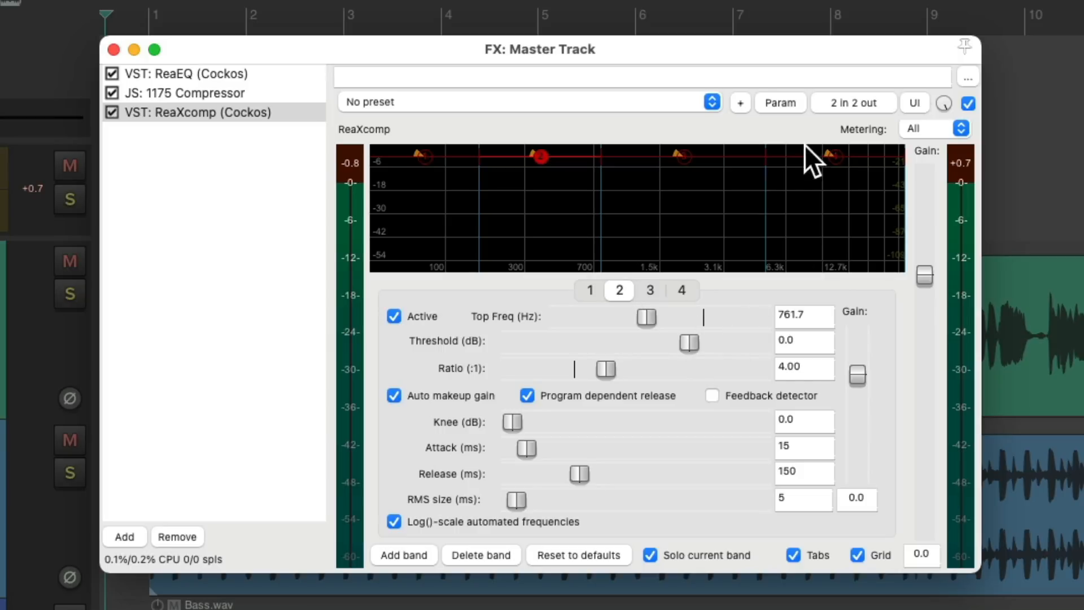
Browse band 1's parameter modulation options, then sweep its threshold to -10 dB and back to 0 dB.
{"action": "left_click", "coordinate": [780, 102]}
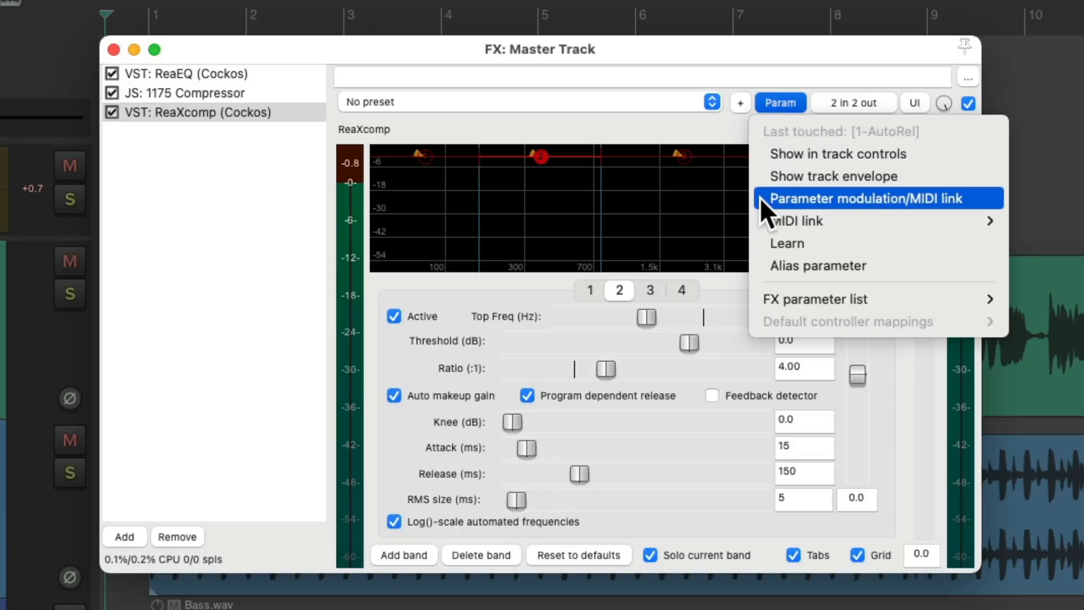
{"action": "left_click", "coordinate": [869, 198]}
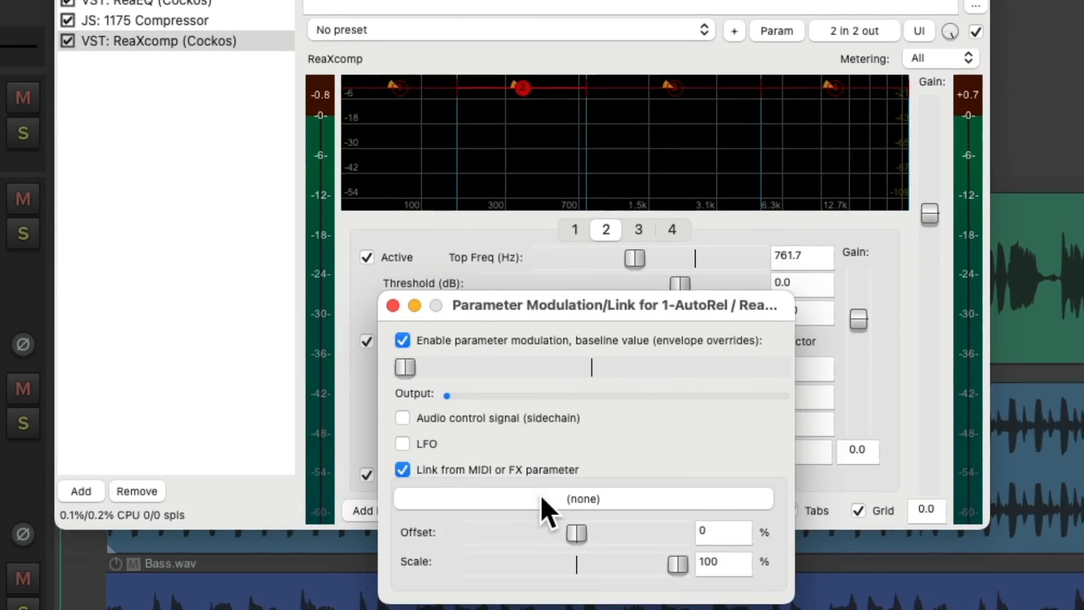
{"action": "left_click", "coordinate": [583, 498]}
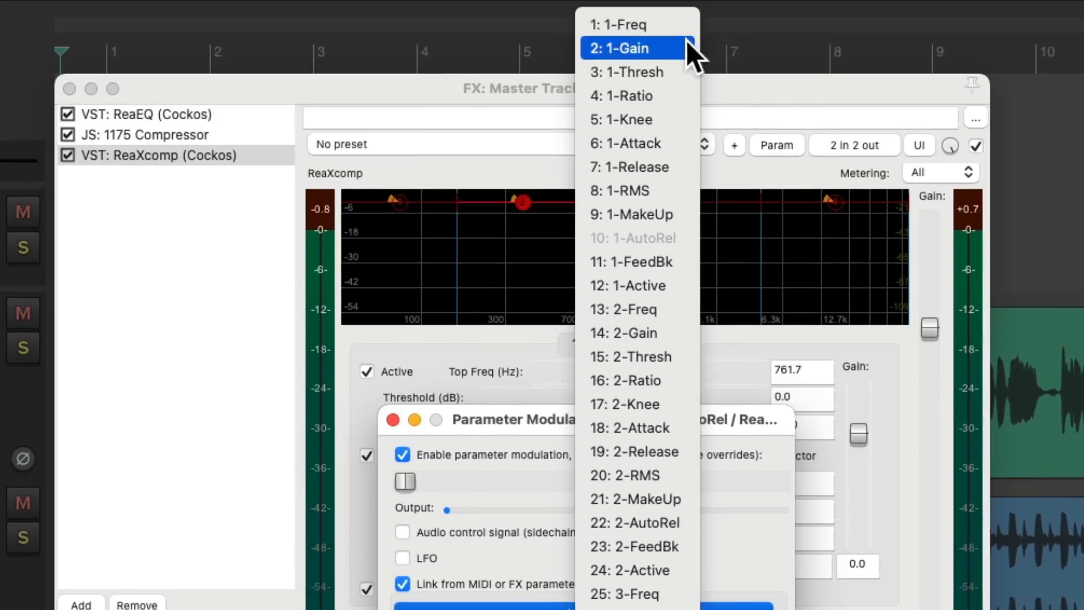
{"action": "mouse_move", "coordinate": [682, 81]}
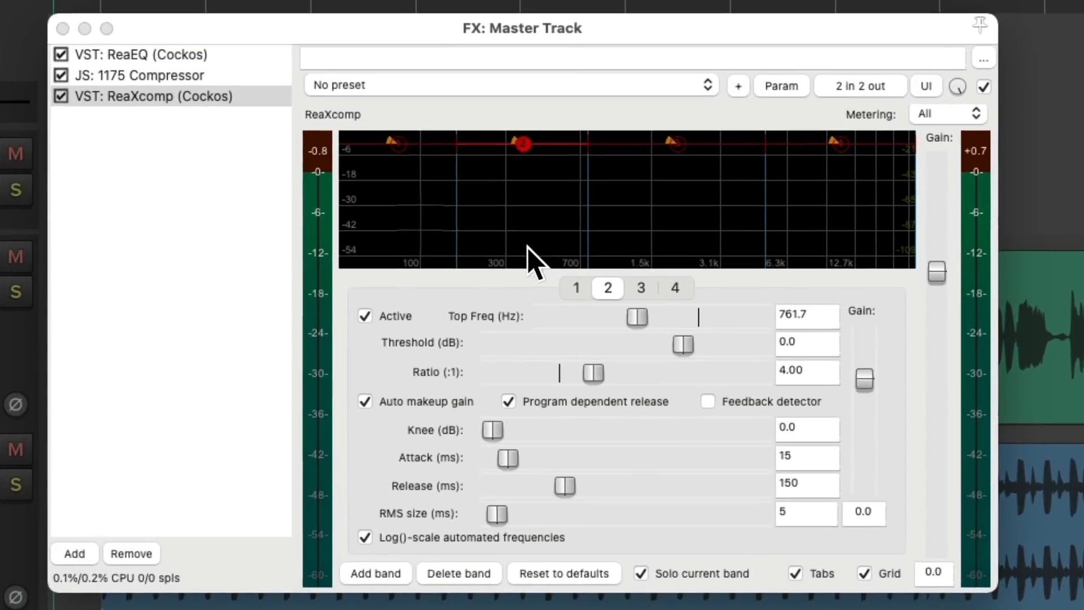
{"action": "mouse_move", "coordinate": [515, 245]}
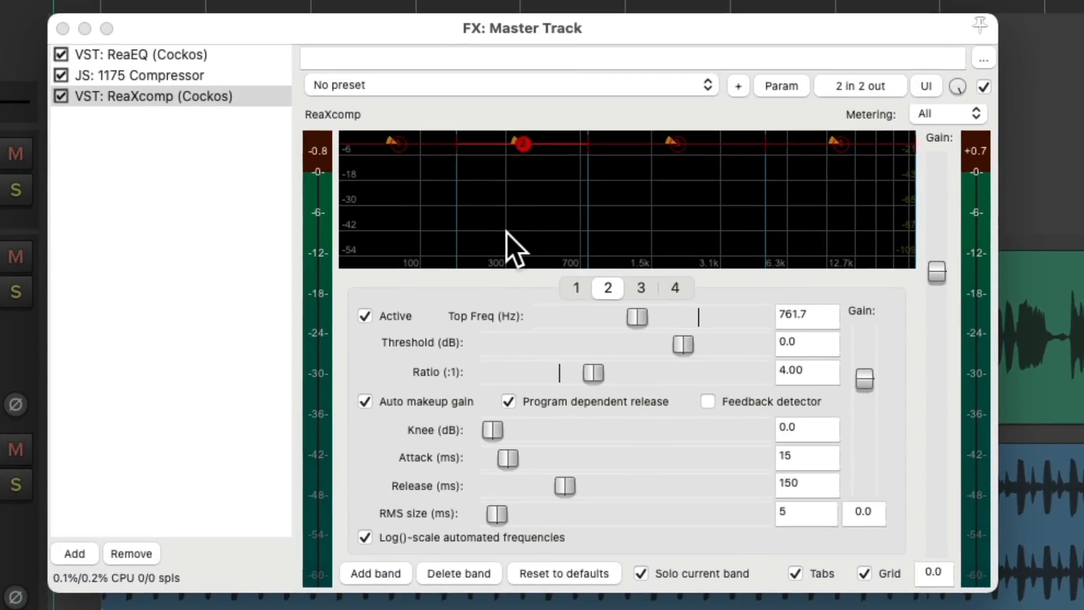
{"action": "left_click", "coordinate": [576, 288]}
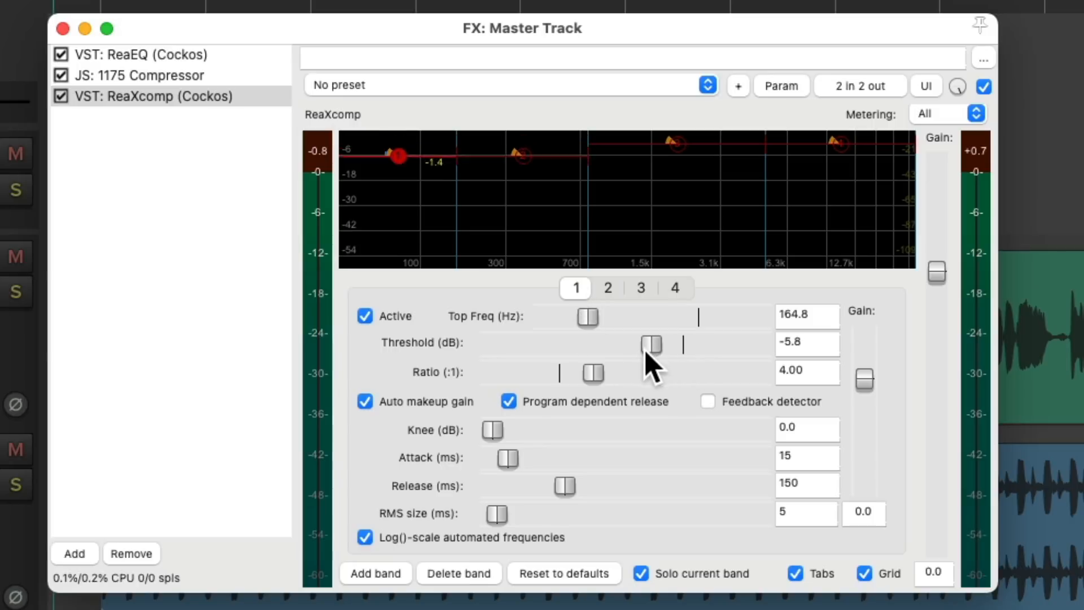
{"action": "left_click_drag", "start_coordinate": [650, 344], "coordinate": [629, 344]}
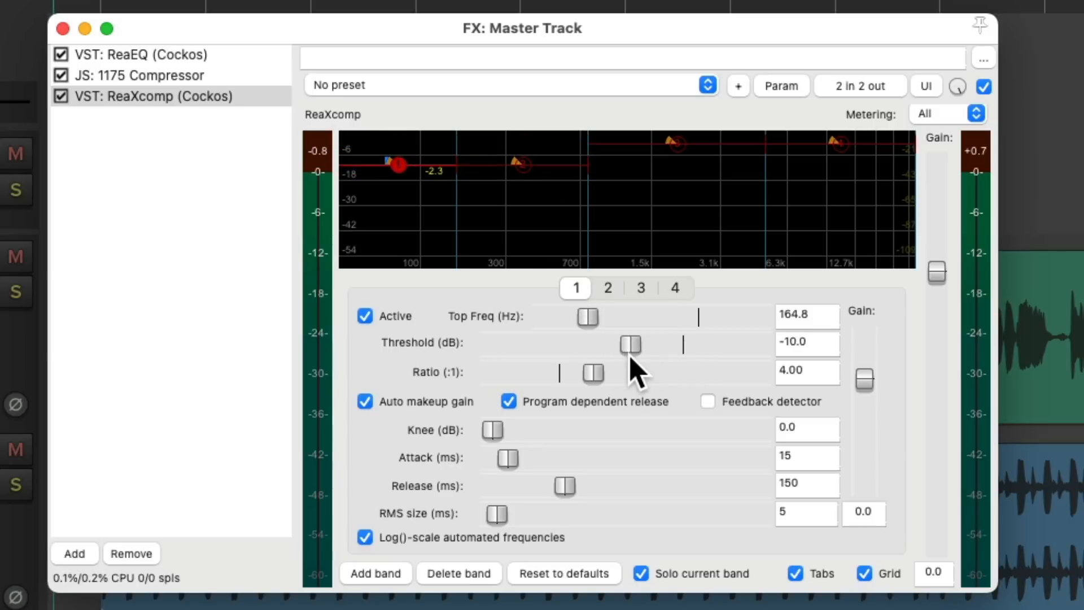
{"action": "left_click_drag", "start_coordinate": [630, 345], "coordinate": [681, 344]}
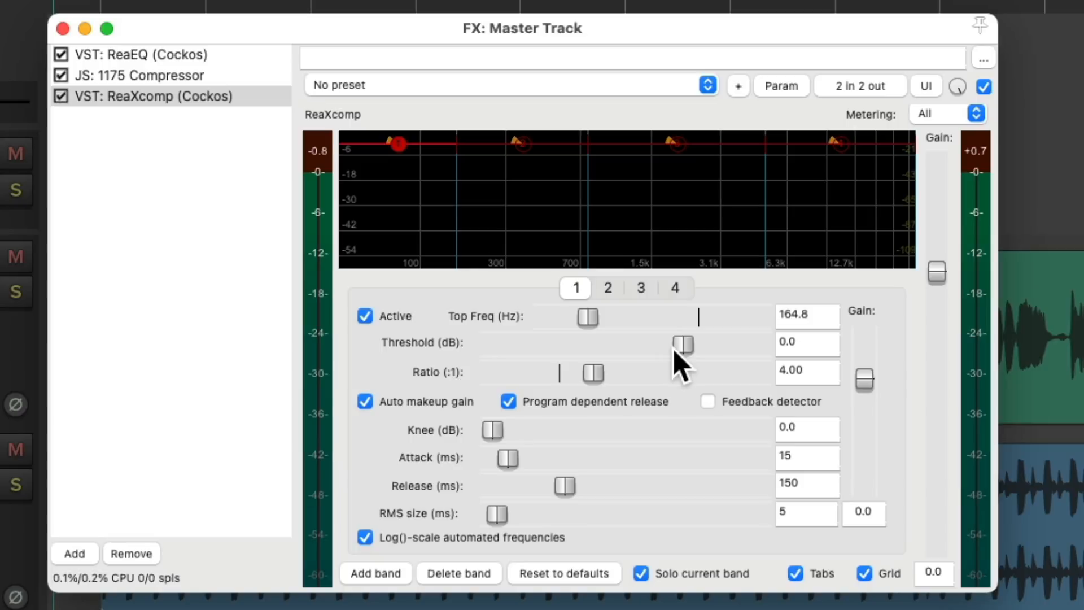
{"action": "mouse_move", "coordinate": [837, 208]}
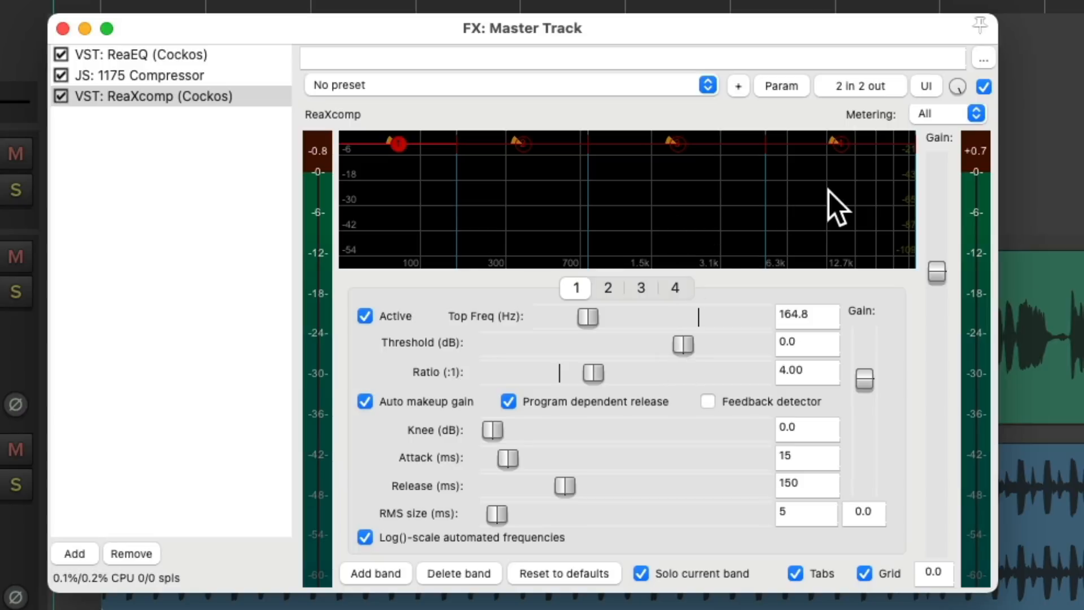
Set up parameter modulation on bands 3 and 4 thresholds, linking band 4 to 1-Thresh.
{"action": "left_click", "coordinate": [641, 287]}
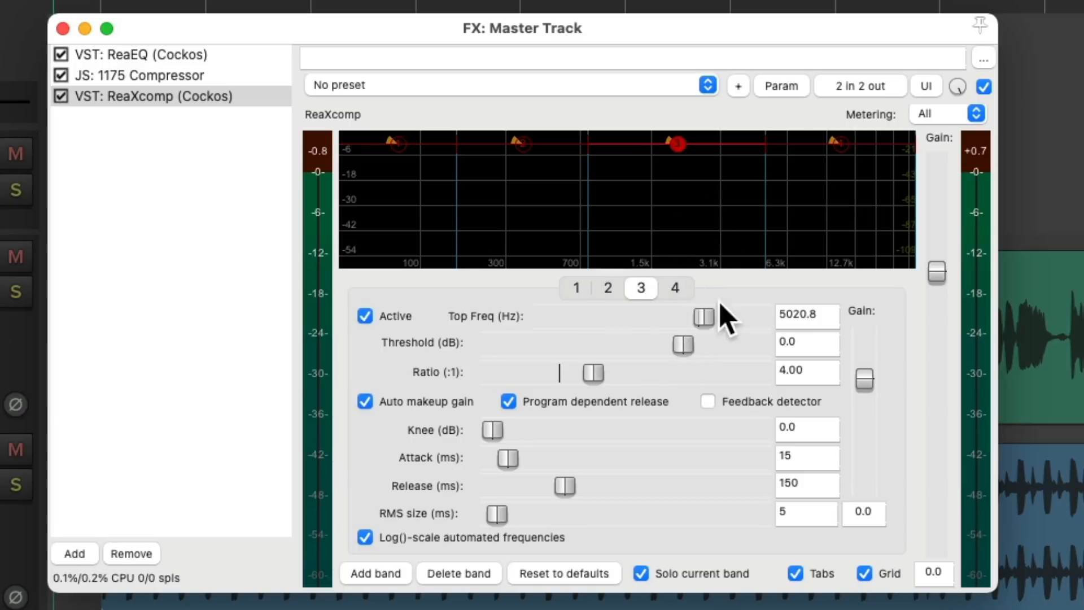
{"action": "left_click", "coordinate": [781, 85]}
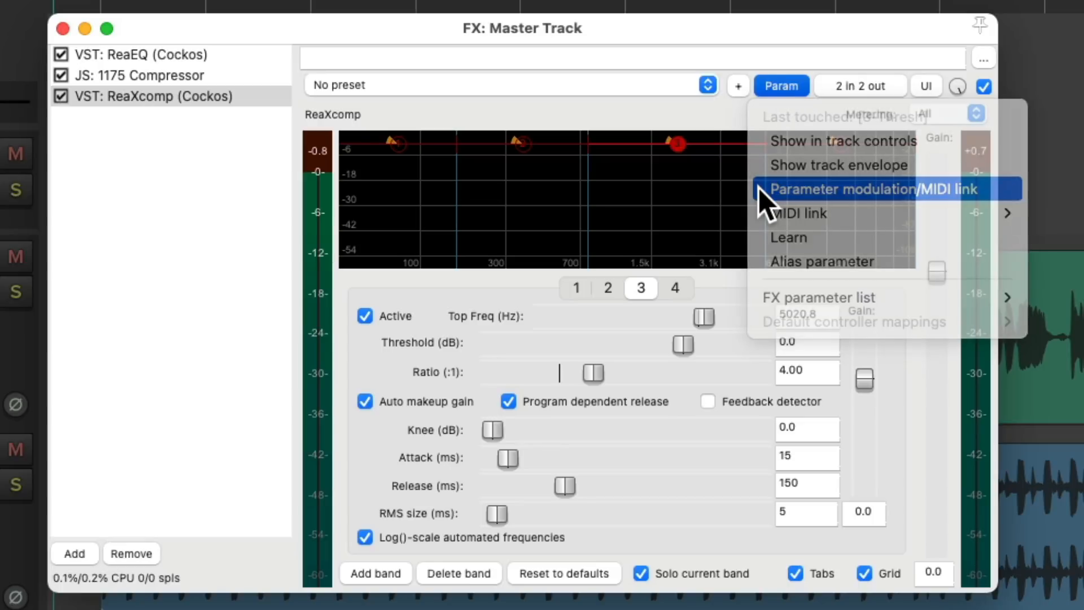
{"action": "left_click", "coordinate": [882, 189]}
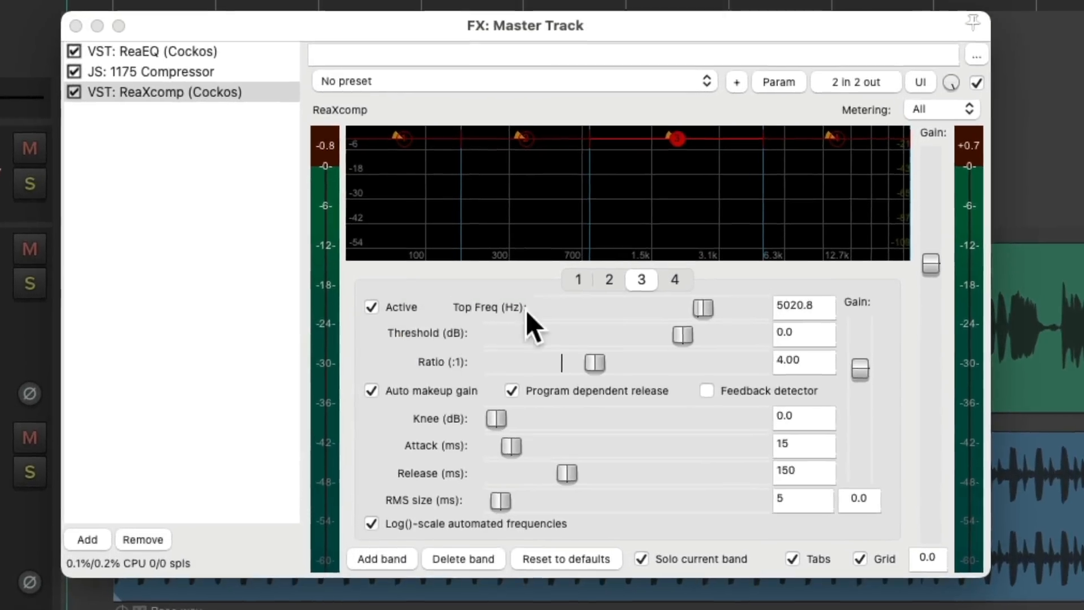
{"action": "left_click", "coordinate": [674, 281]}
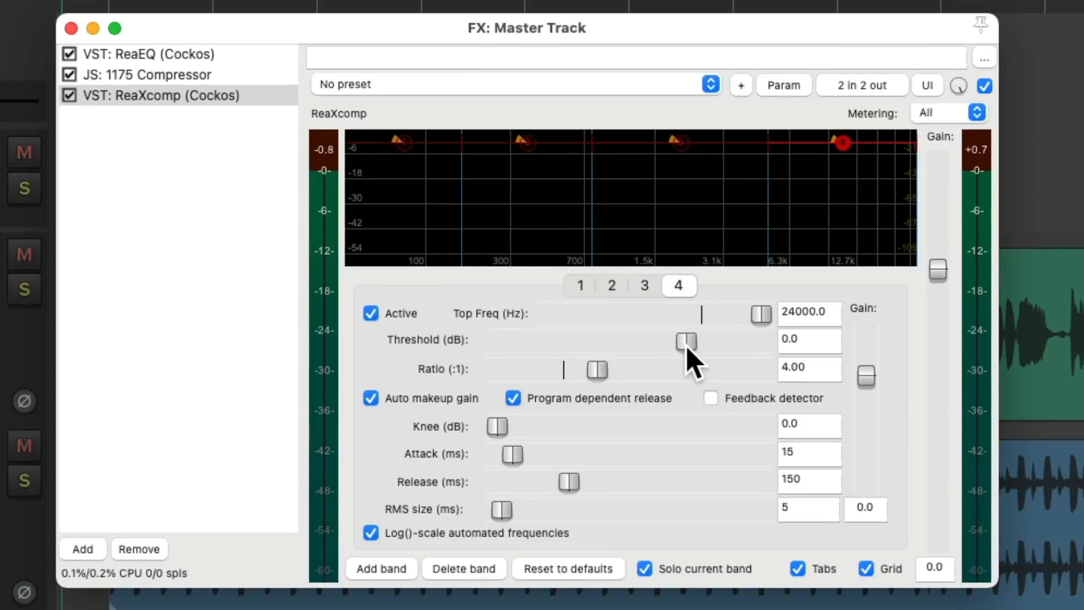
{"action": "left_click", "coordinate": [783, 84]}
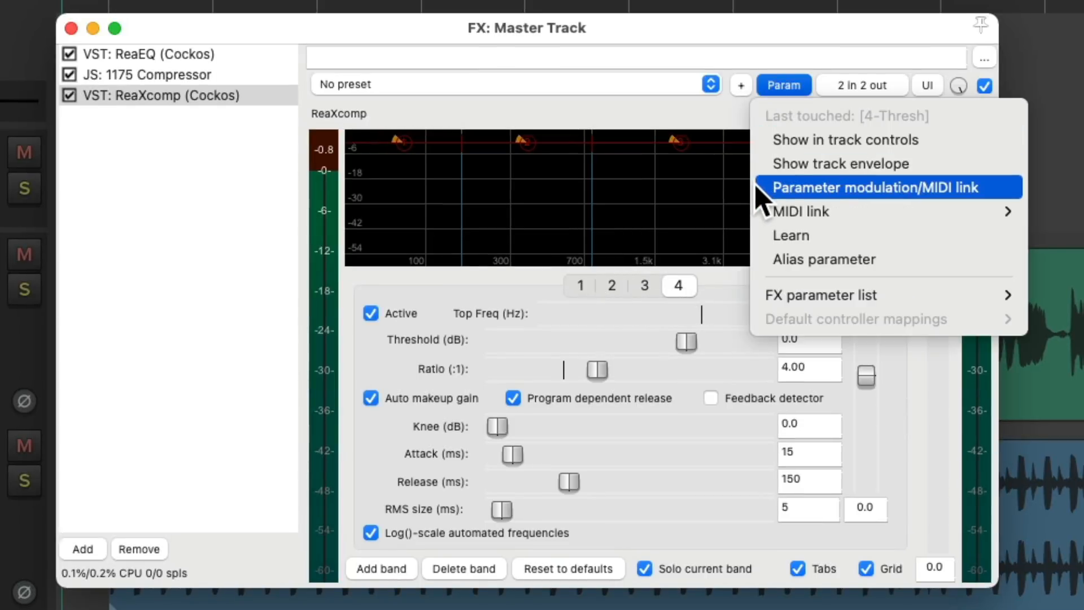
{"action": "left_click", "coordinate": [887, 187]}
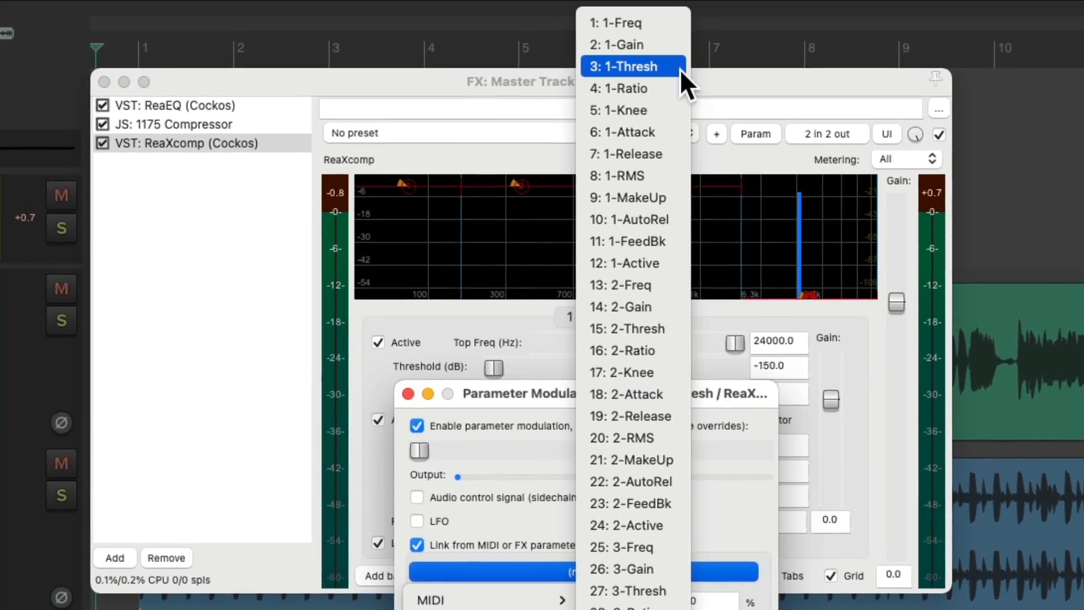
{"action": "left_click", "coordinate": [629, 67]}
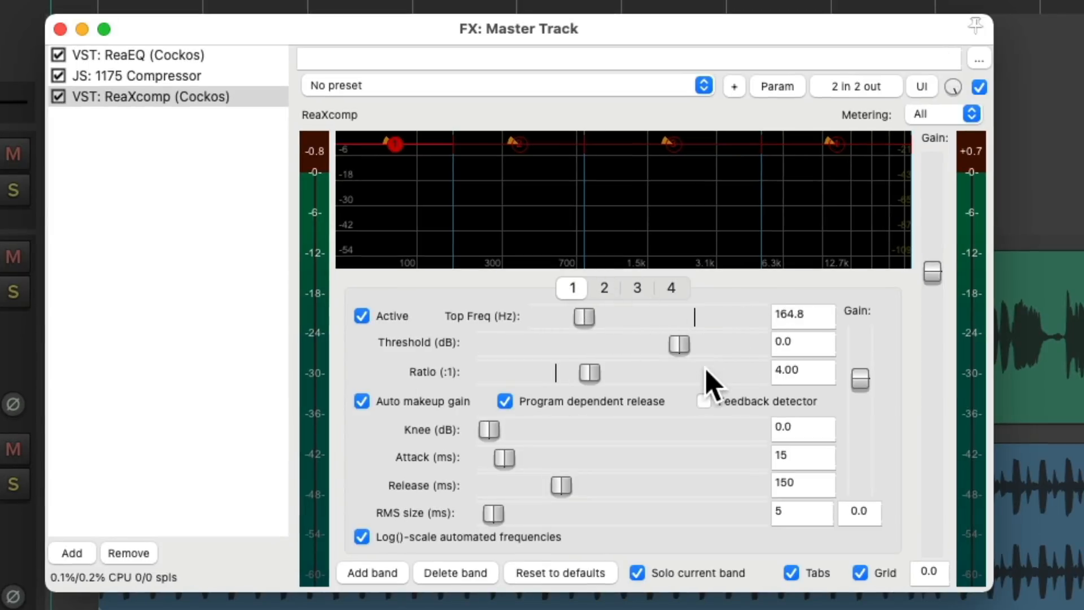
Sweep the linked band thresholds between about -46 dB and 0 dB, settling at -10 dB.
{"action": "left_click_drag", "start_coordinate": [678, 345], "coordinate": [560, 345]}
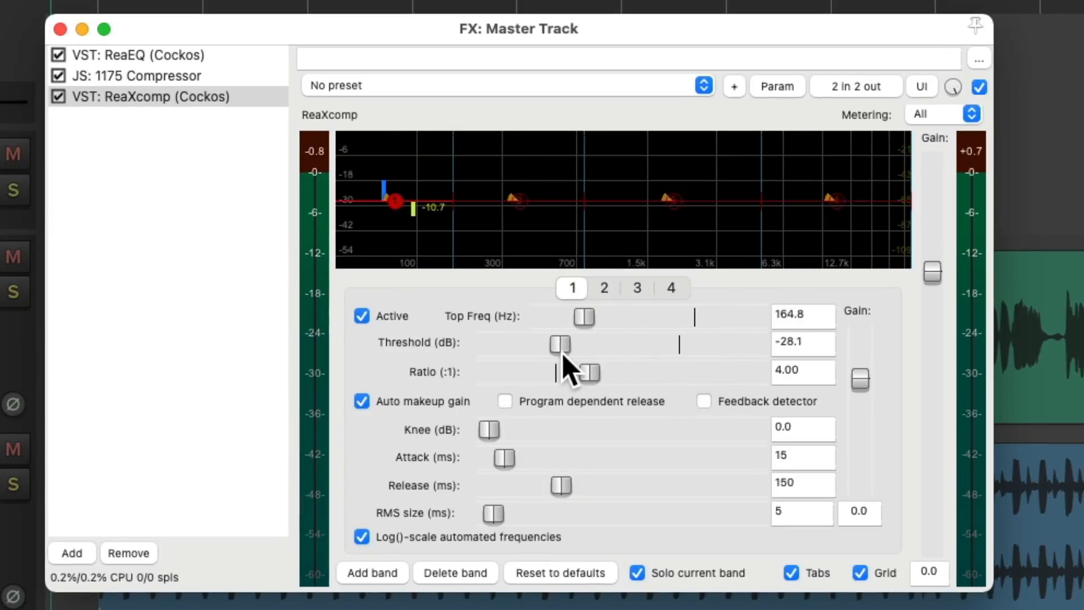
{"action": "left_click_drag", "start_coordinate": [561, 344], "coordinate": [671, 344]}
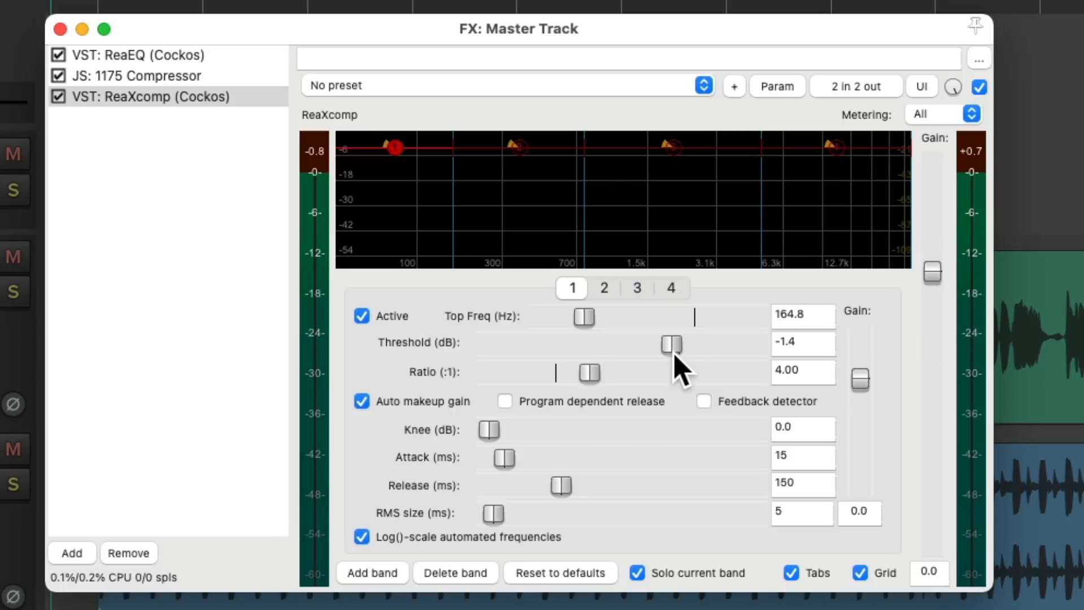
{"action": "left_click_drag", "start_coordinate": [671, 344], "coordinate": [654, 345]}
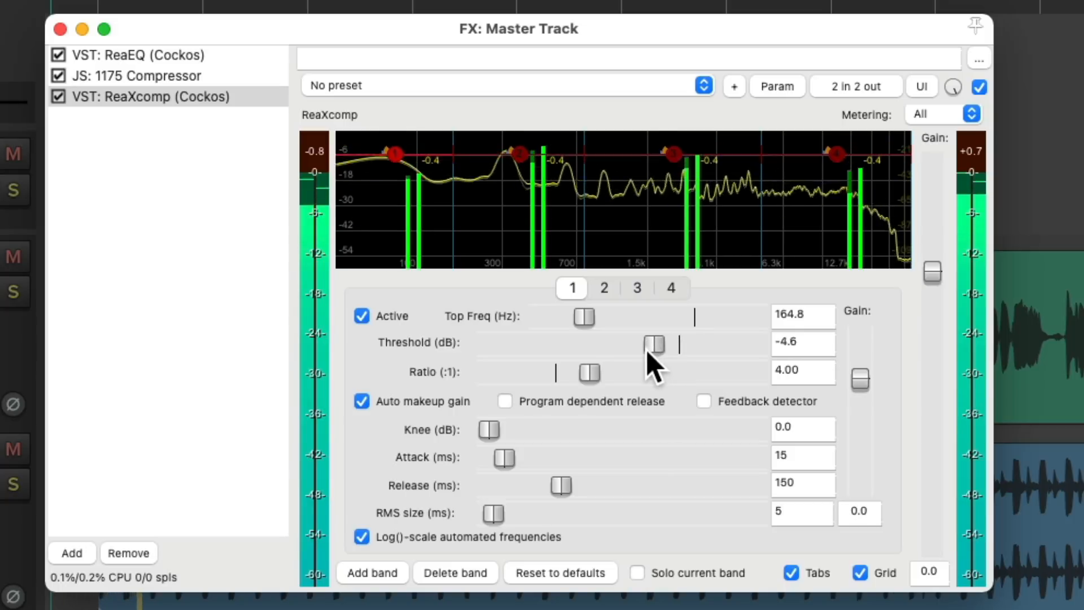
{"action": "left_click_drag", "start_coordinate": [653, 344], "coordinate": [601, 345]}
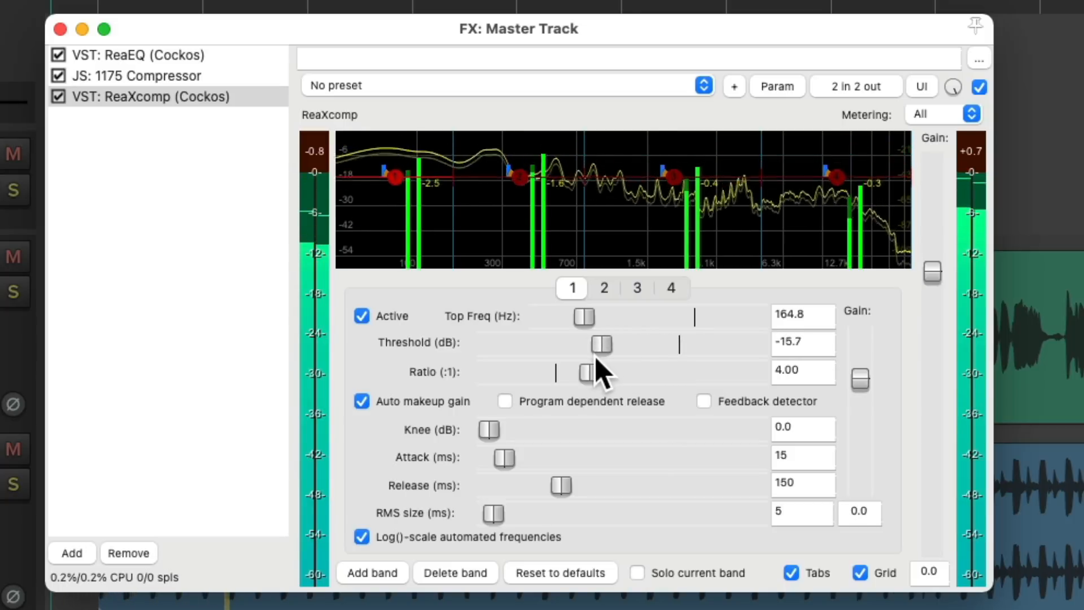
{"action": "left_click_drag", "start_coordinate": [601, 345], "coordinate": [523, 345]}
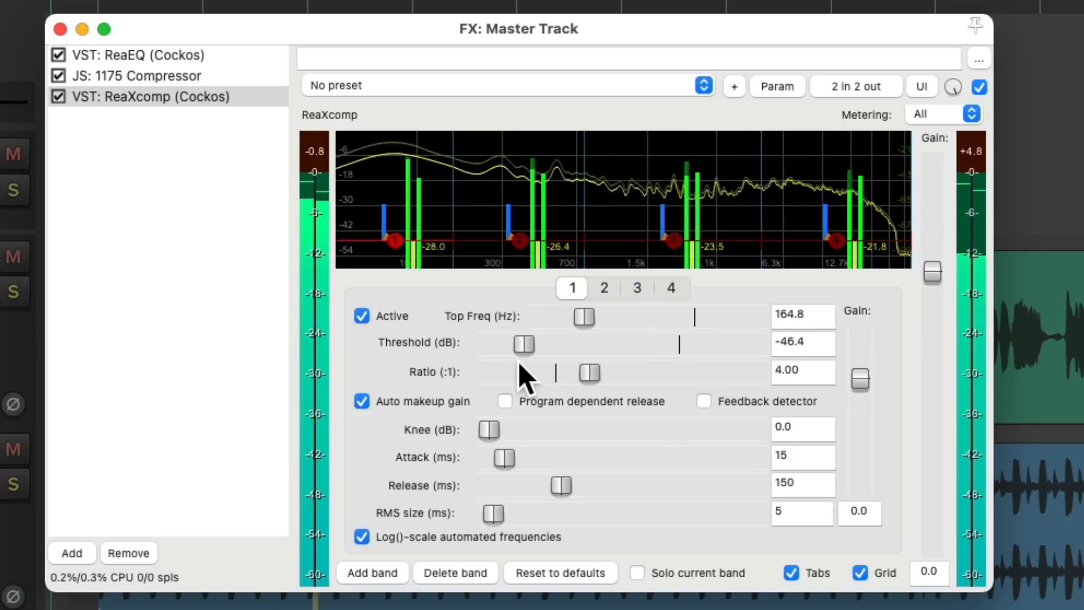
{"action": "left_click_drag", "start_coordinate": [524, 345], "coordinate": [634, 345]}
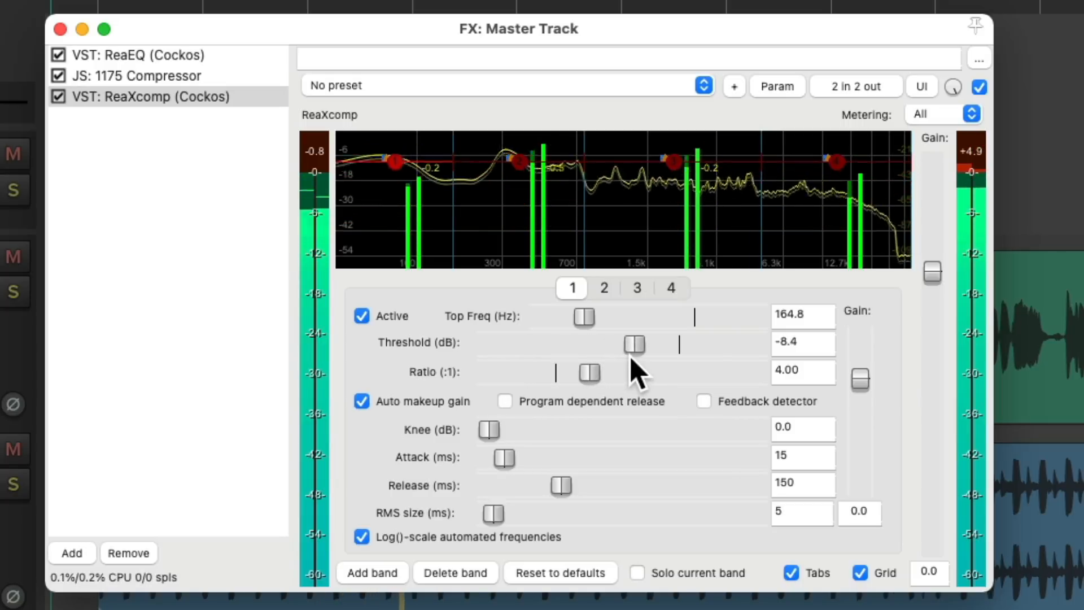
{"action": "left_click_drag", "start_coordinate": [634, 345], "coordinate": [677, 344]}
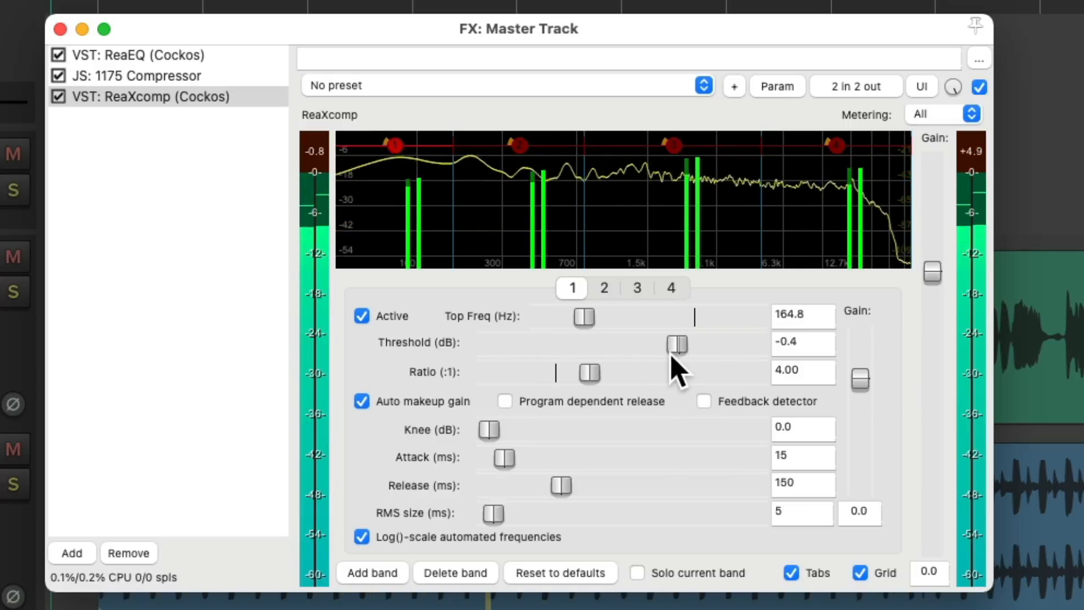
{"action": "left_click_drag", "start_coordinate": [676, 344], "coordinate": [666, 344]}
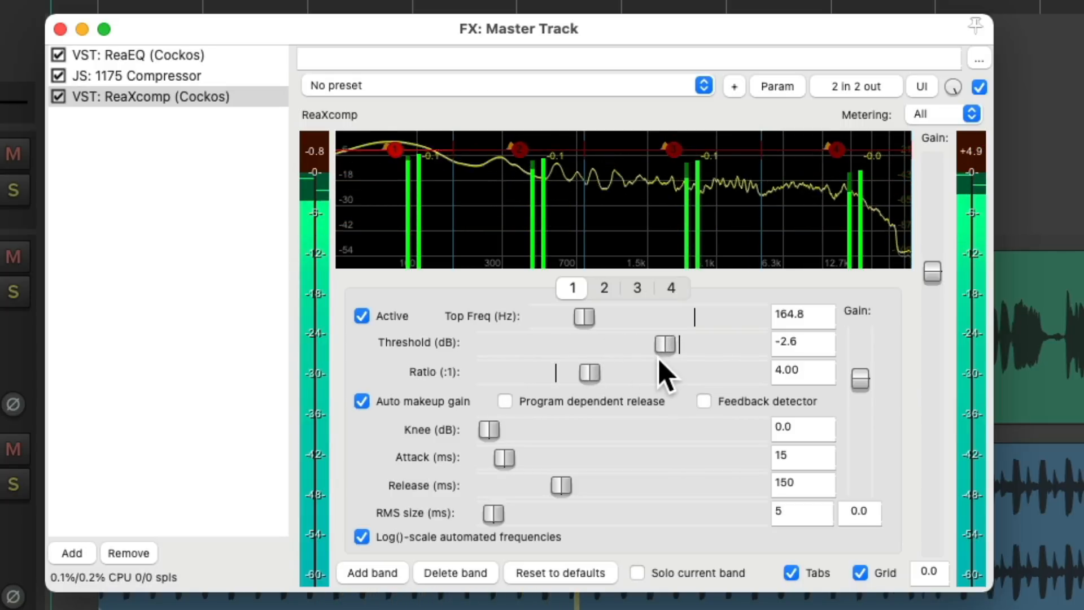
{"action": "left_click_drag", "start_coordinate": [667, 344], "coordinate": [643, 344]}
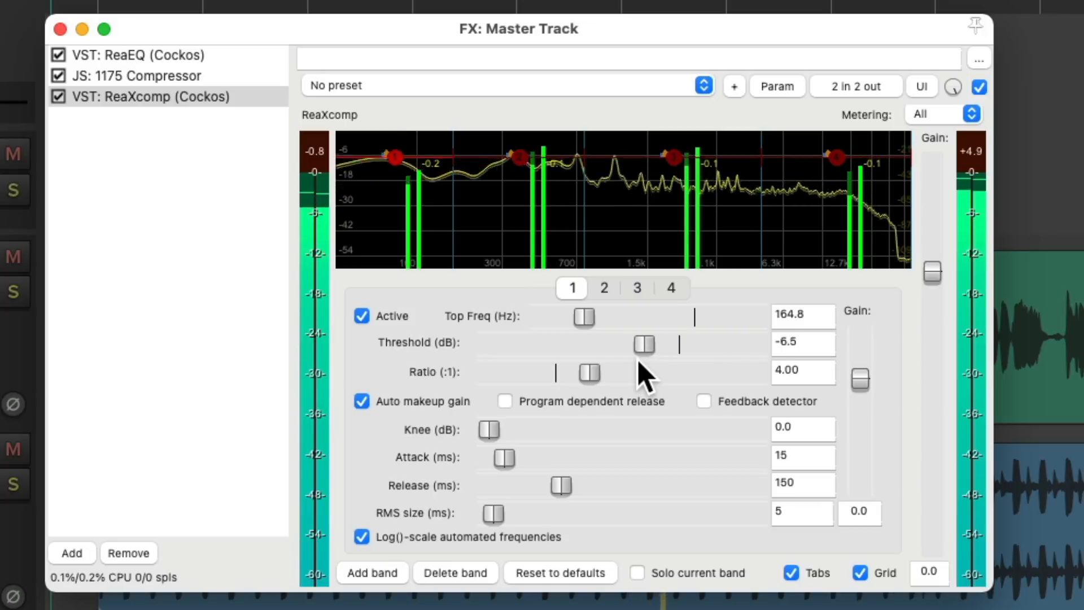
{"action": "left_click_drag", "start_coordinate": [644, 344], "coordinate": [623, 344]}
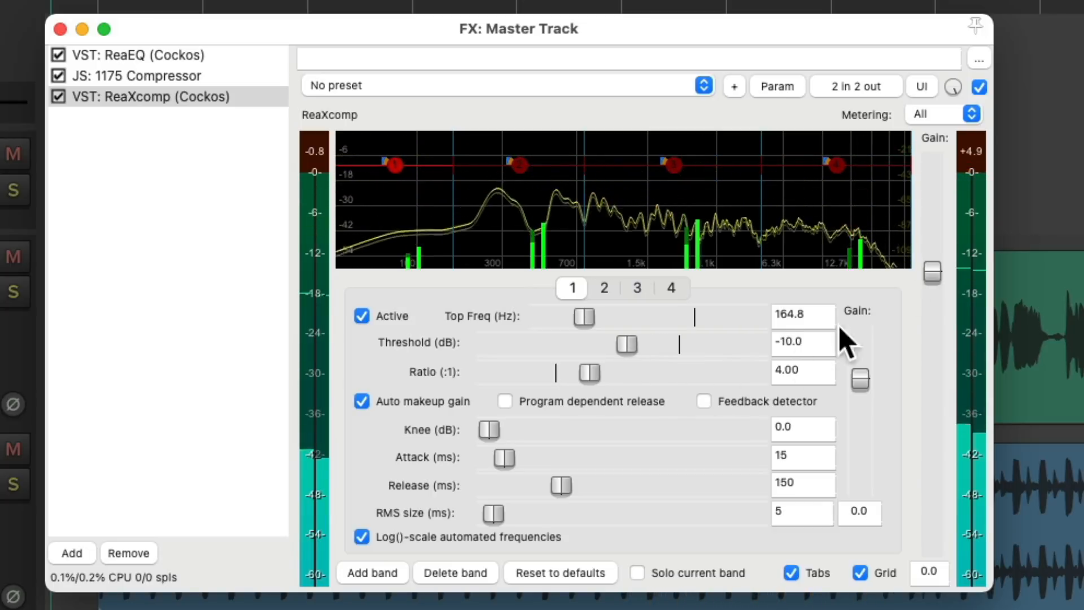
Bypass ReaXcomp to compare, re-enable it, and return the thresholds to -10 dB.
{"action": "left_click", "coordinate": [980, 87]}
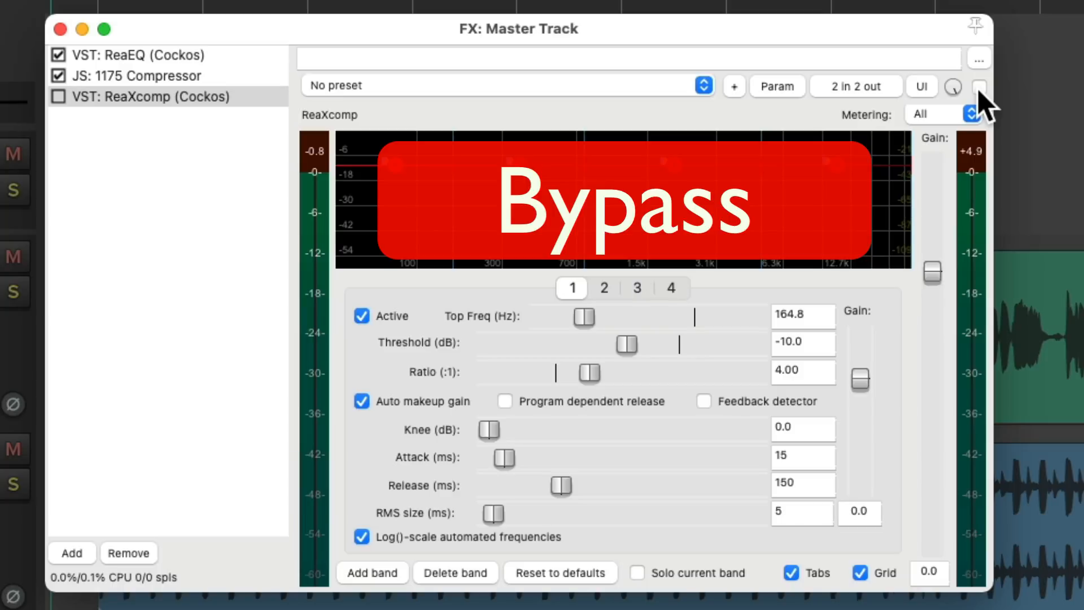
{"action": "left_click", "coordinate": [980, 86]}
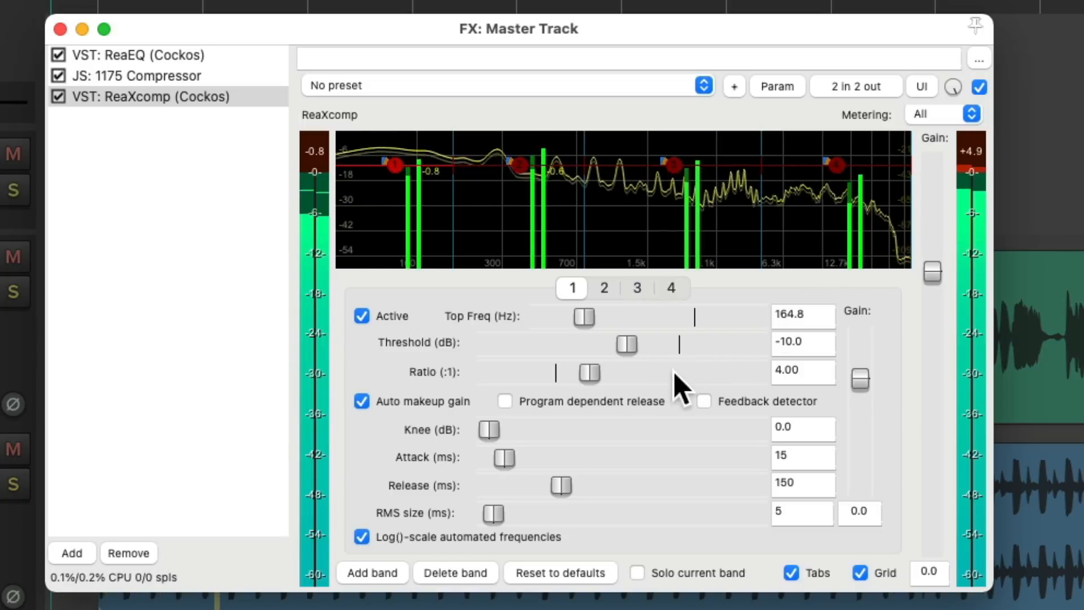
{"action": "left_click_drag", "start_coordinate": [626, 344], "coordinate": [652, 344]}
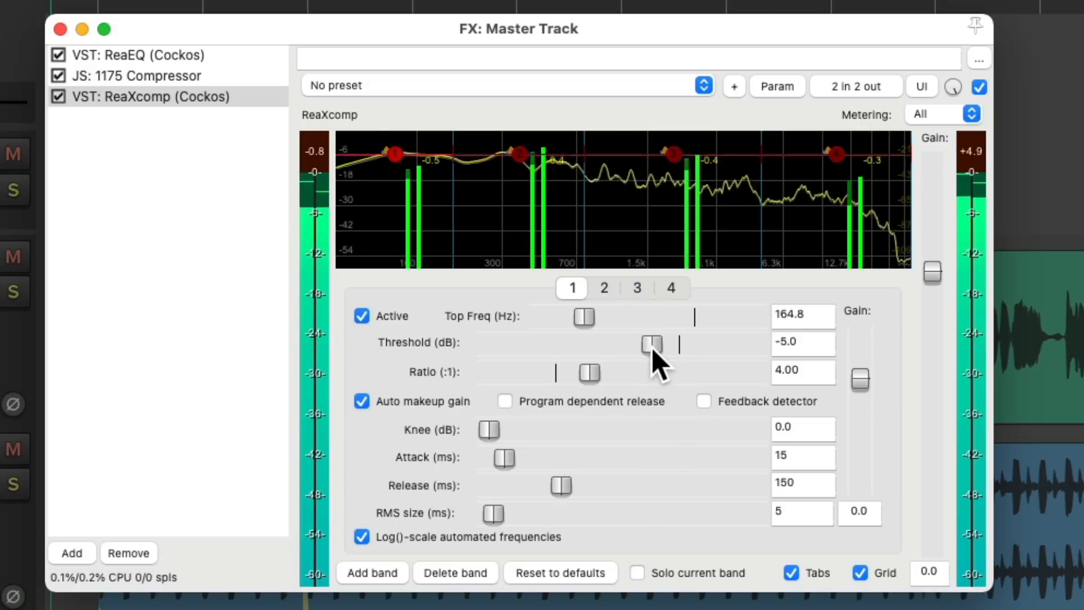
{"action": "left_click_drag", "start_coordinate": [653, 345], "coordinate": [628, 345]}
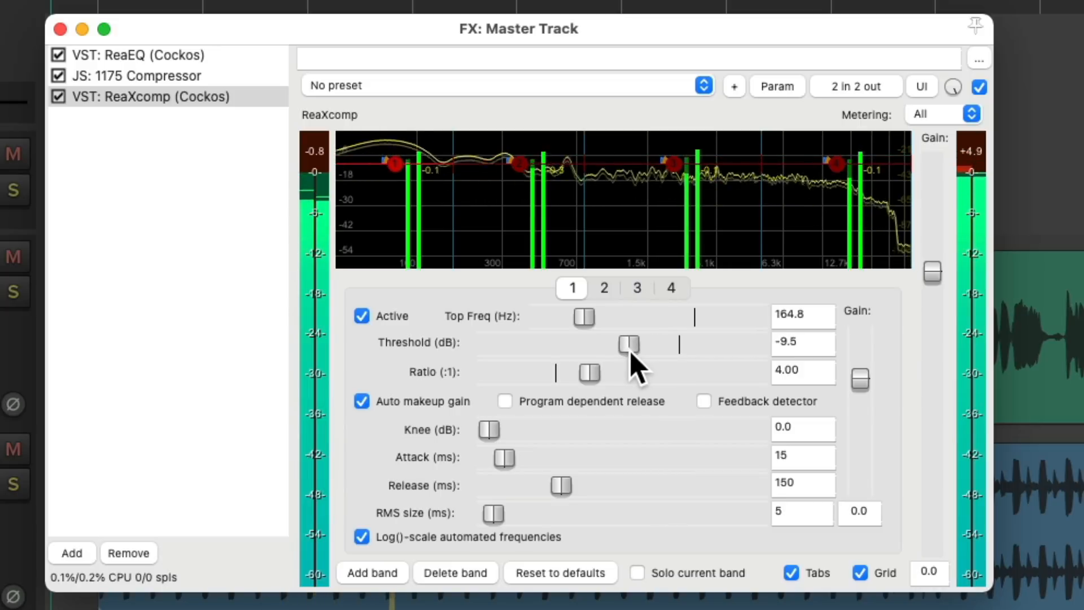
{"action": "left_click_drag", "start_coordinate": [629, 344], "coordinate": [628, 344]}
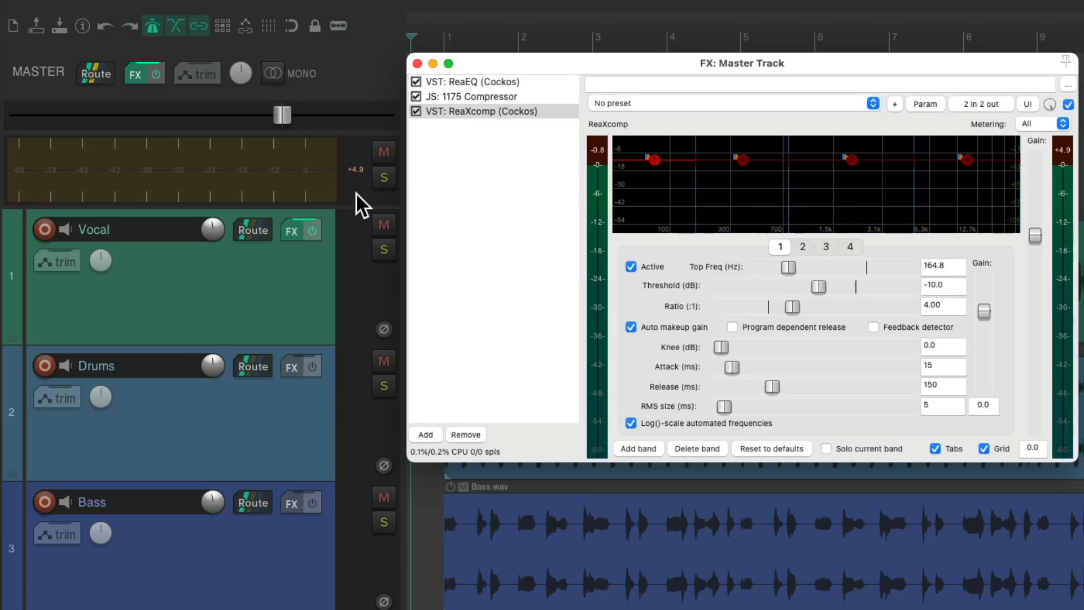
Add Cockos ReaLimit after ReaXcomp and lower its brickwall ceiling to -0.30 dB.
{"action": "left_click", "coordinate": [425, 434]}
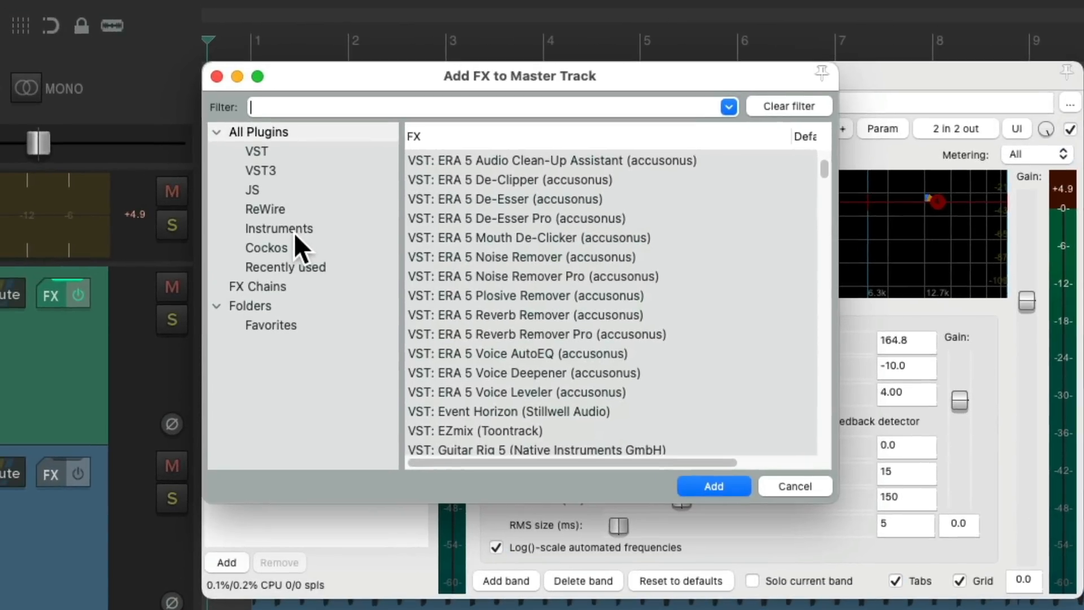
{"action": "left_click", "coordinate": [266, 248]}
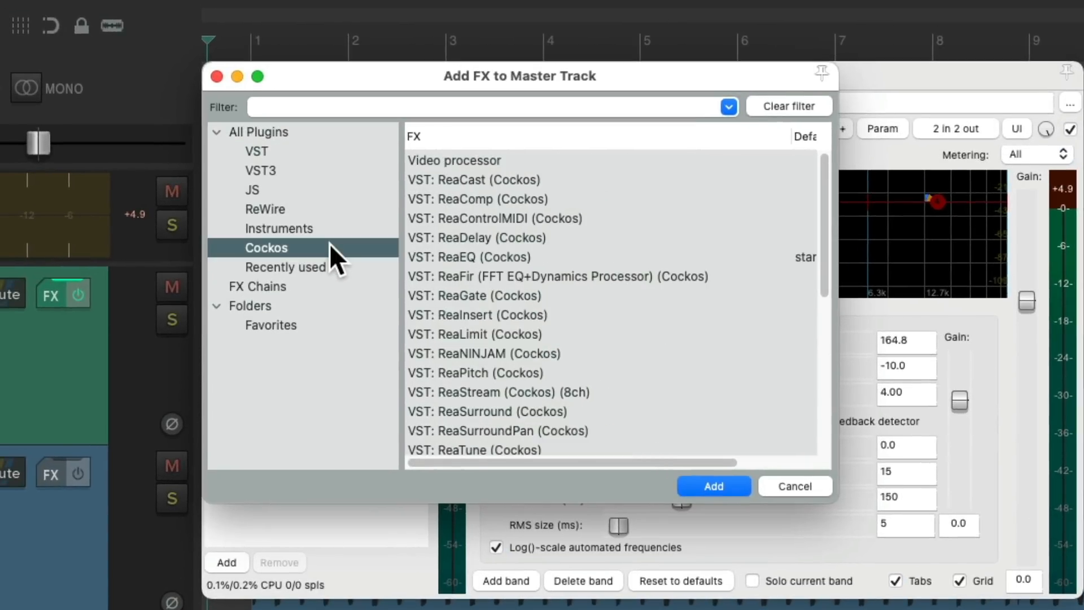
{"action": "left_click", "coordinate": [474, 334]}
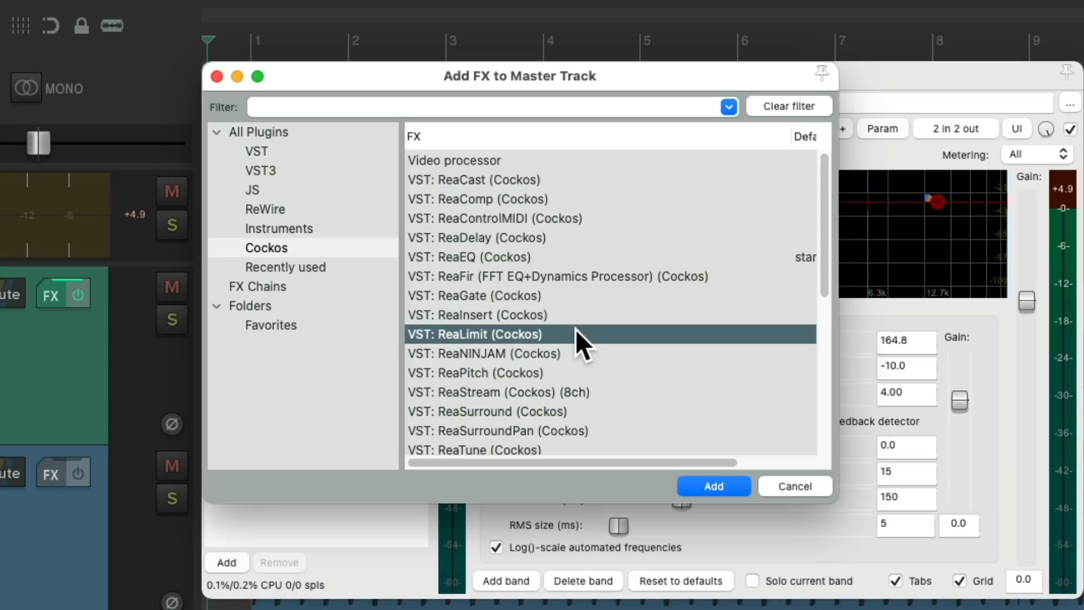
{"action": "left_click", "coordinate": [713, 486]}
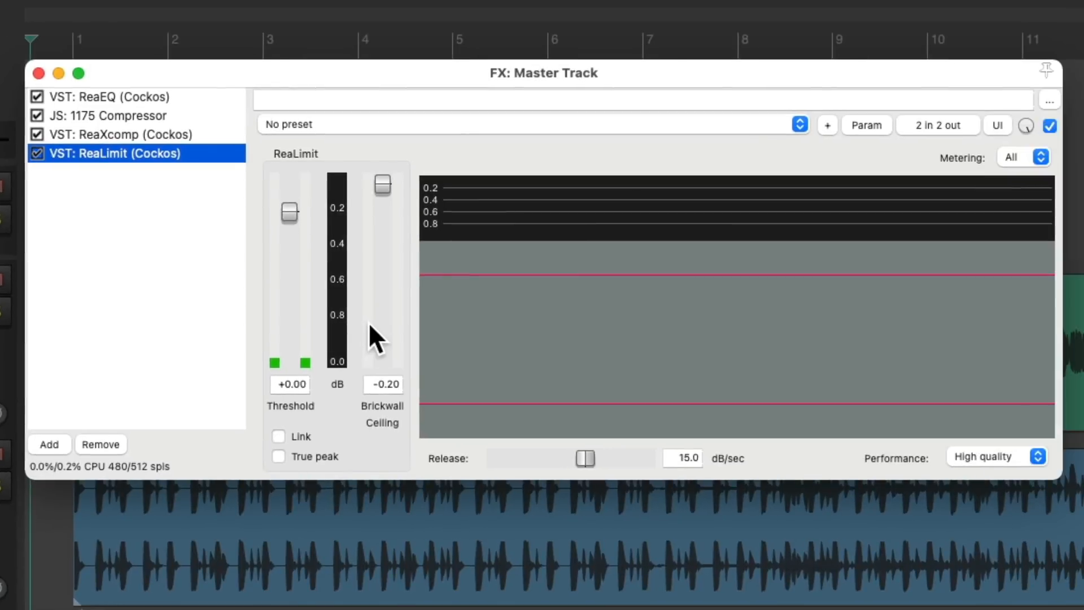
{"action": "mouse_move", "coordinate": [691, 301]}
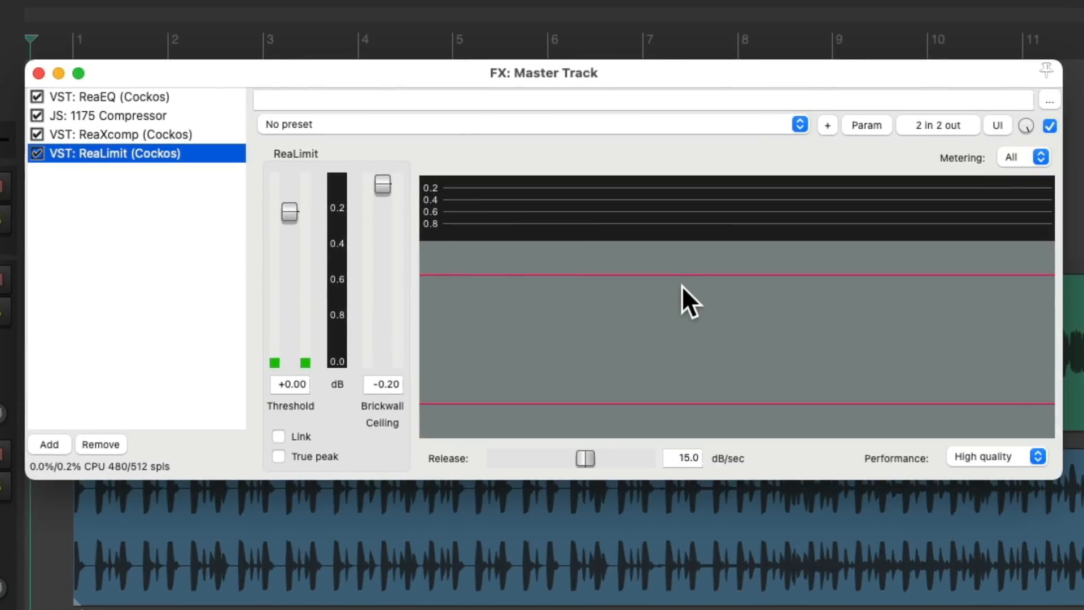
{"action": "mouse_move", "coordinate": [283, 263]}
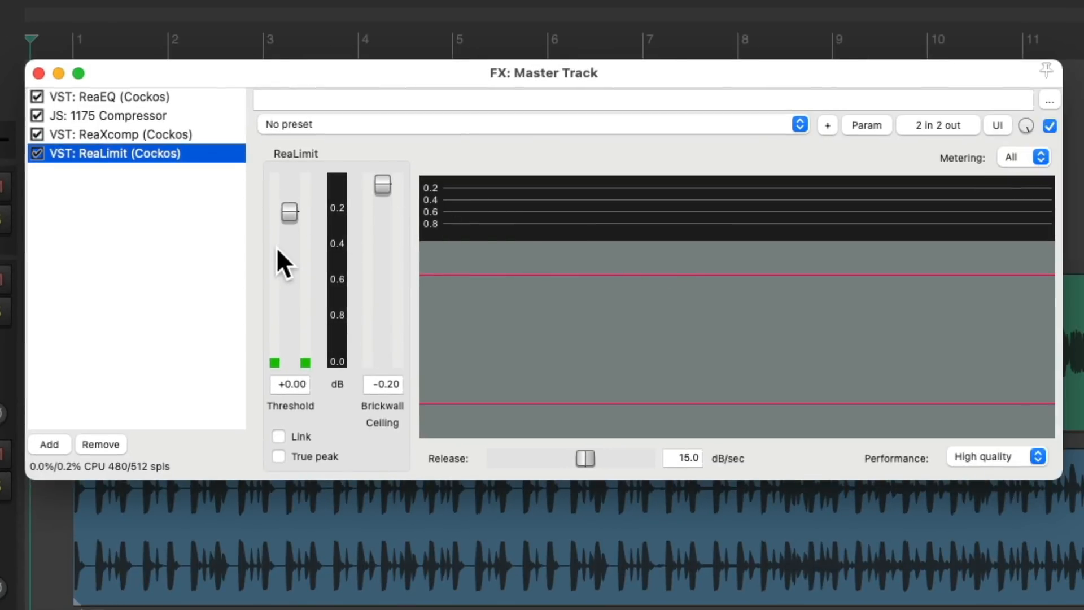
{"action": "left_click_drag", "start_coordinate": [382, 182], "coordinate": [382, 190]}
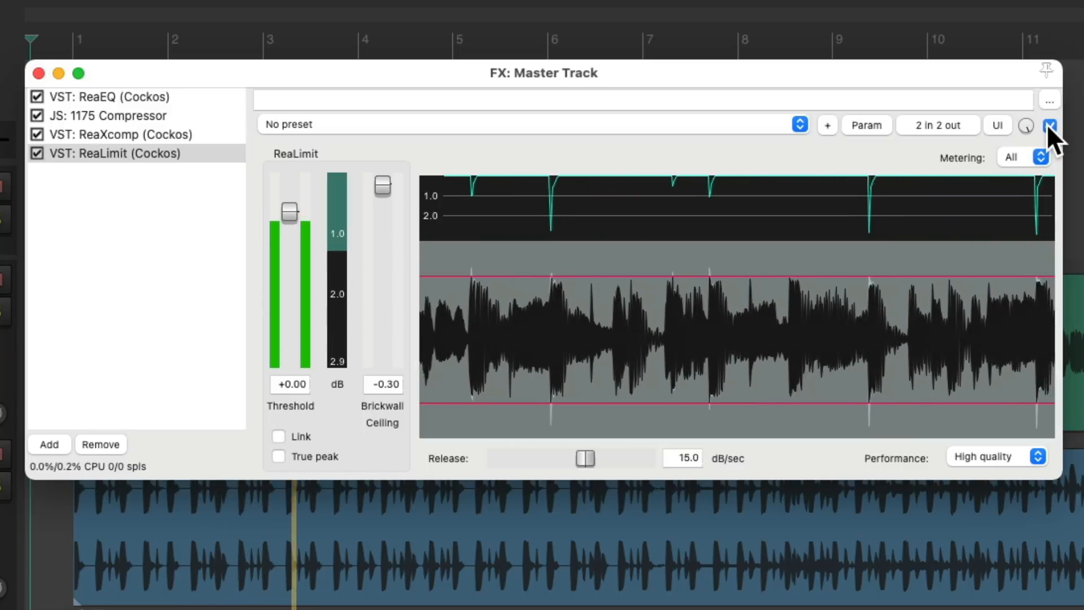
Lower ReaLimit's threshold to -3.30 dB, comparing with the limiter toggled, and open the FX browser.
{"action": "left_click", "coordinate": [1051, 125]}
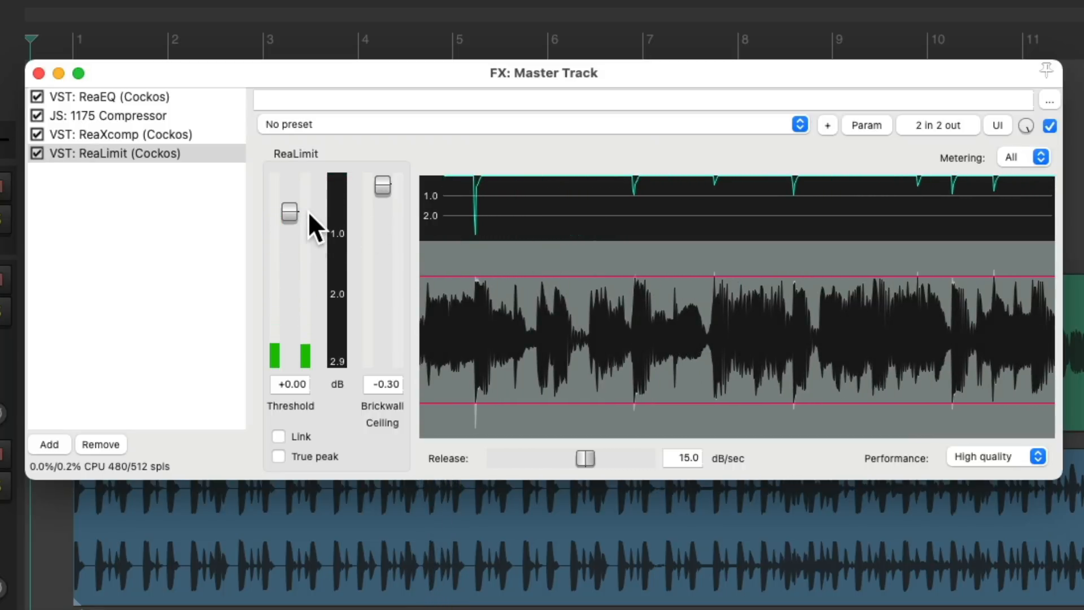
{"action": "mouse_move", "coordinate": [311, 238]}
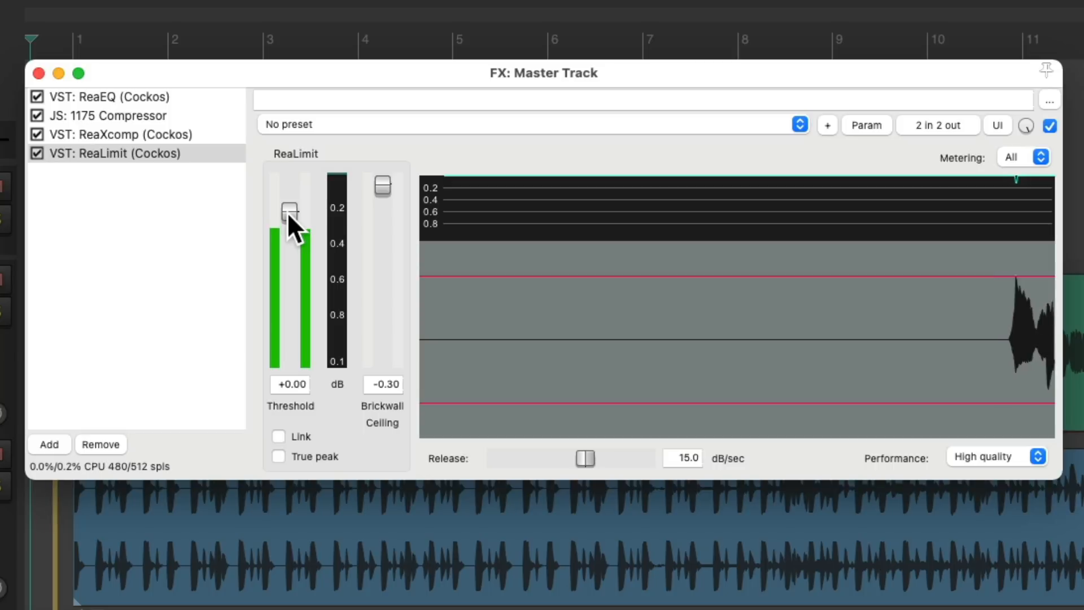
{"action": "left_click_drag", "start_coordinate": [291, 208], "coordinate": [291, 221]}
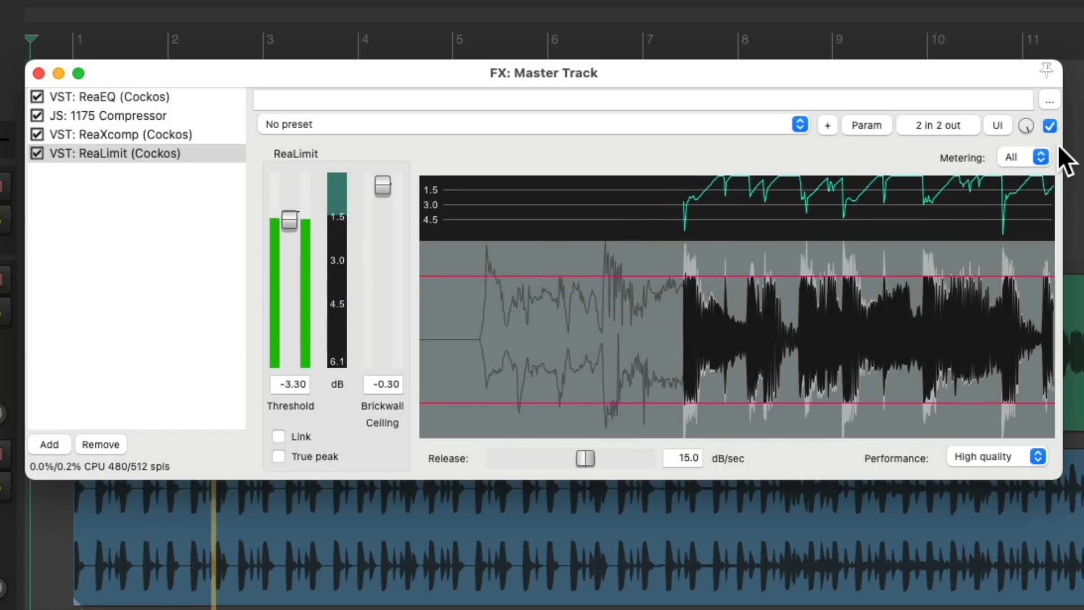
{"action": "left_click", "coordinate": [1051, 125]}
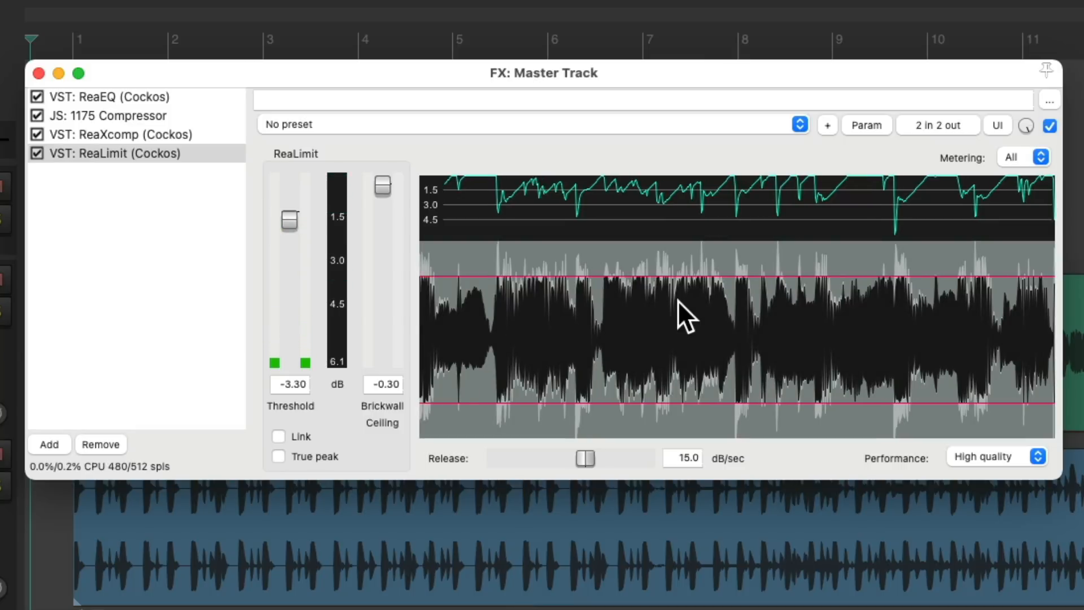
{"action": "left_click", "coordinate": [49, 444]}
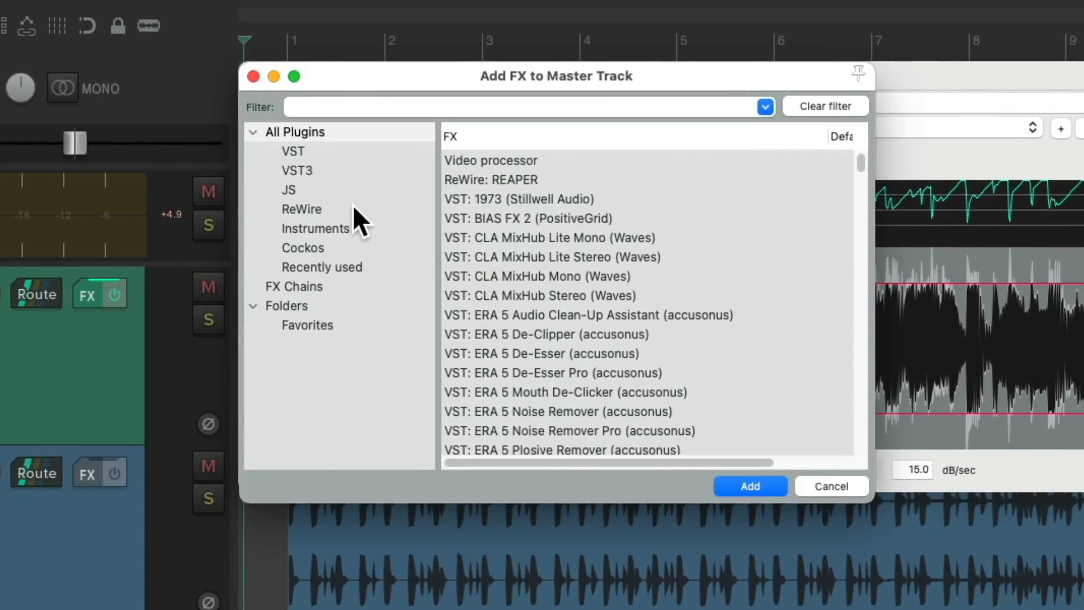
Add JS: Loudness Meter Peak/RMS/LUFS (Cockos) after ReaLimit, then show ReaLimit's settings again.
{"action": "type", "text": "loudness"}
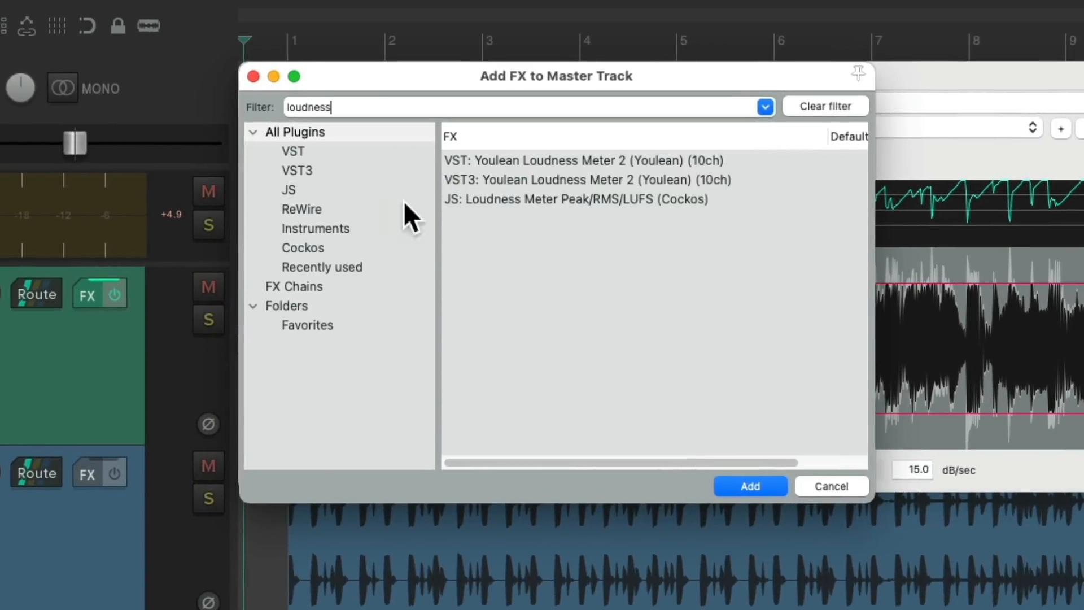
{"action": "left_click", "coordinate": [749, 486]}
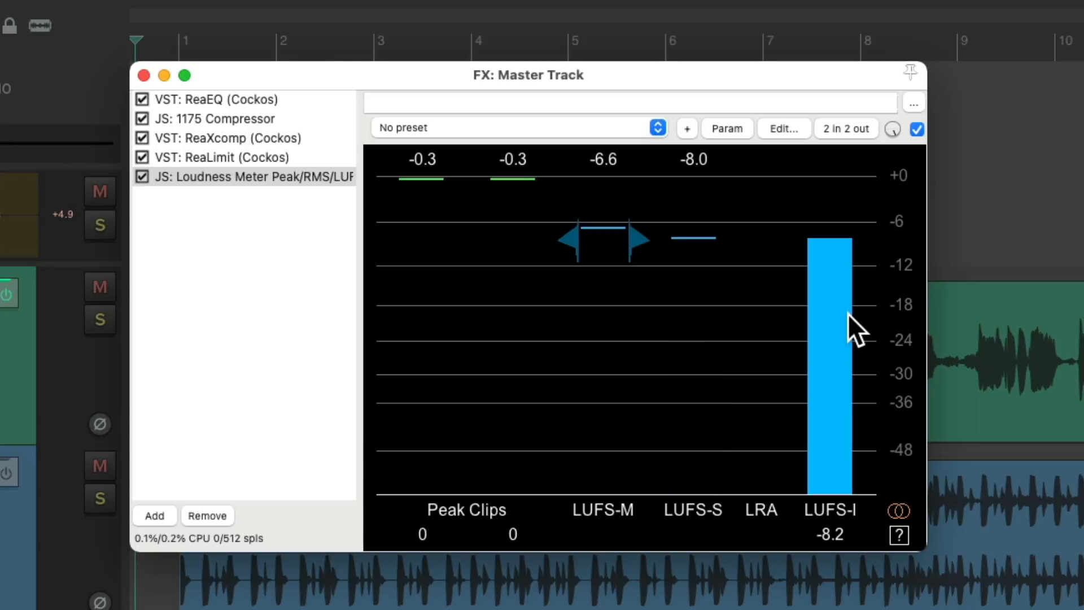
{"action": "left_click", "coordinate": [207, 157]}
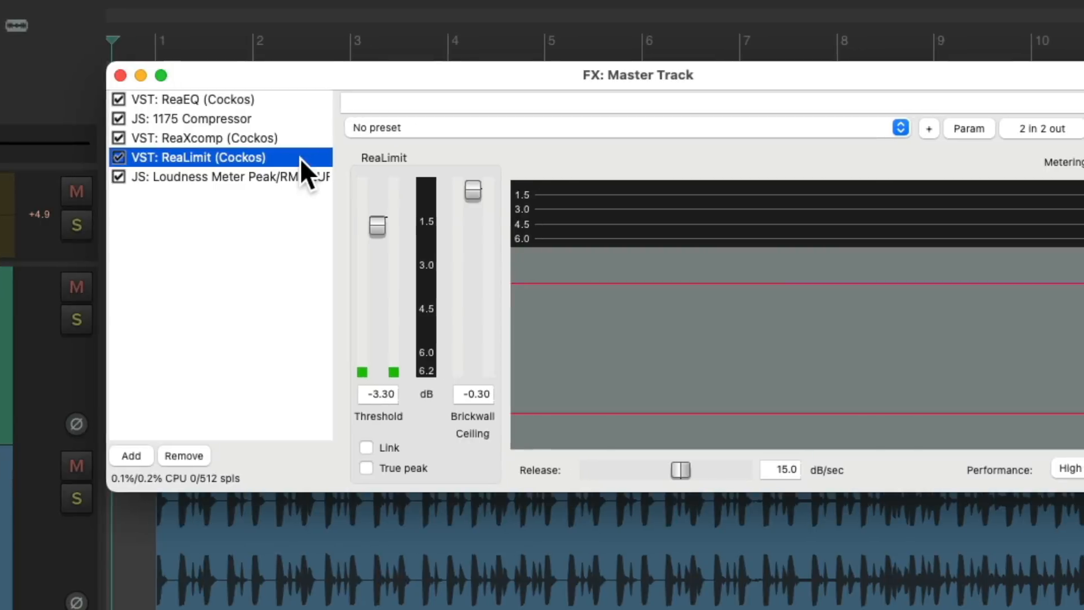
Raise ReaLimit's threshold by dragging its fader.
{"action": "left_click_drag", "start_coordinate": [378, 225], "coordinate": [283, 219]}
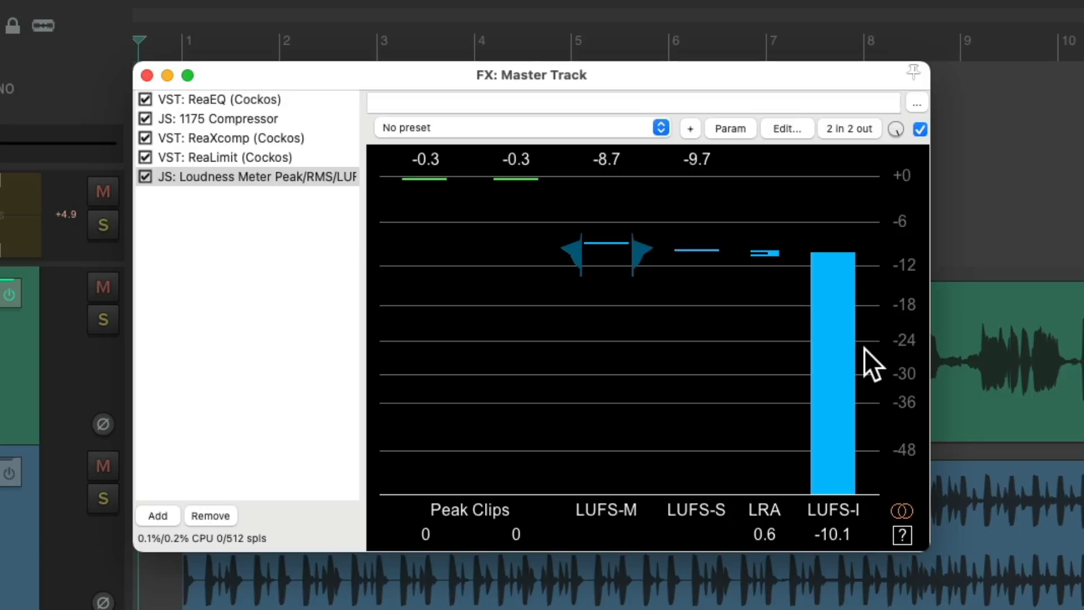
{"action": "mouse_move", "coordinate": [799, 274]}
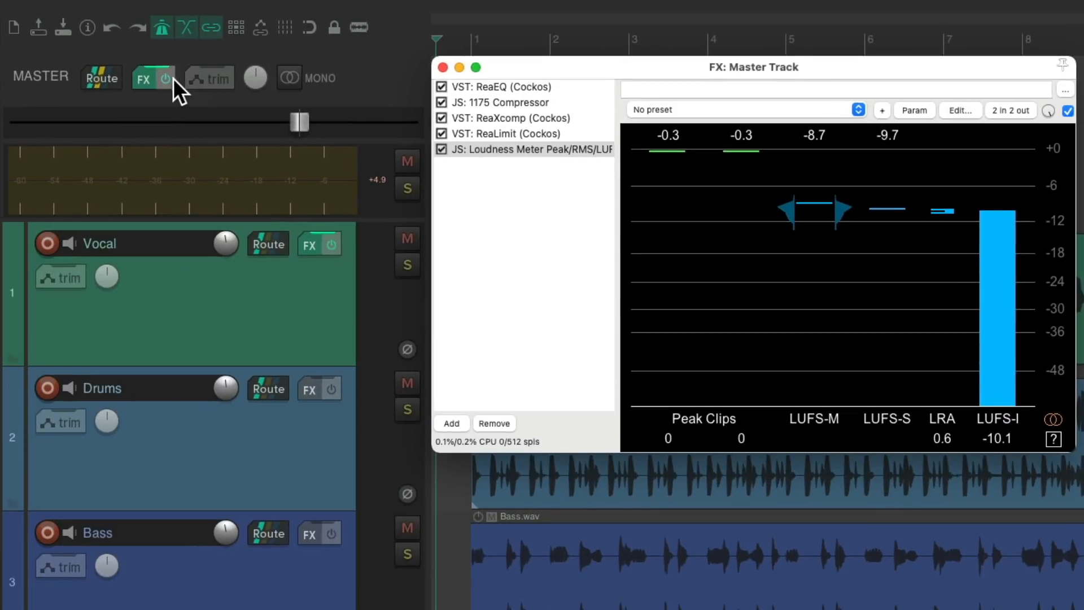
Bypass and re-enable the whole master FX chain to compare, then view ReaEQ's settings.
{"action": "left_click", "coordinate": [164, 78]}
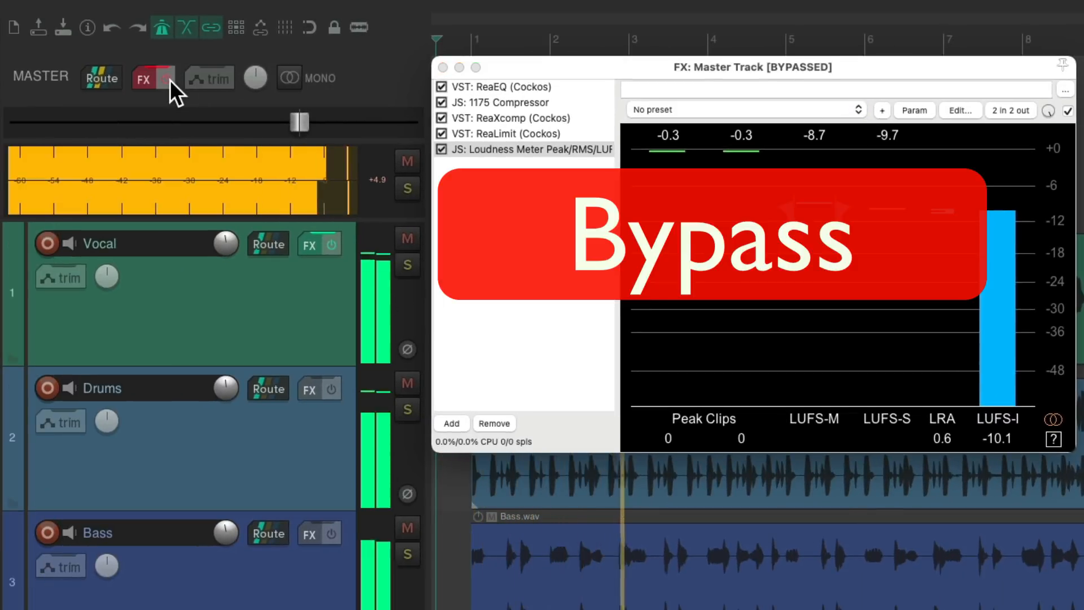
{"action": "left_click", "coordinate": [166, 78]}
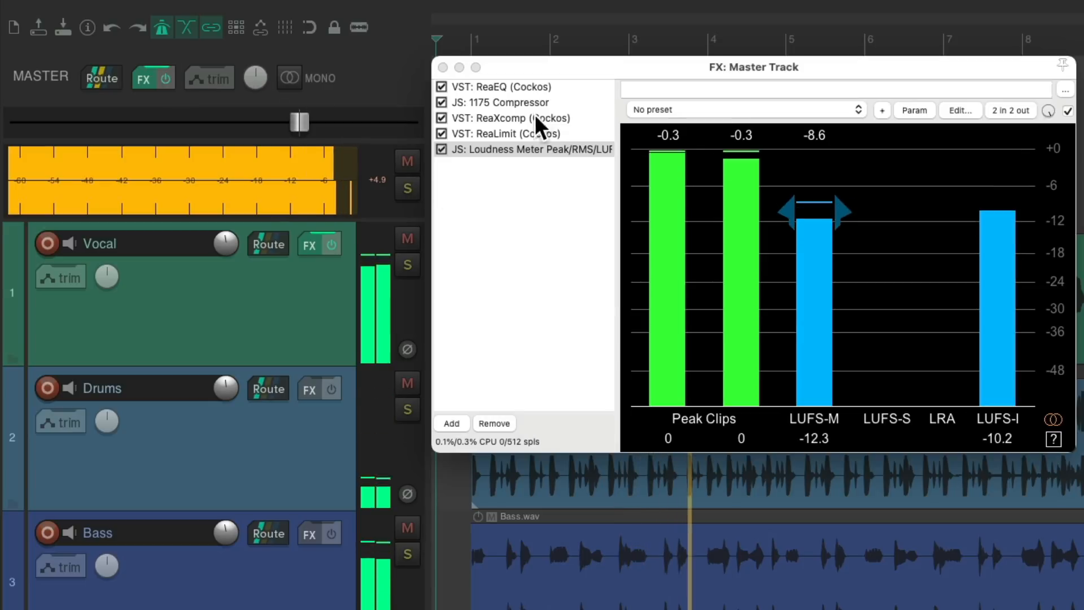
{"action": "left_click", "coordinate": [511, 87]}
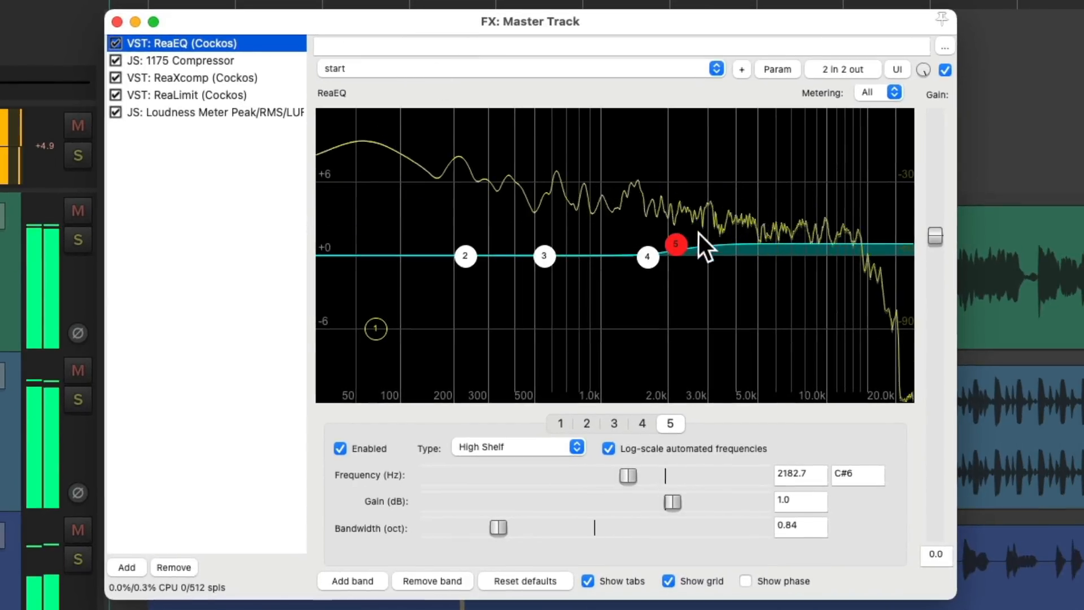
Nudge ReaEQ's high-shelf gain and retune the 1175 compressor threshold around -8.6 dB.
{"action": "left_click_drag", "start_coordinate": [676, 244], "coordinate": [680, 252]}
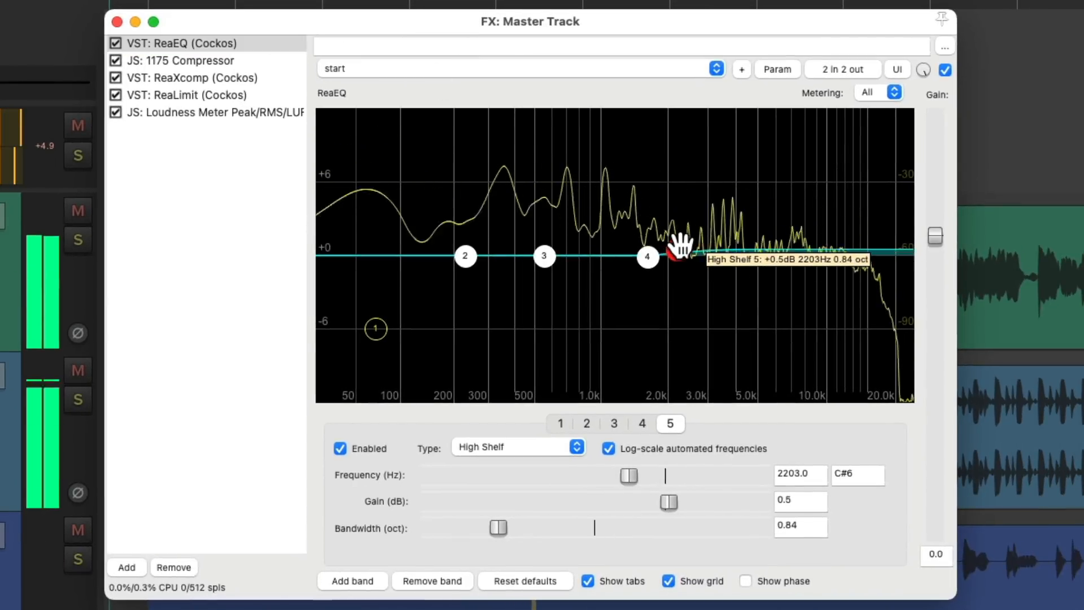
{"action": "left_click", "coordinate": [181, 61]}
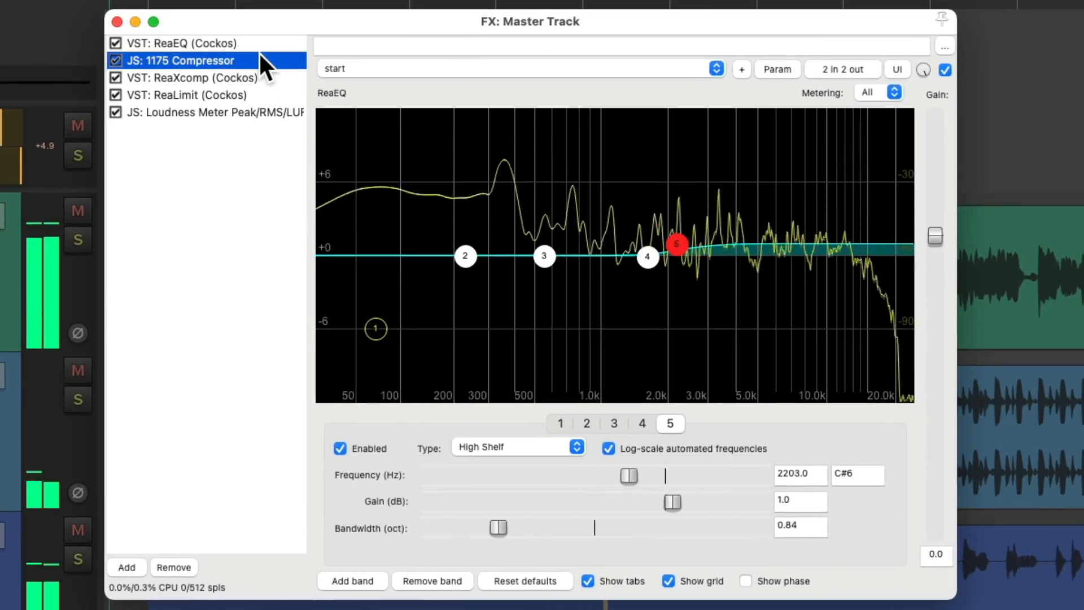
{"action": "left_click", "coordinate": [182, 60]}
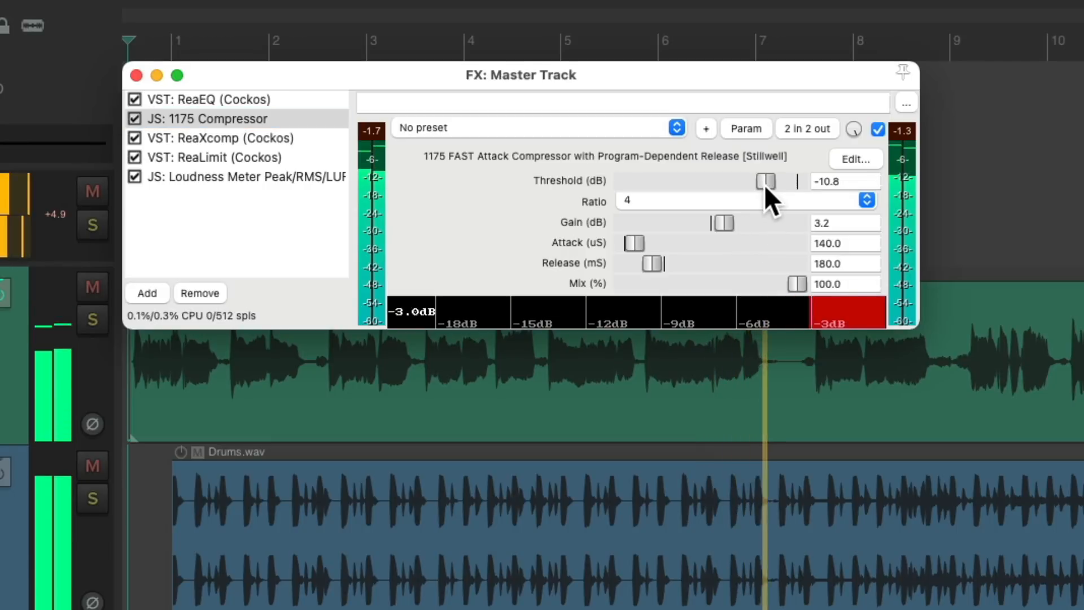
{"action": "left_click_drag", "start_coordinate": [766, 181], "coordinate": [773, 181]}
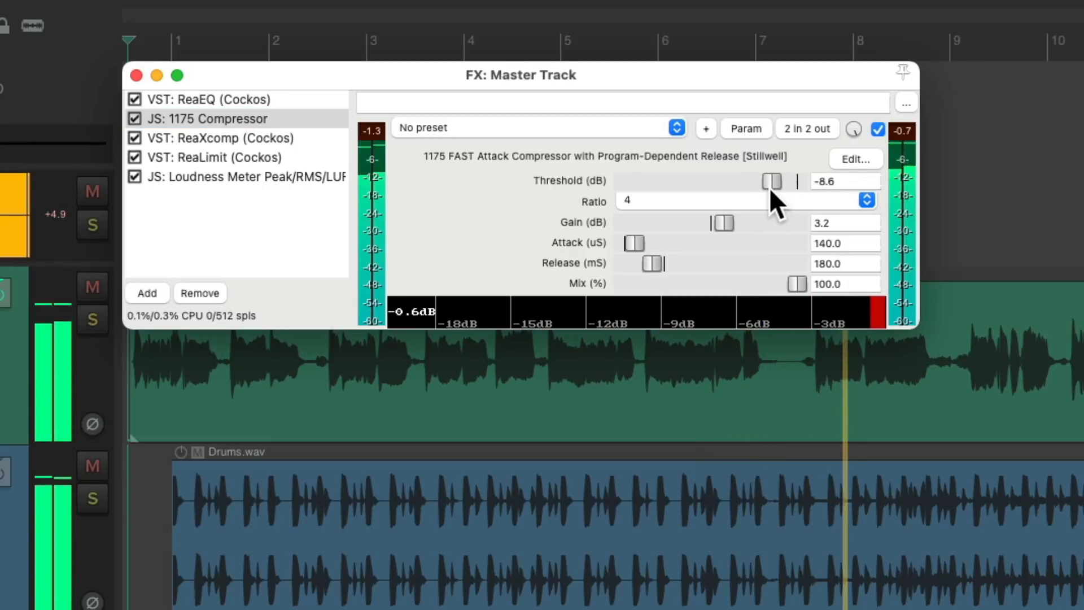
{"action": "left_click_drag", "start_coordinate": [774, 181], "coordinate": [767, 181]}
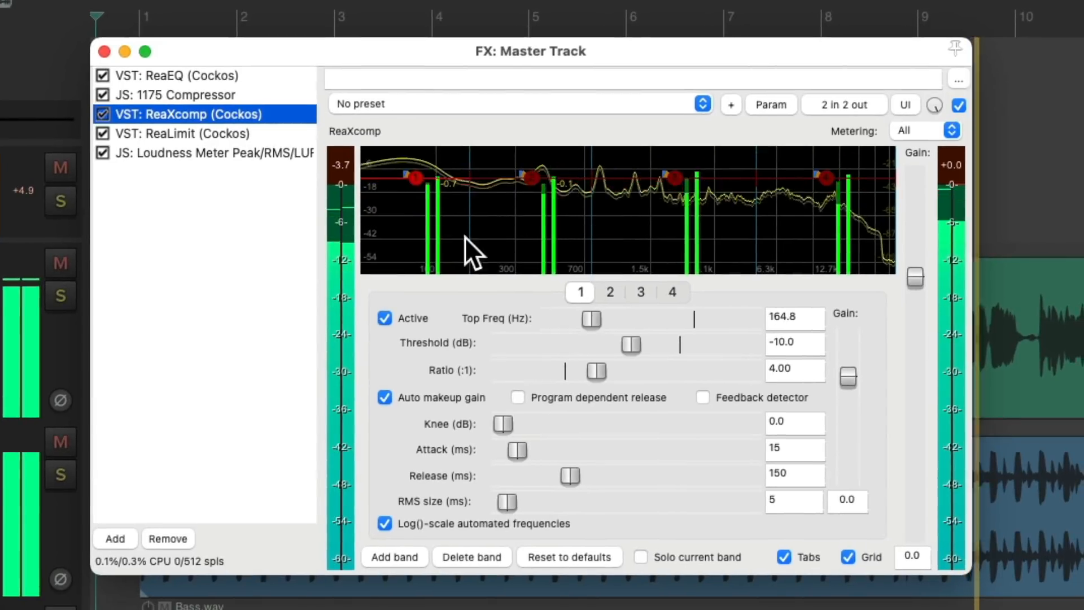
Audition ReaXcomp band 1 threshold, settle it at -10.3 dB, and view ReaLimit.
{"action": "left_click_drag", "start_coordinate": [631, 344], "coordinate": [622, 344]}
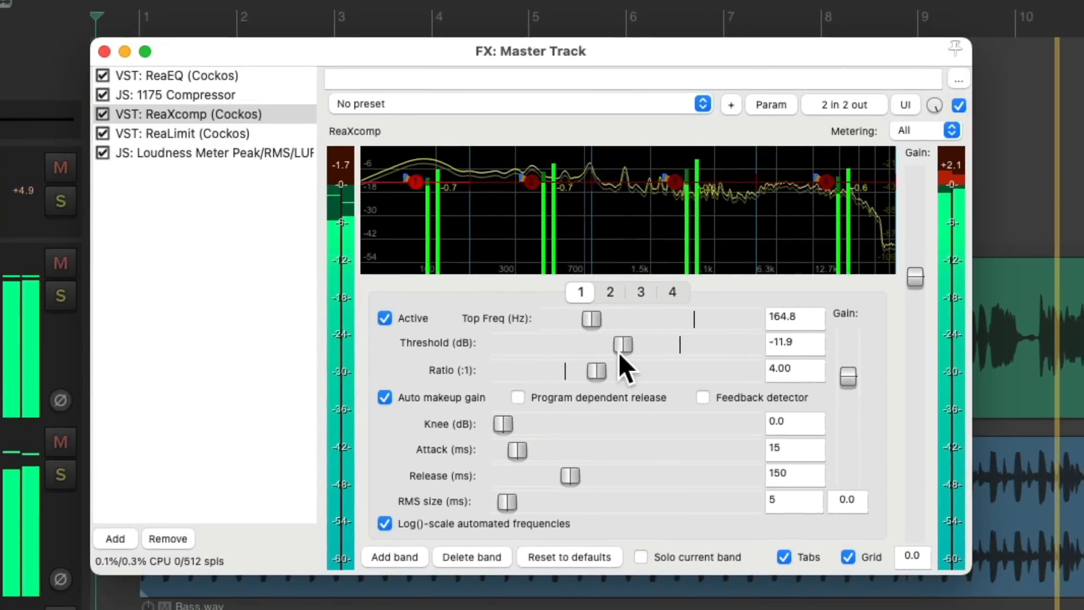
{"action": "left_click_drag", "start_coordinate": [622, 345], "coordinate": [644, 345]}
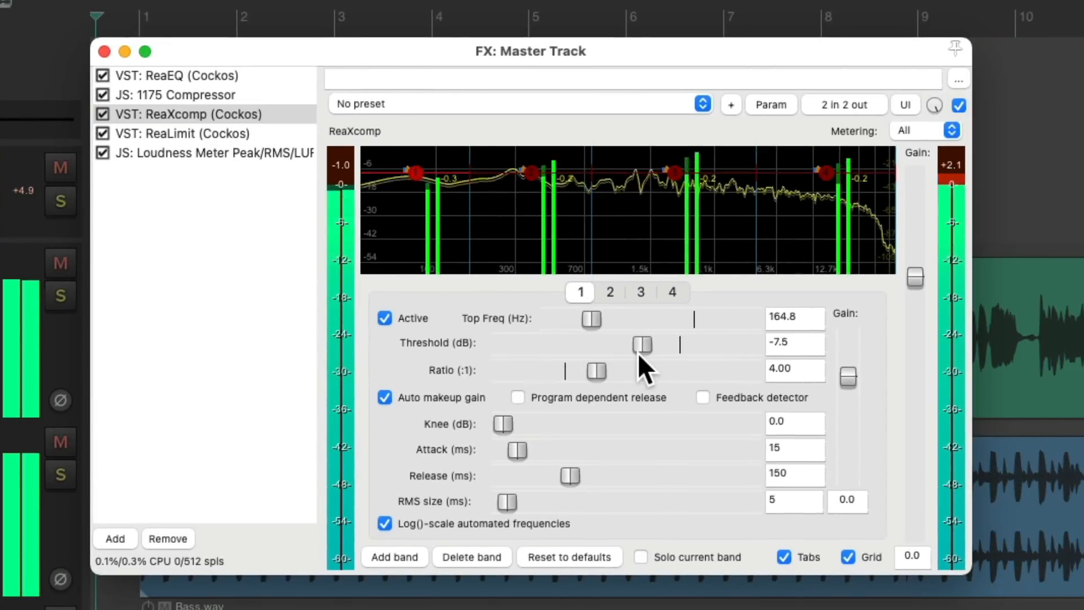
{"action": "left_click_drag", "start_coordinate": [644, 345], "coordinate": [629, 344]}
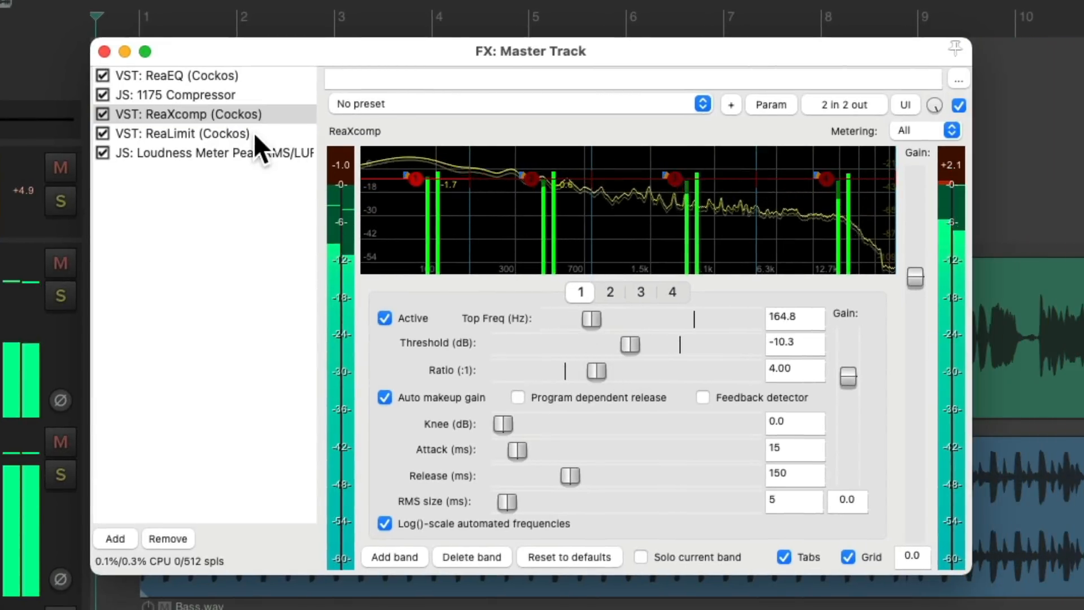
{"action": "left_click", "coordinate": [182, 134]}
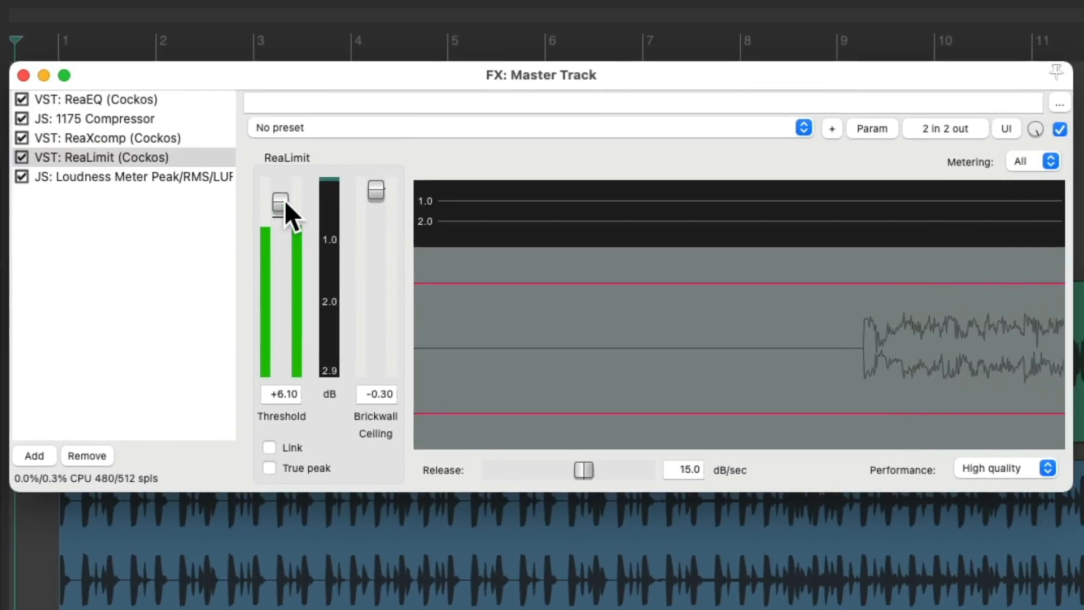
Set ReaLimit's threshold to about -0.9 dB and compare the master chain bypassed versus active.
{"action": "left_click_drag", "start_coordinate": [280, 204], "coordinate": [280, 220]}
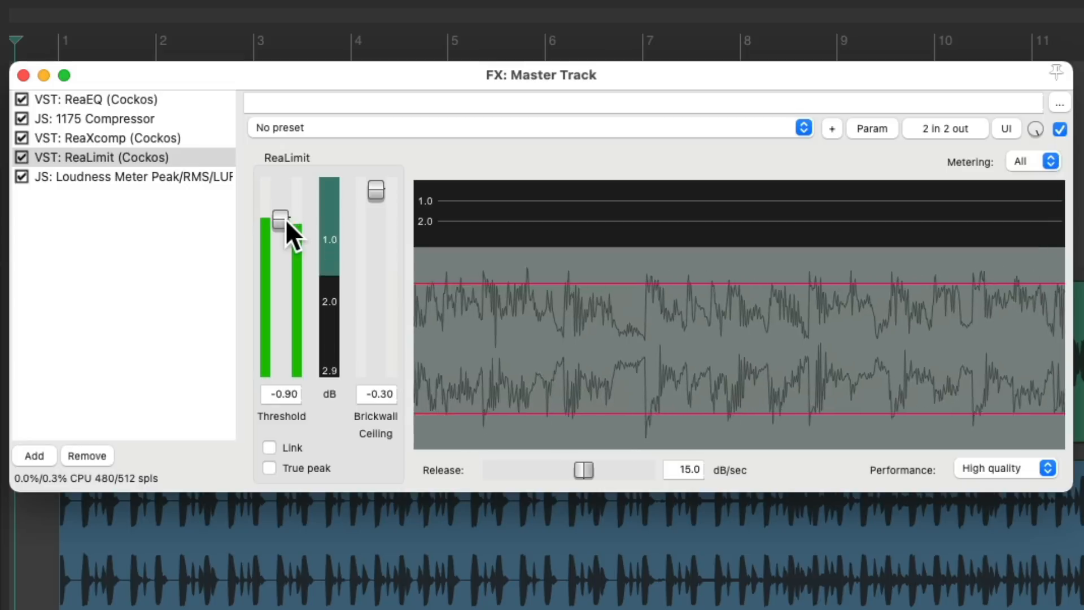
{"action": "left_click_drag", "start_coordinate": [280, 224], "coordinate": [280, 214]}
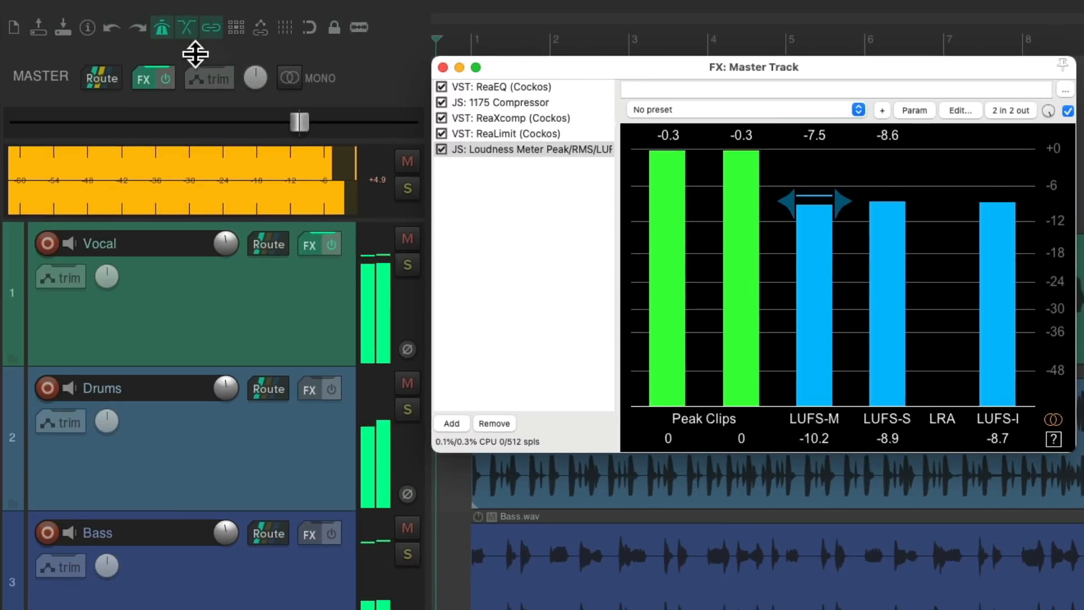
{"action": "left_click", "coordinate": [166, 78]}
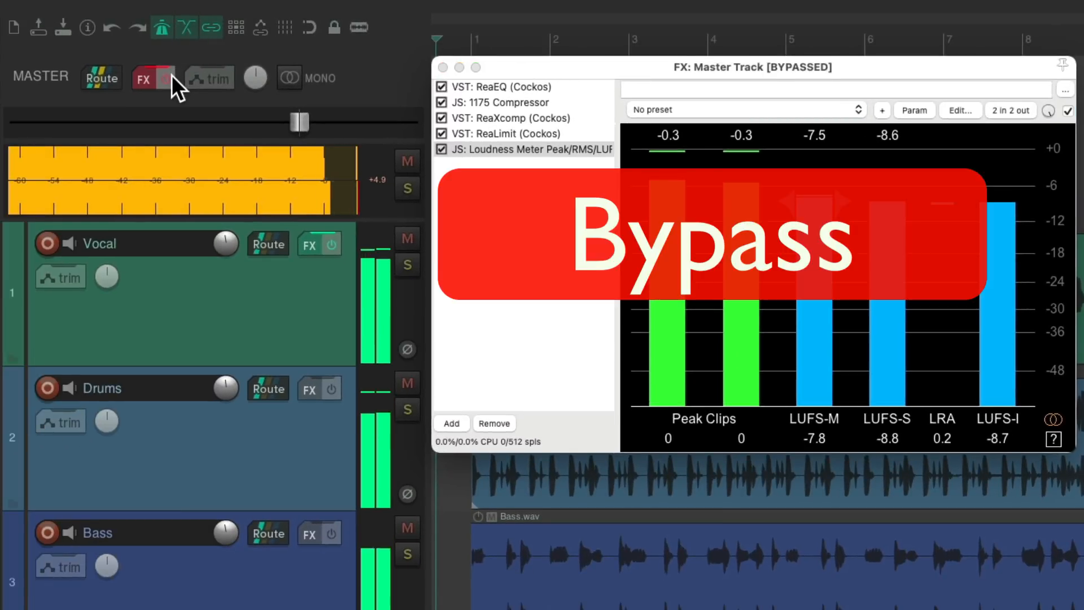
{"action": "left_click", "coordinate": [166, 78]}
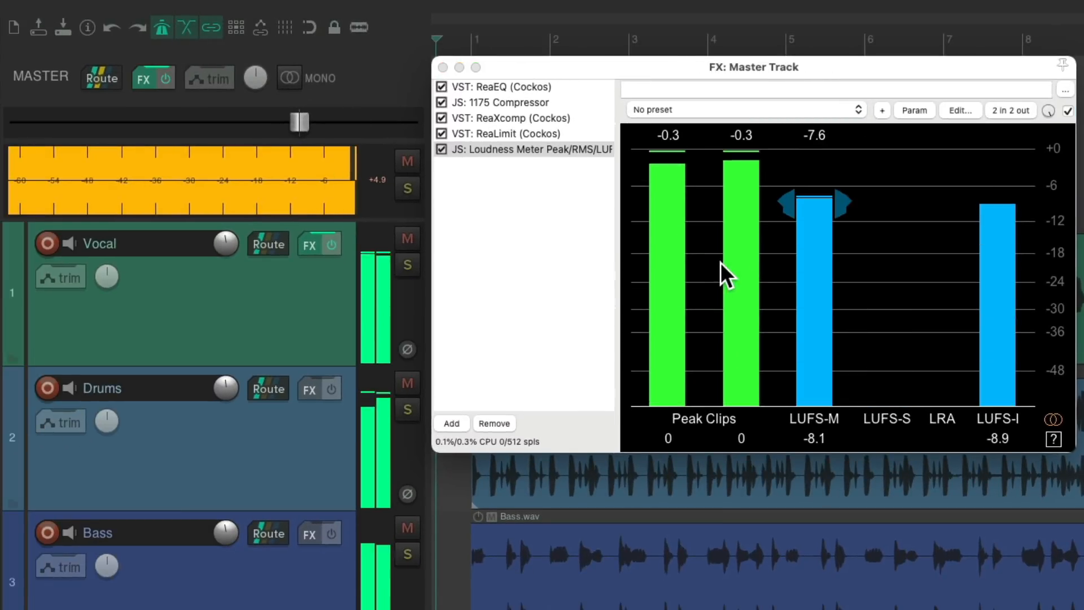